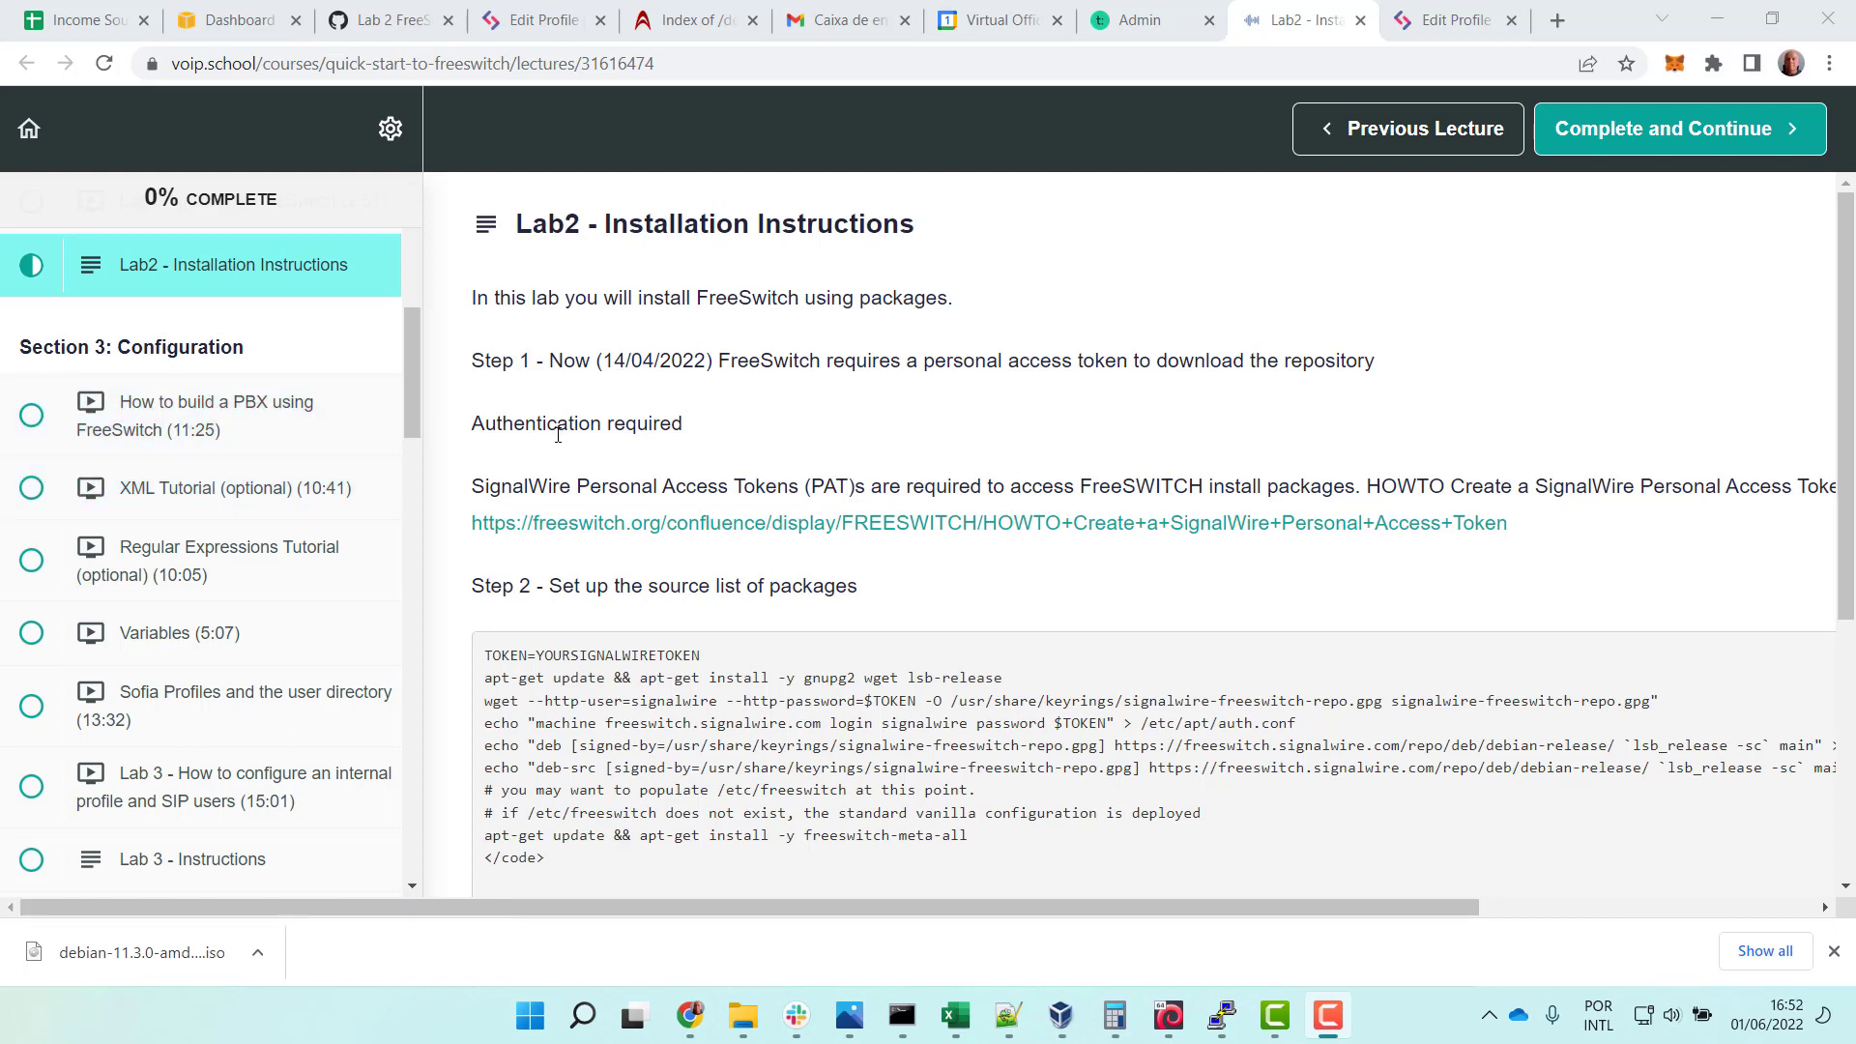
pyautogui.moveTo(702, 546)
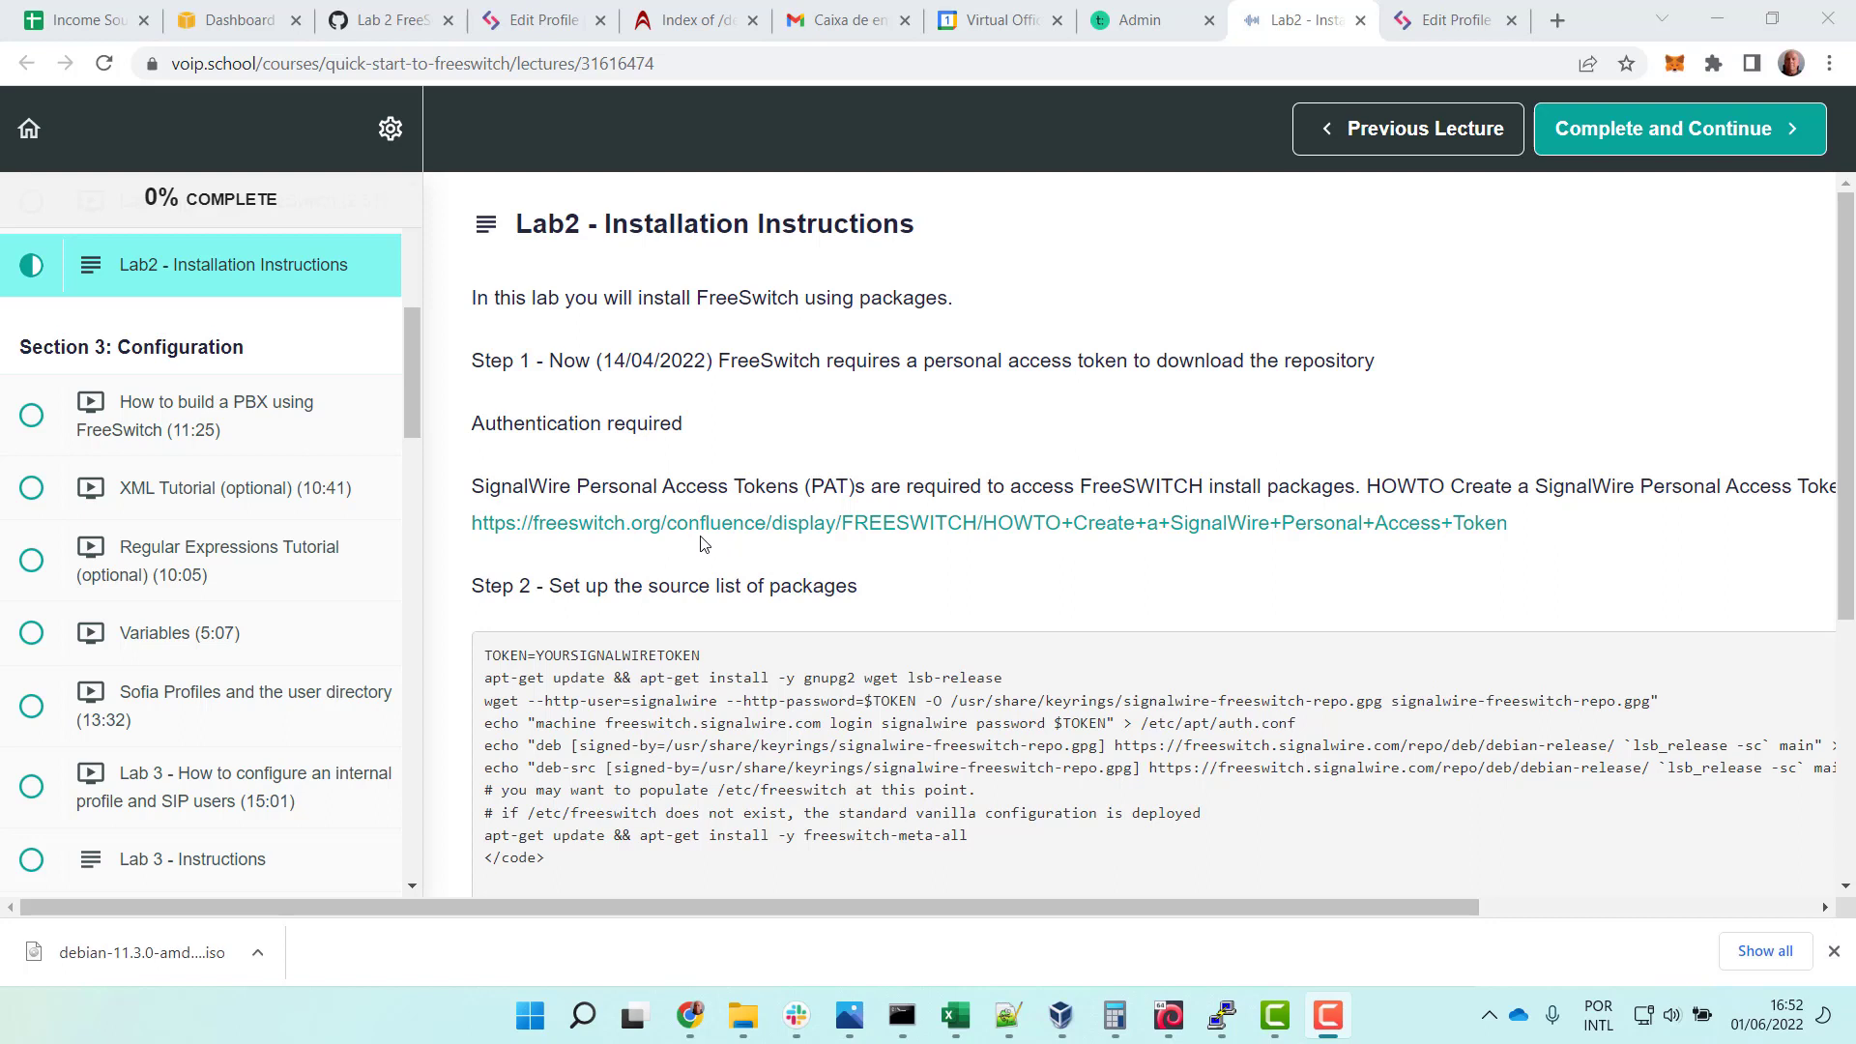
pyautogui.moveTo(1073, 526)
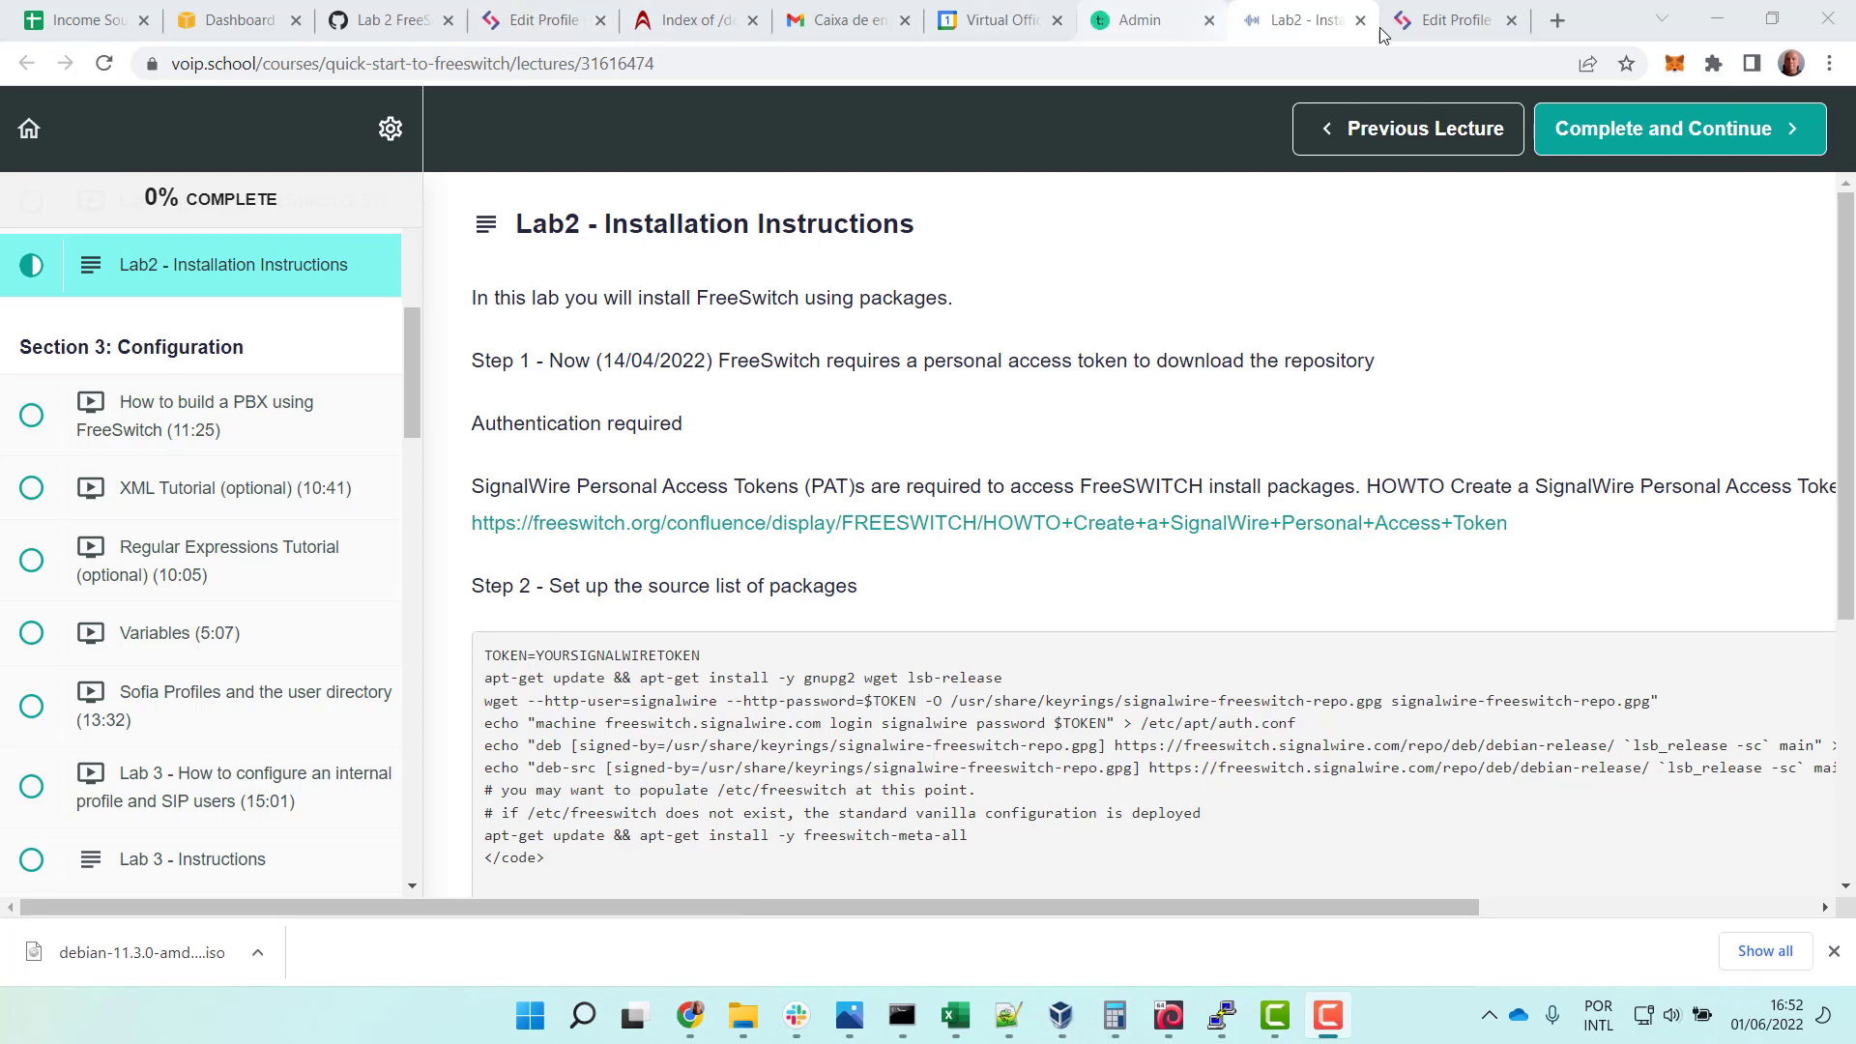
# Revoke the 'freeswitch course' token after dismissing the saved-token notice, then go to signalwire.com
pyautogui.click(1450, 20)
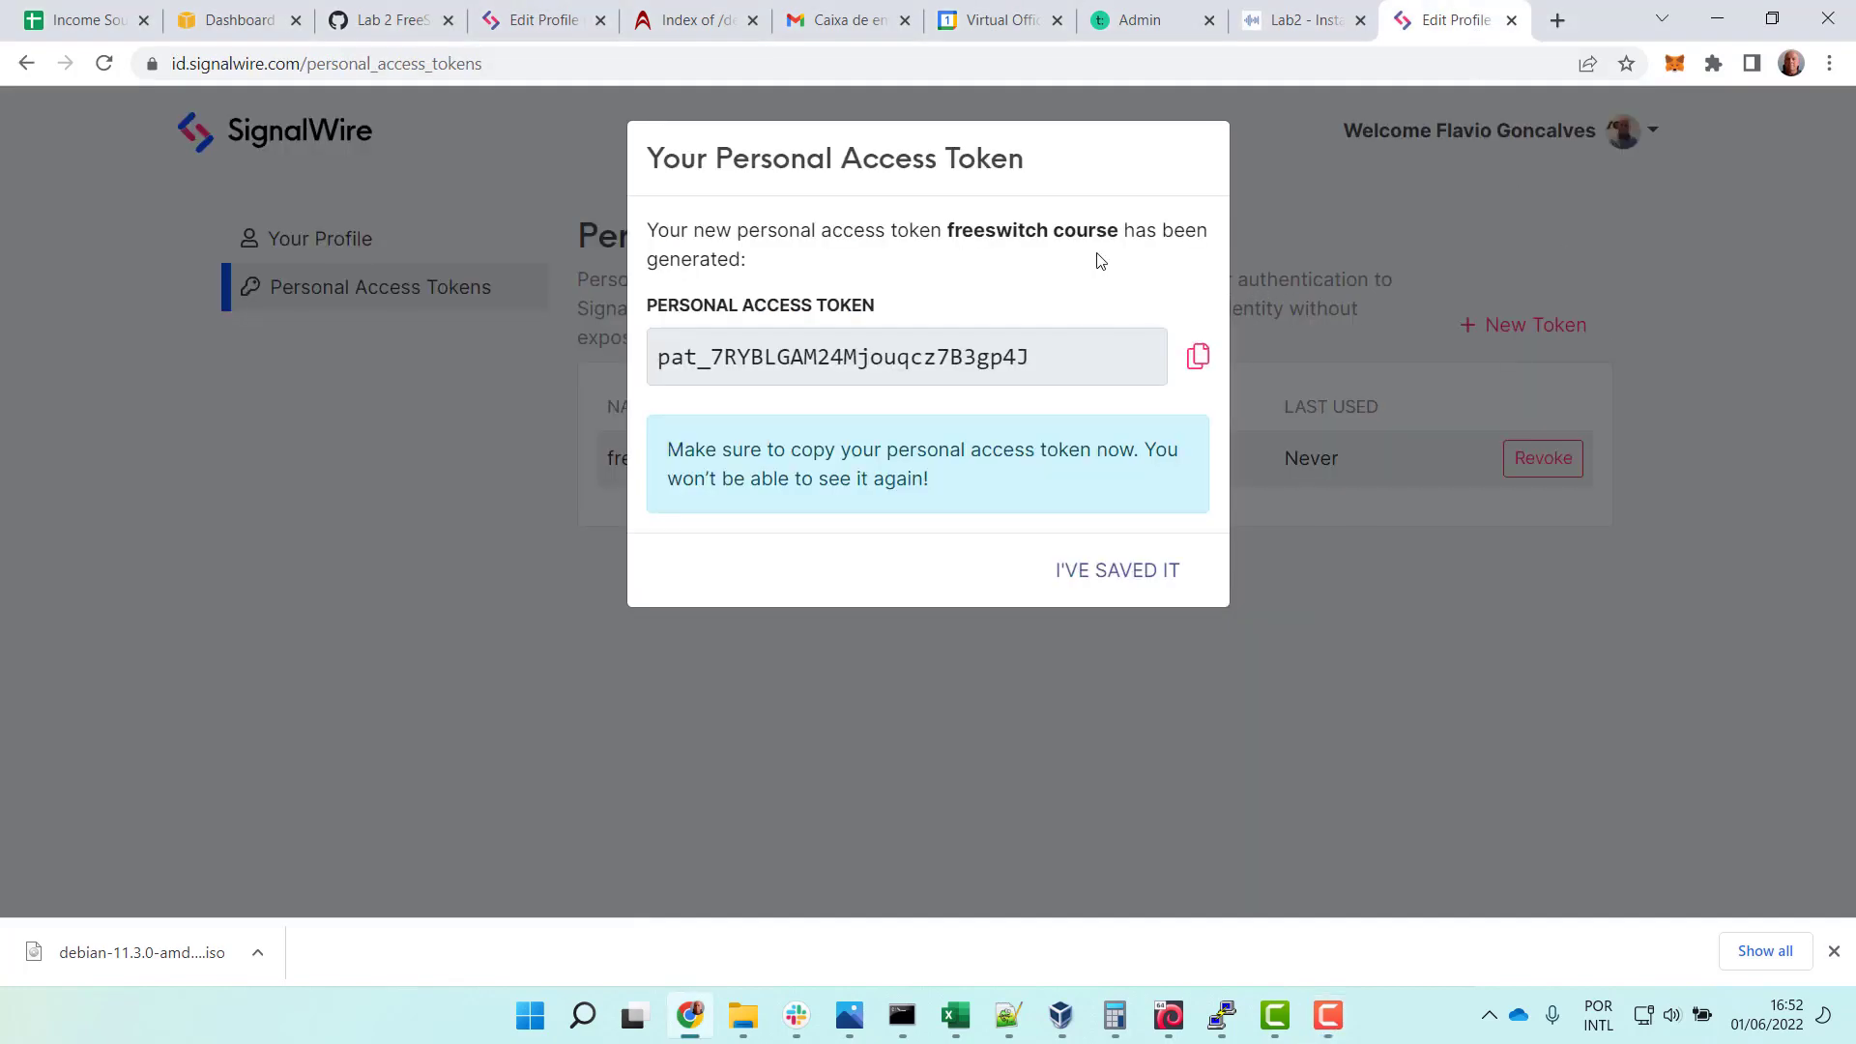
pyautogui.moveTo(1541, 133)
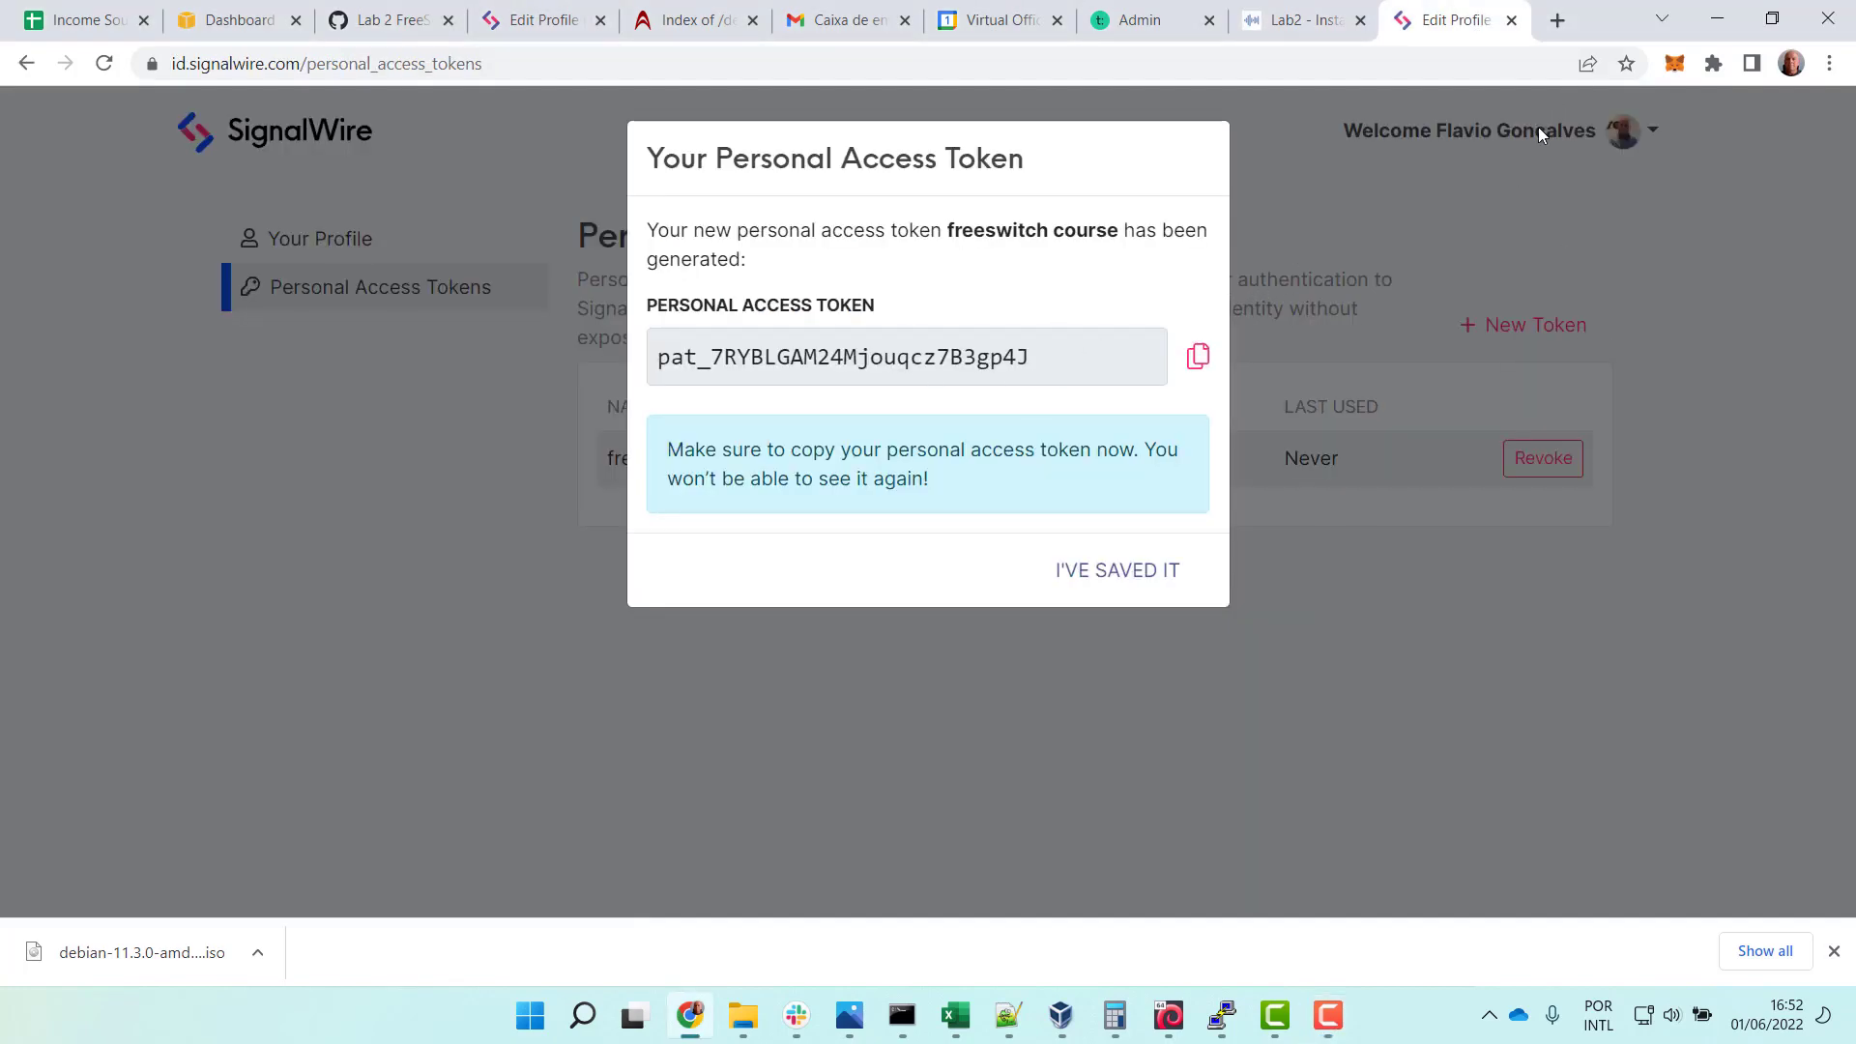
pyautogui.click(1116, 569)
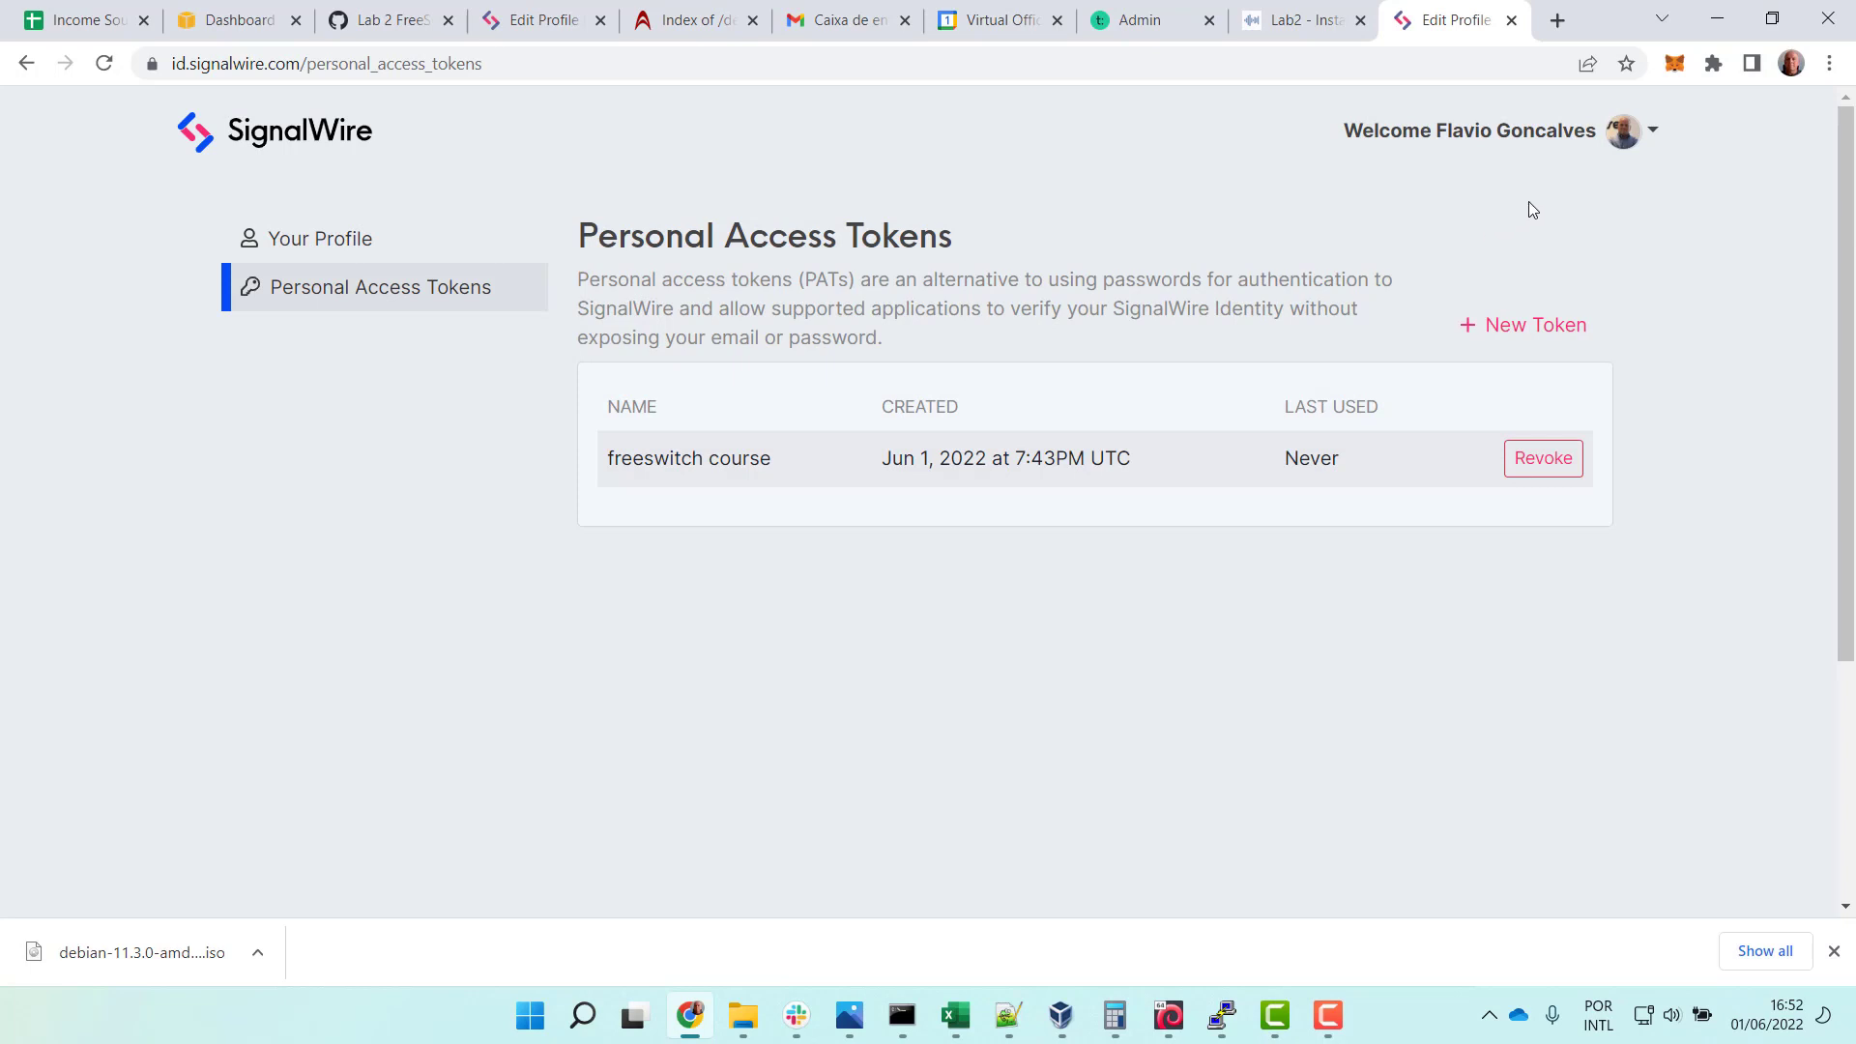
pyautogui.click(1543, 458)
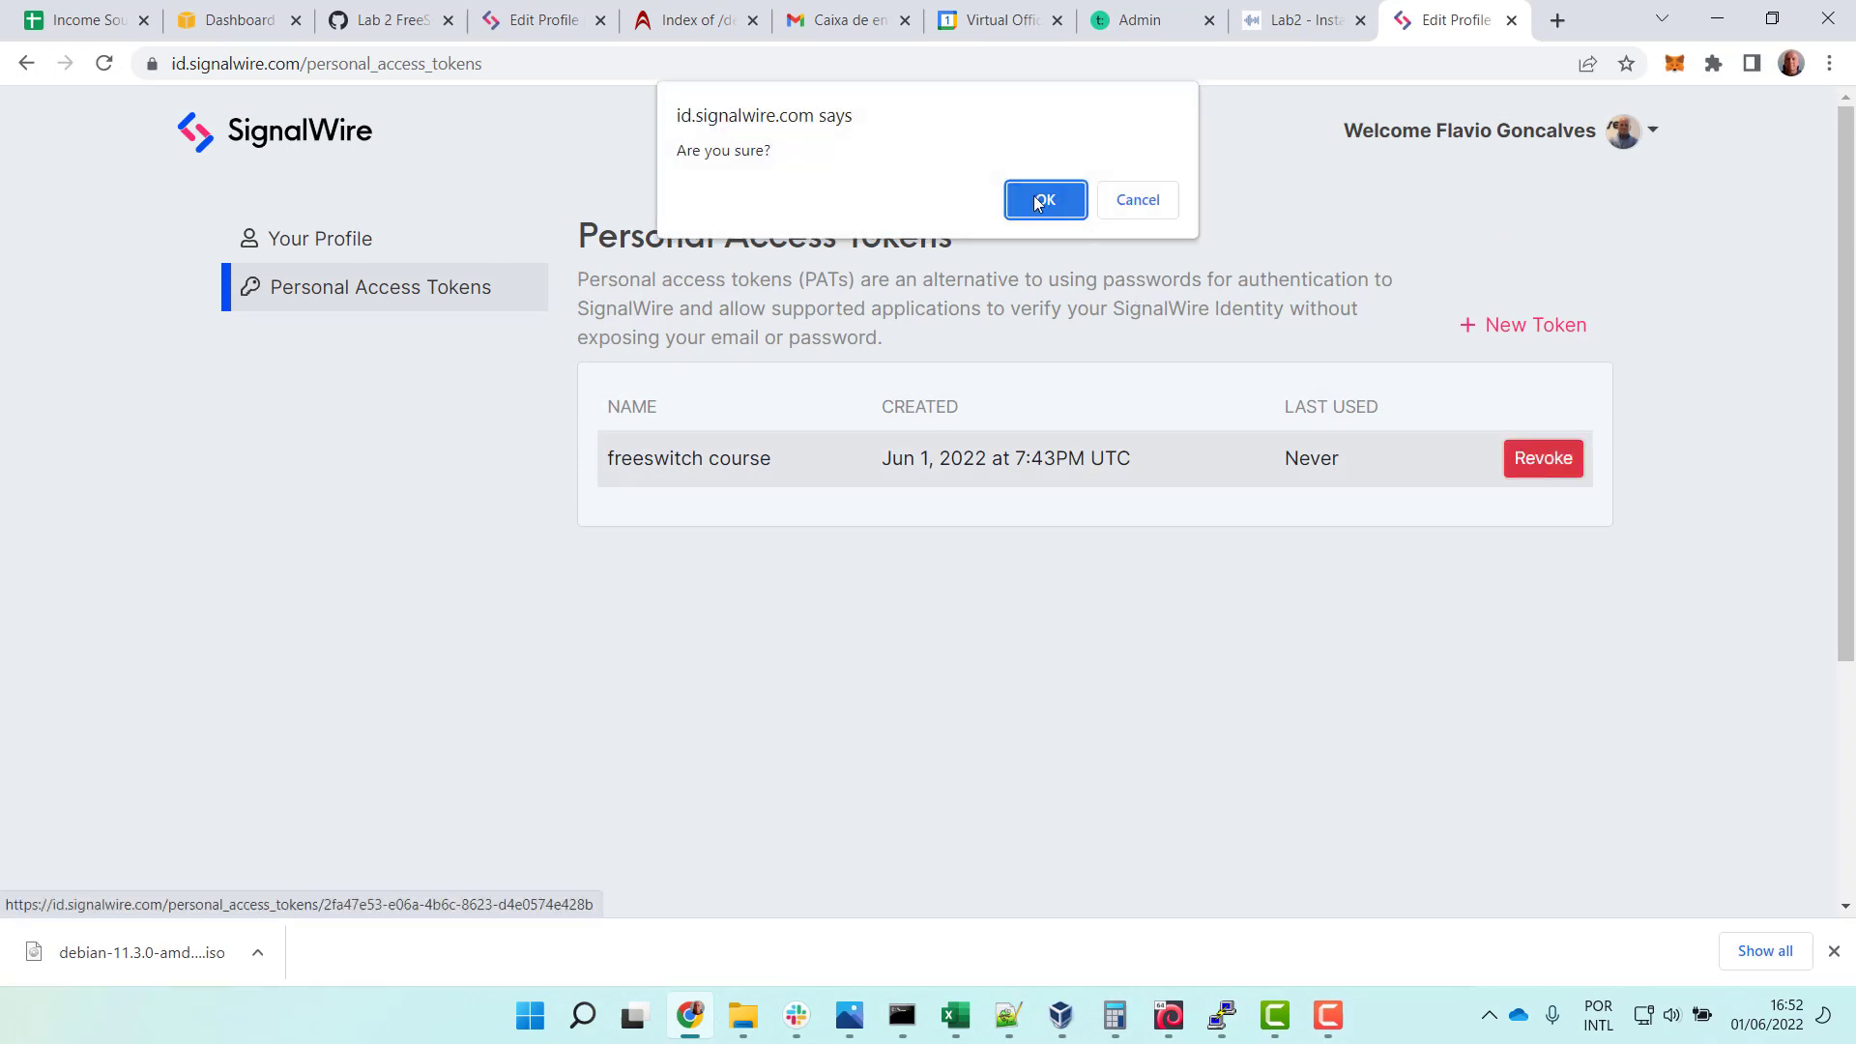
pyautogui.click(1044, 199)
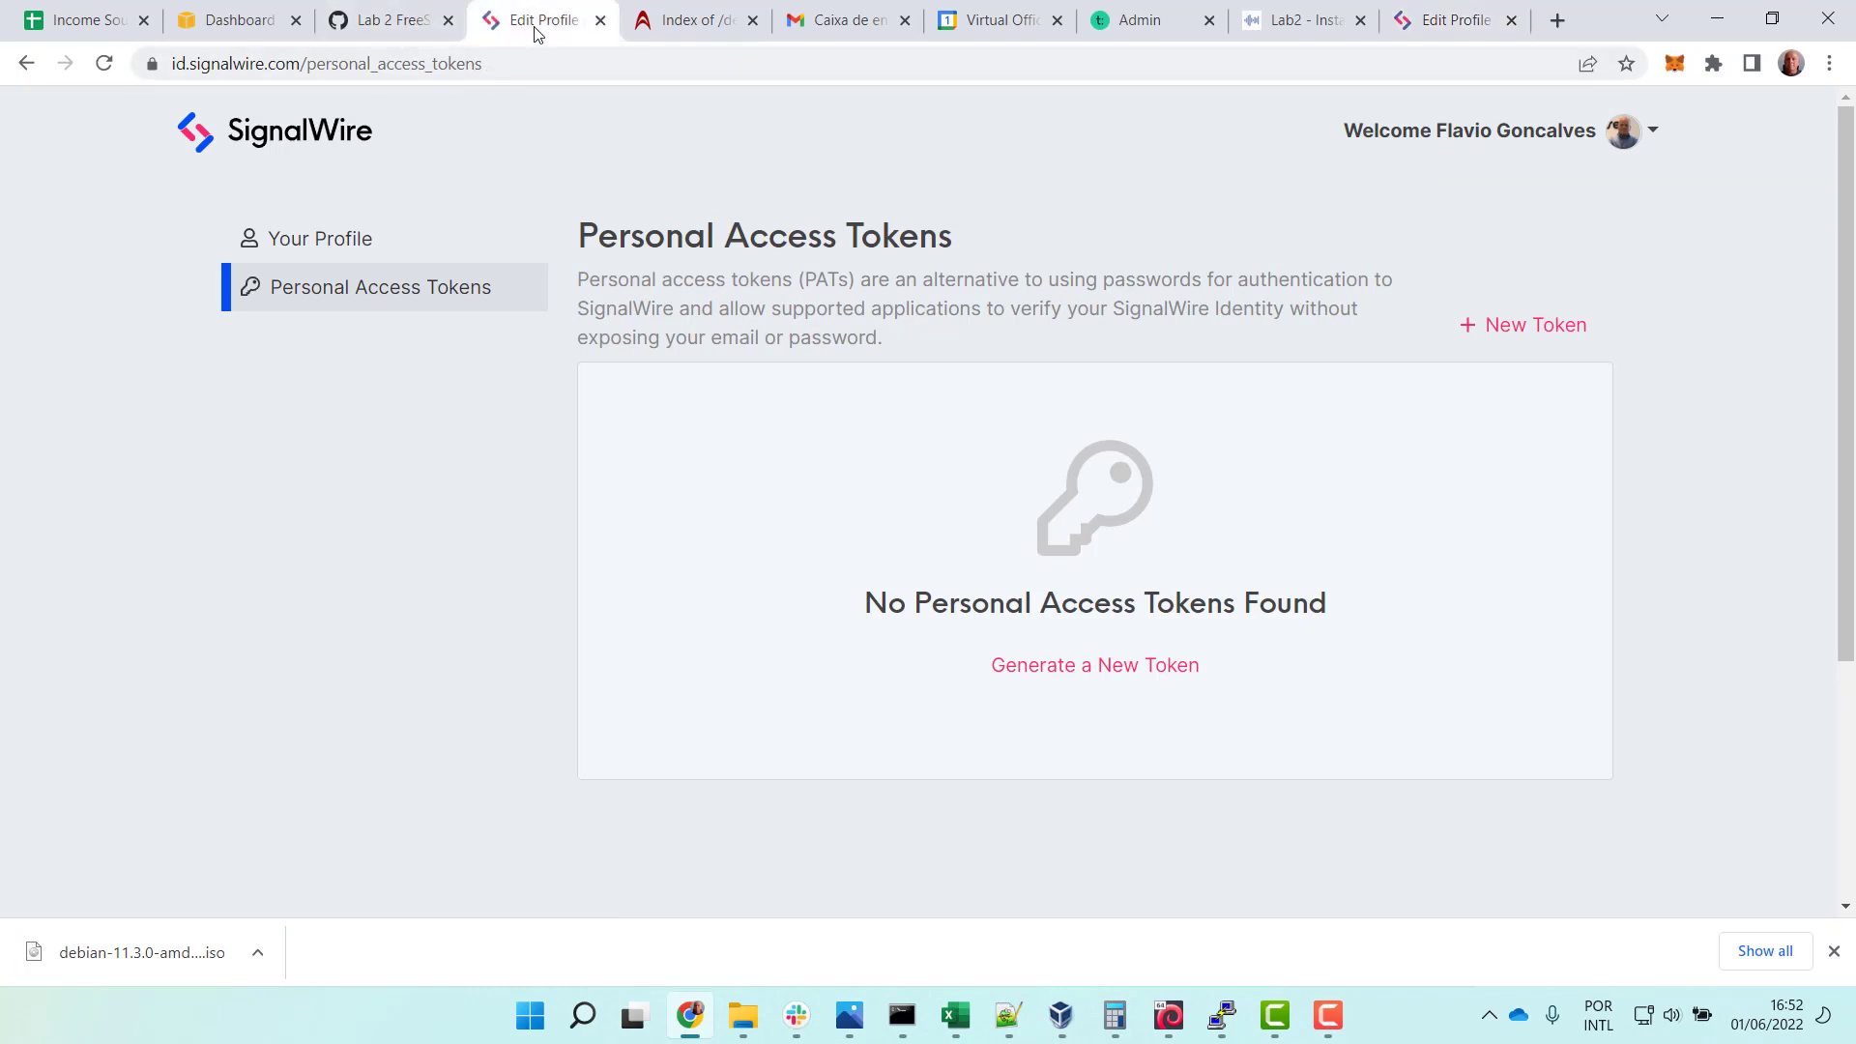
pyautogui.moveTo(1454, 20)
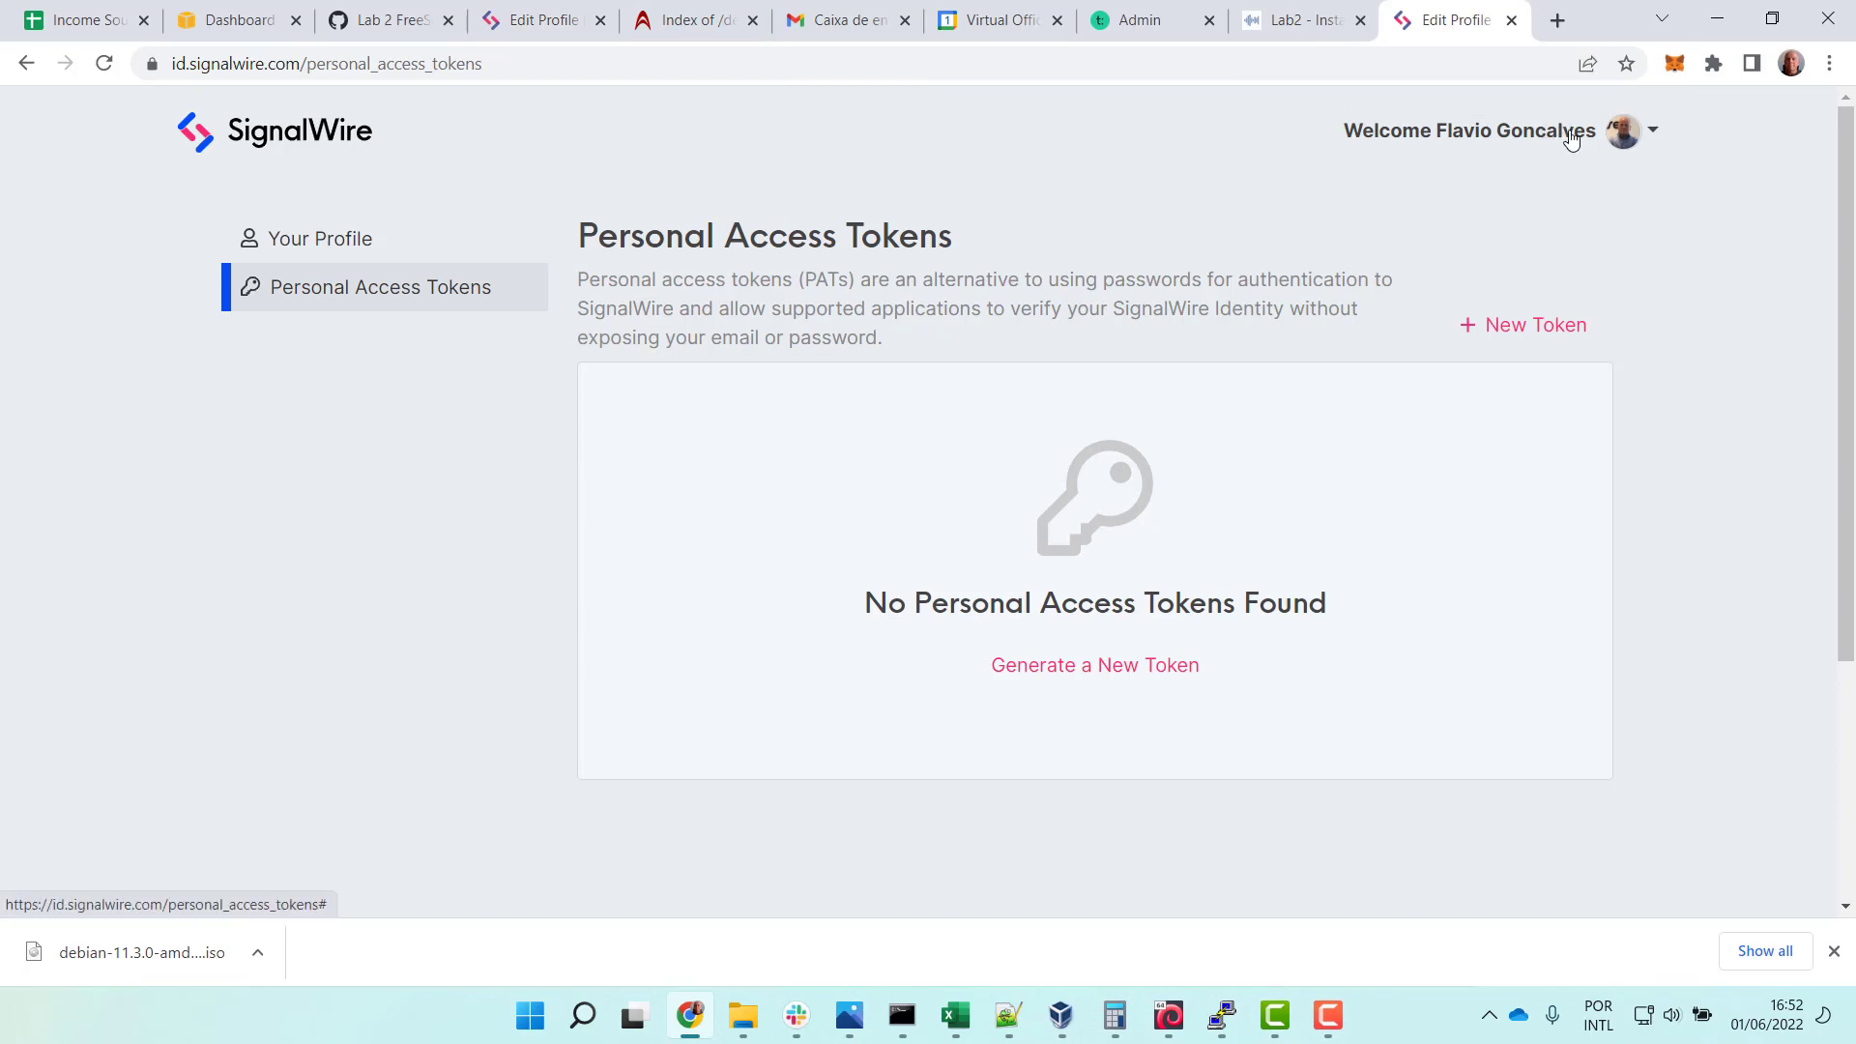
pyautogui.click(1556, 19)
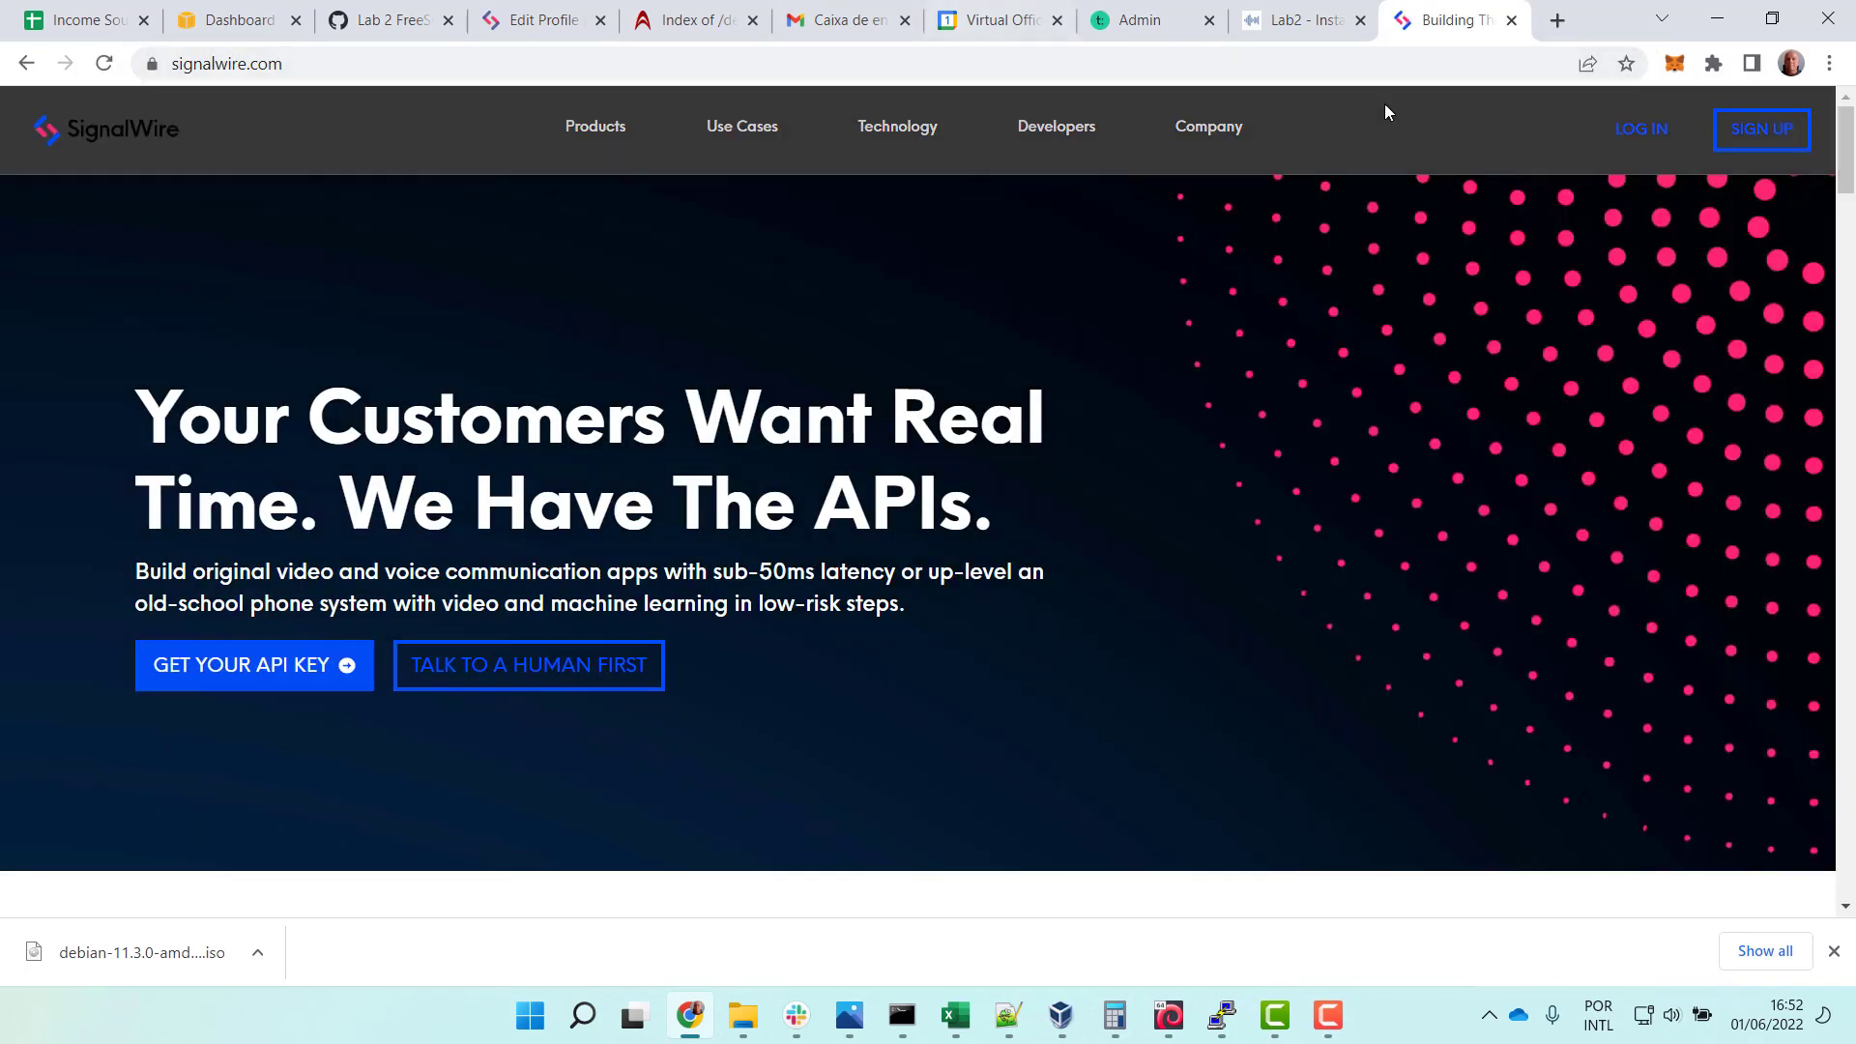
pyautogui.moveTo(1761, 129)
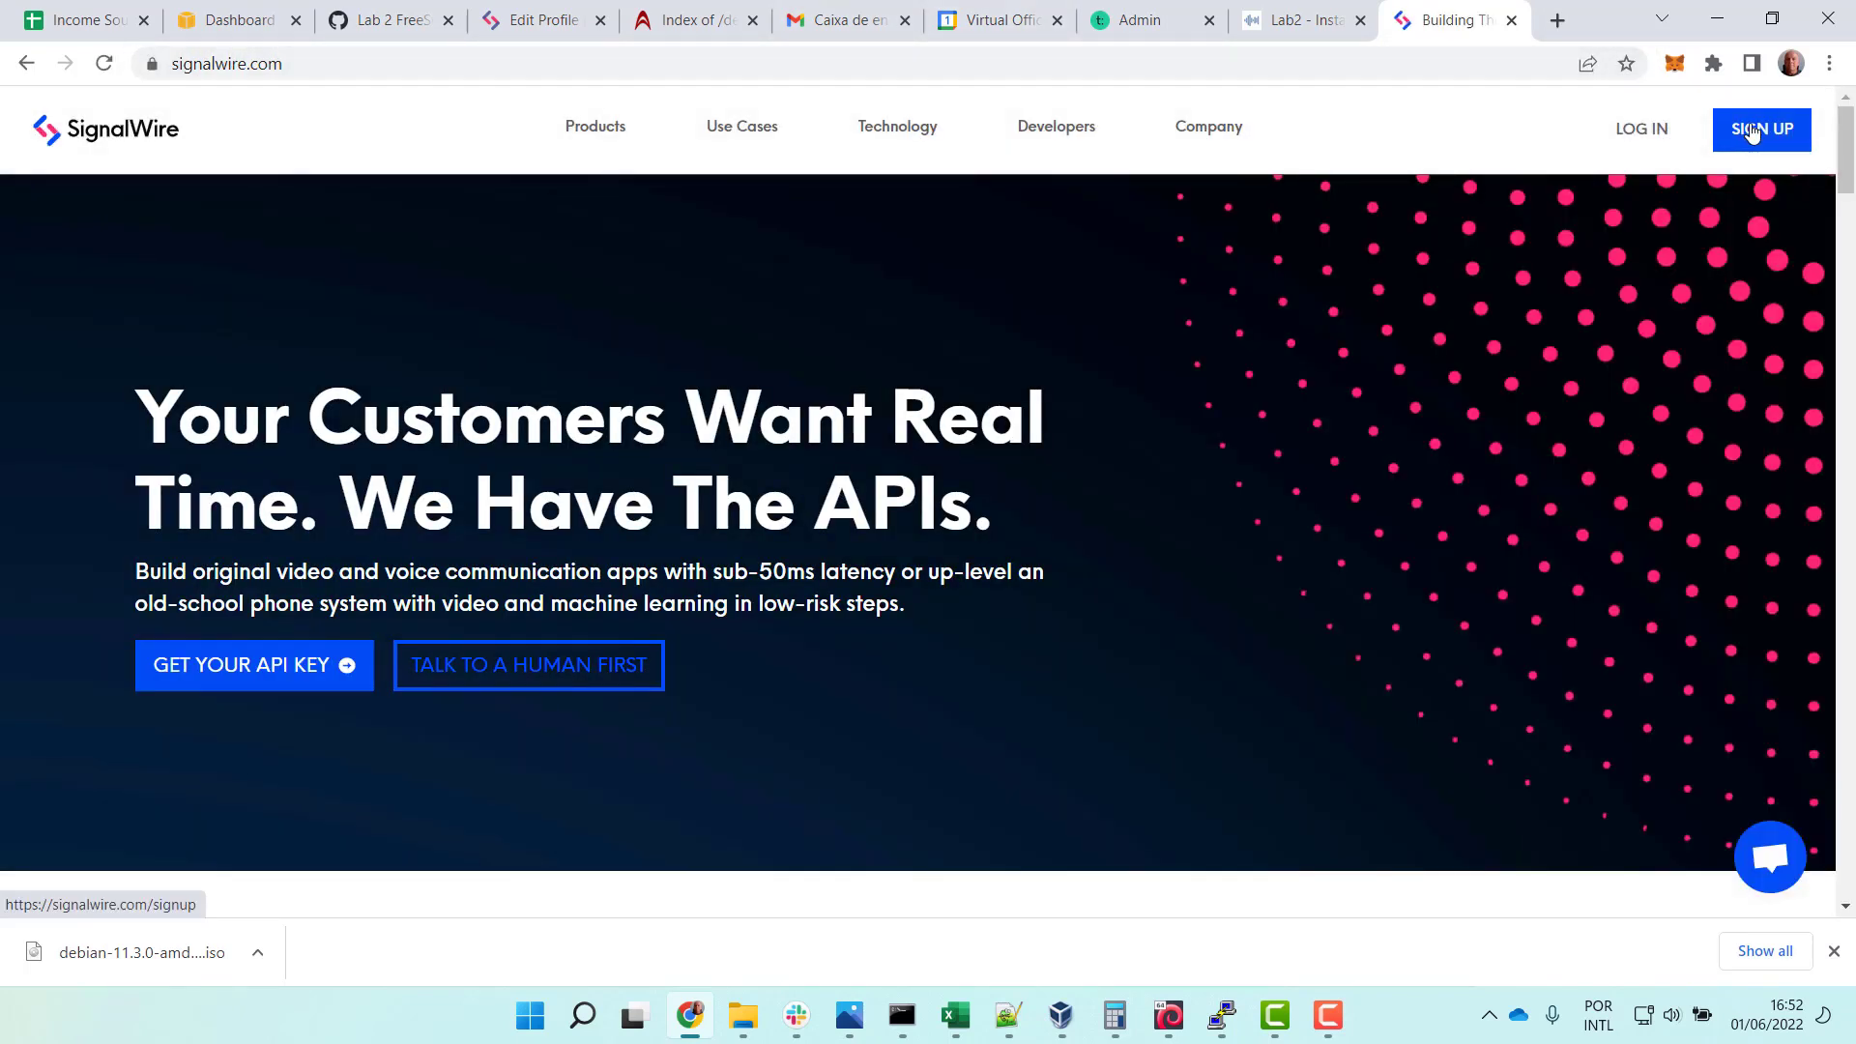
# Log in from signalwire.com to reach the empty Personal Access Tokens page
pyautogui.click(1759, 130)
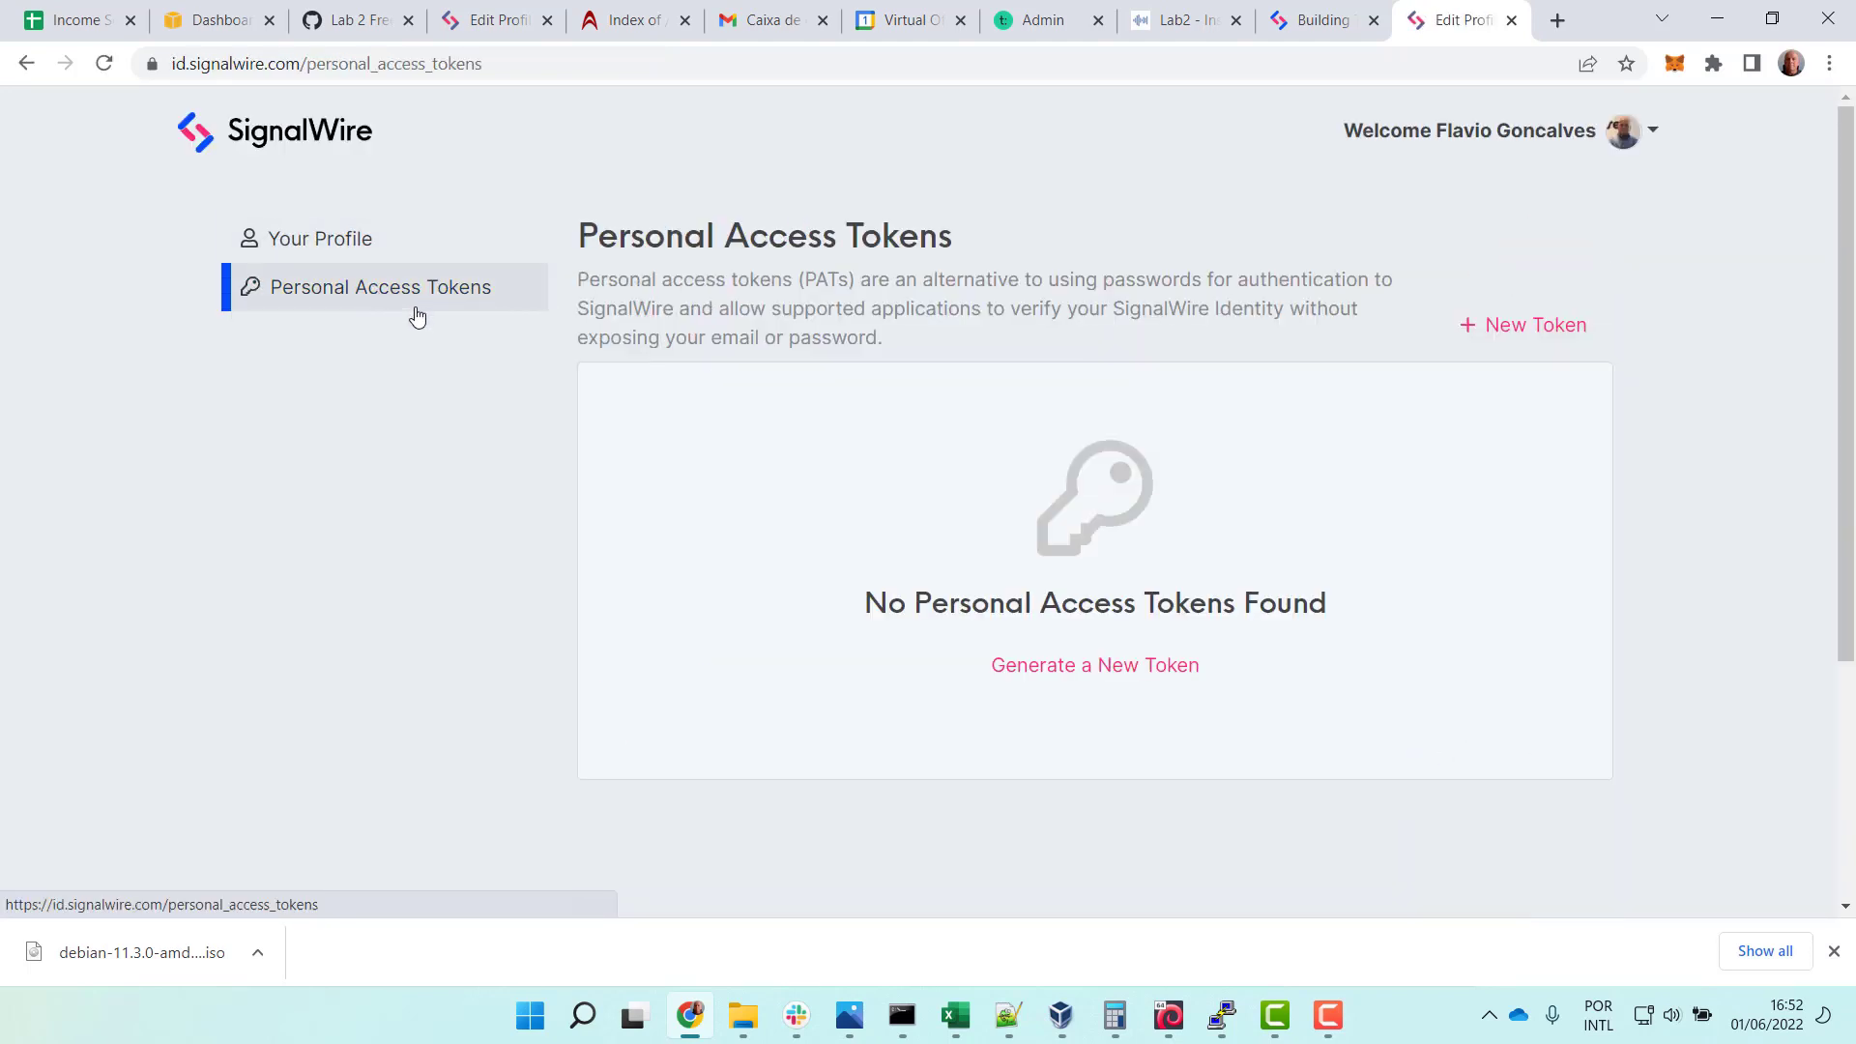
pyautogui.moveTo(1496, 363)
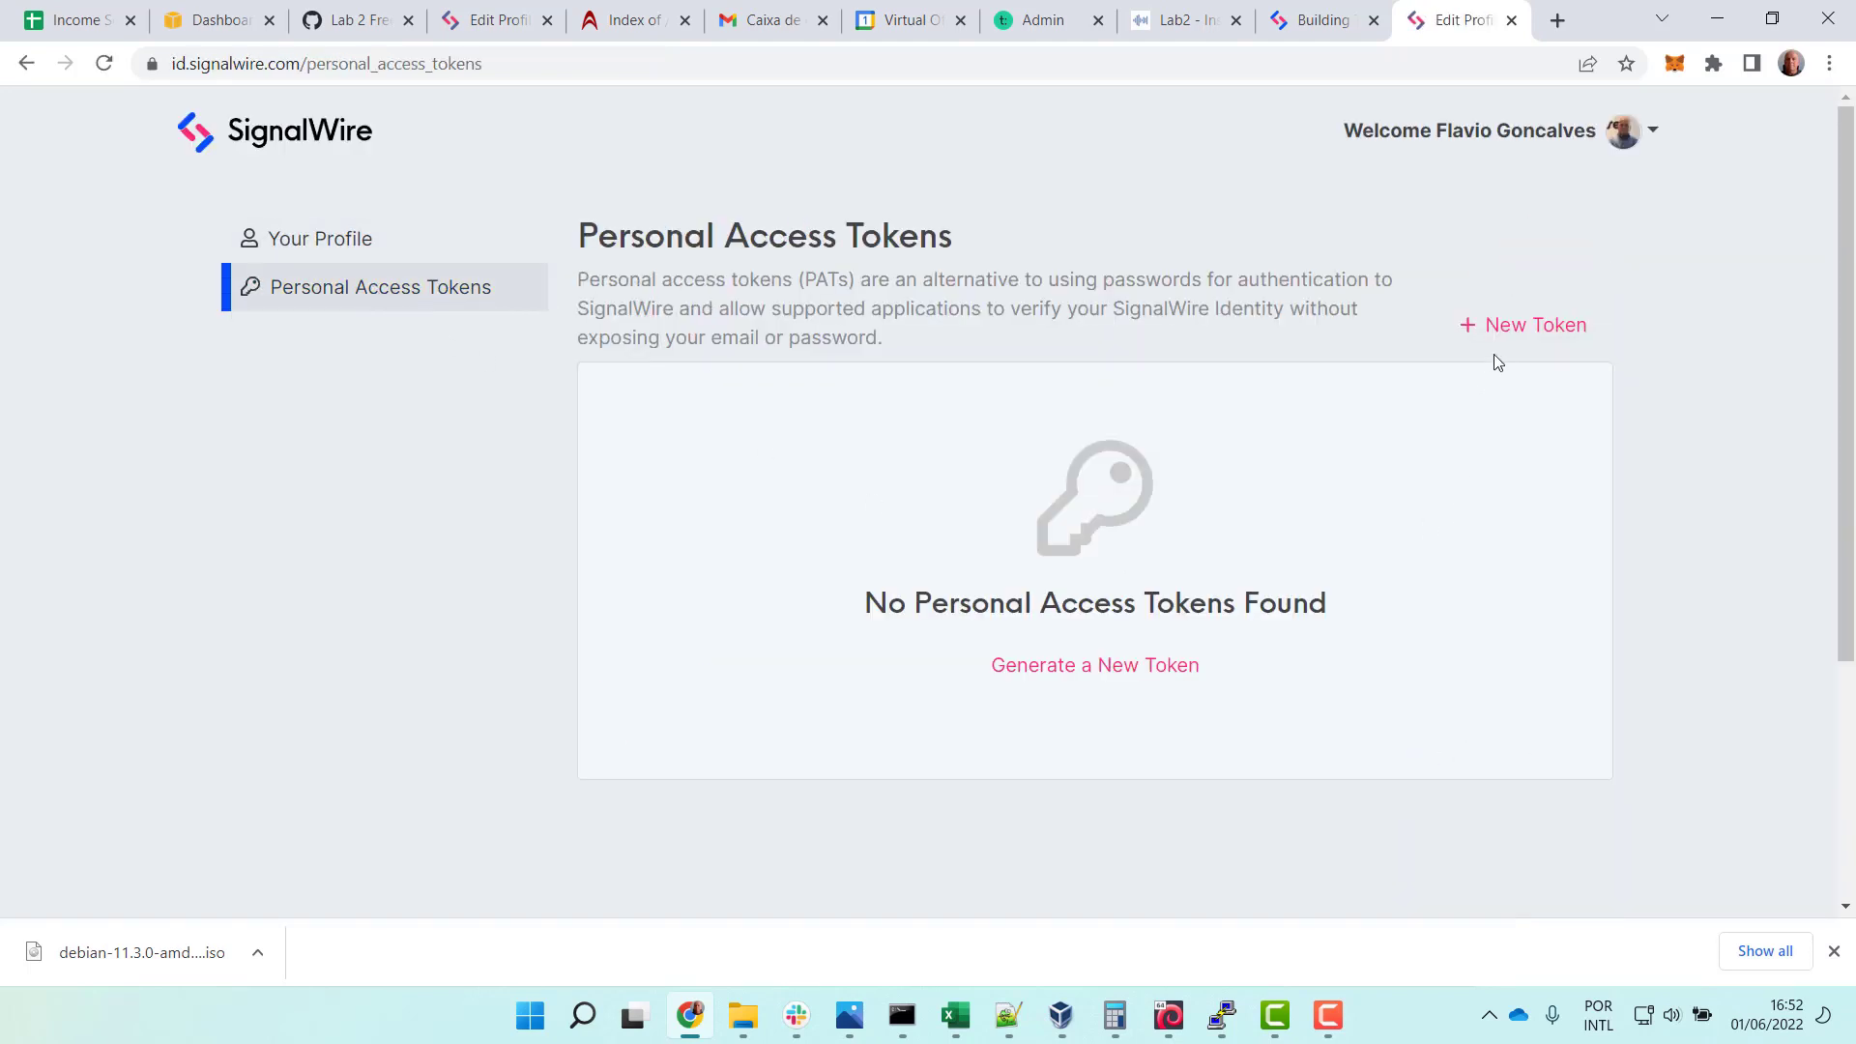
# Generate a new personal access token named 'freeswitch course'
pyautogui.click(1521, 325)
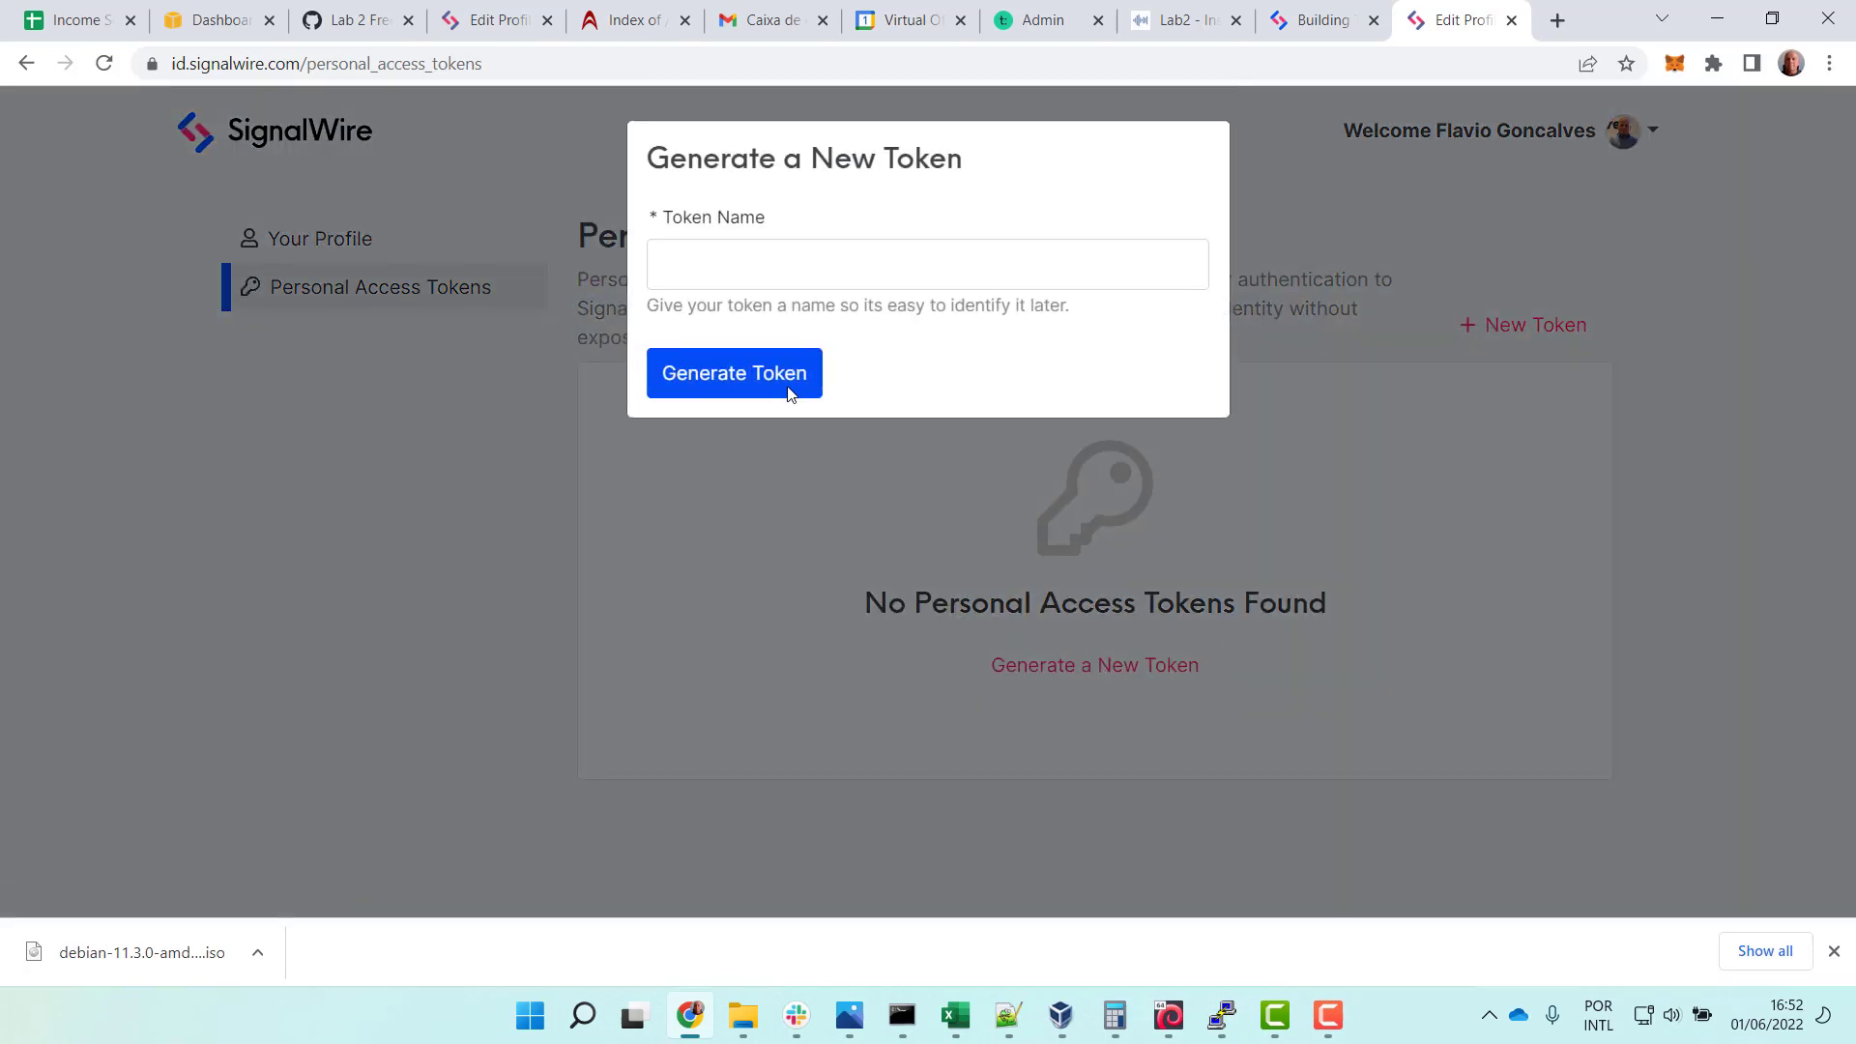
pyautogui.click(926, 263)
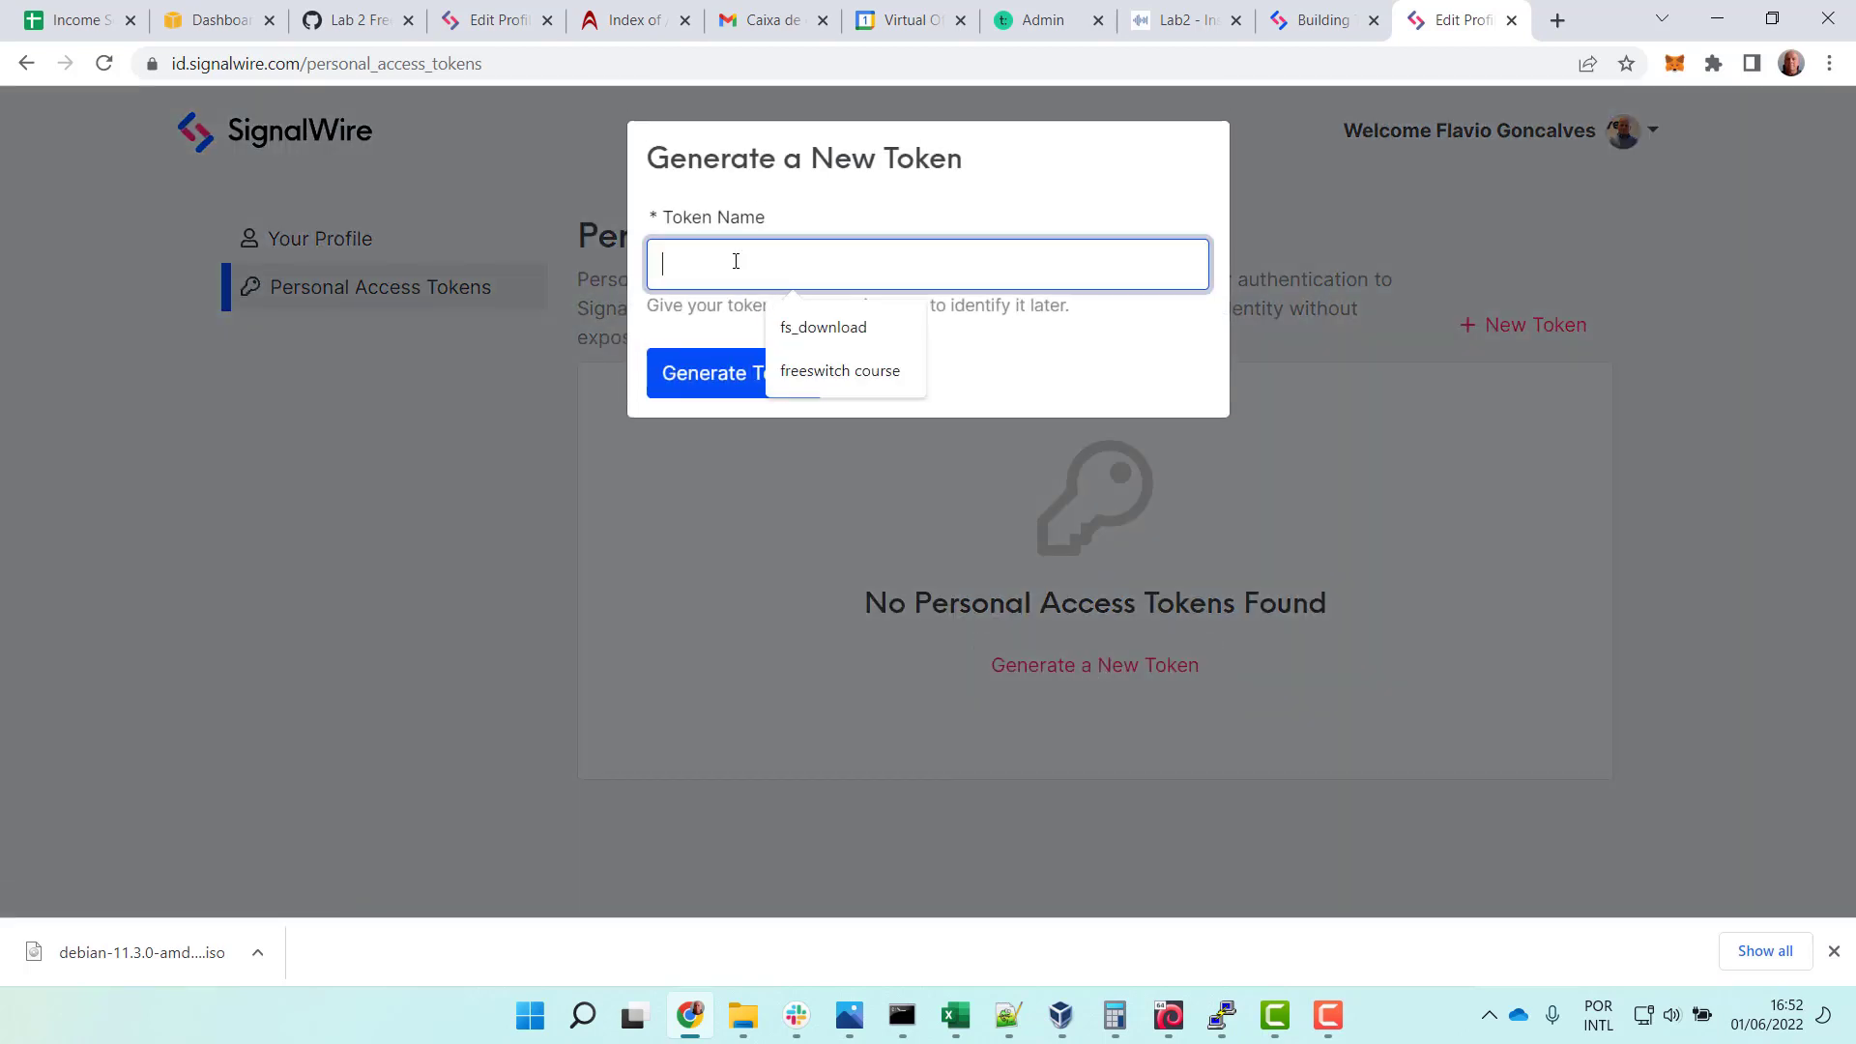
pyautogui.click(841, 371)
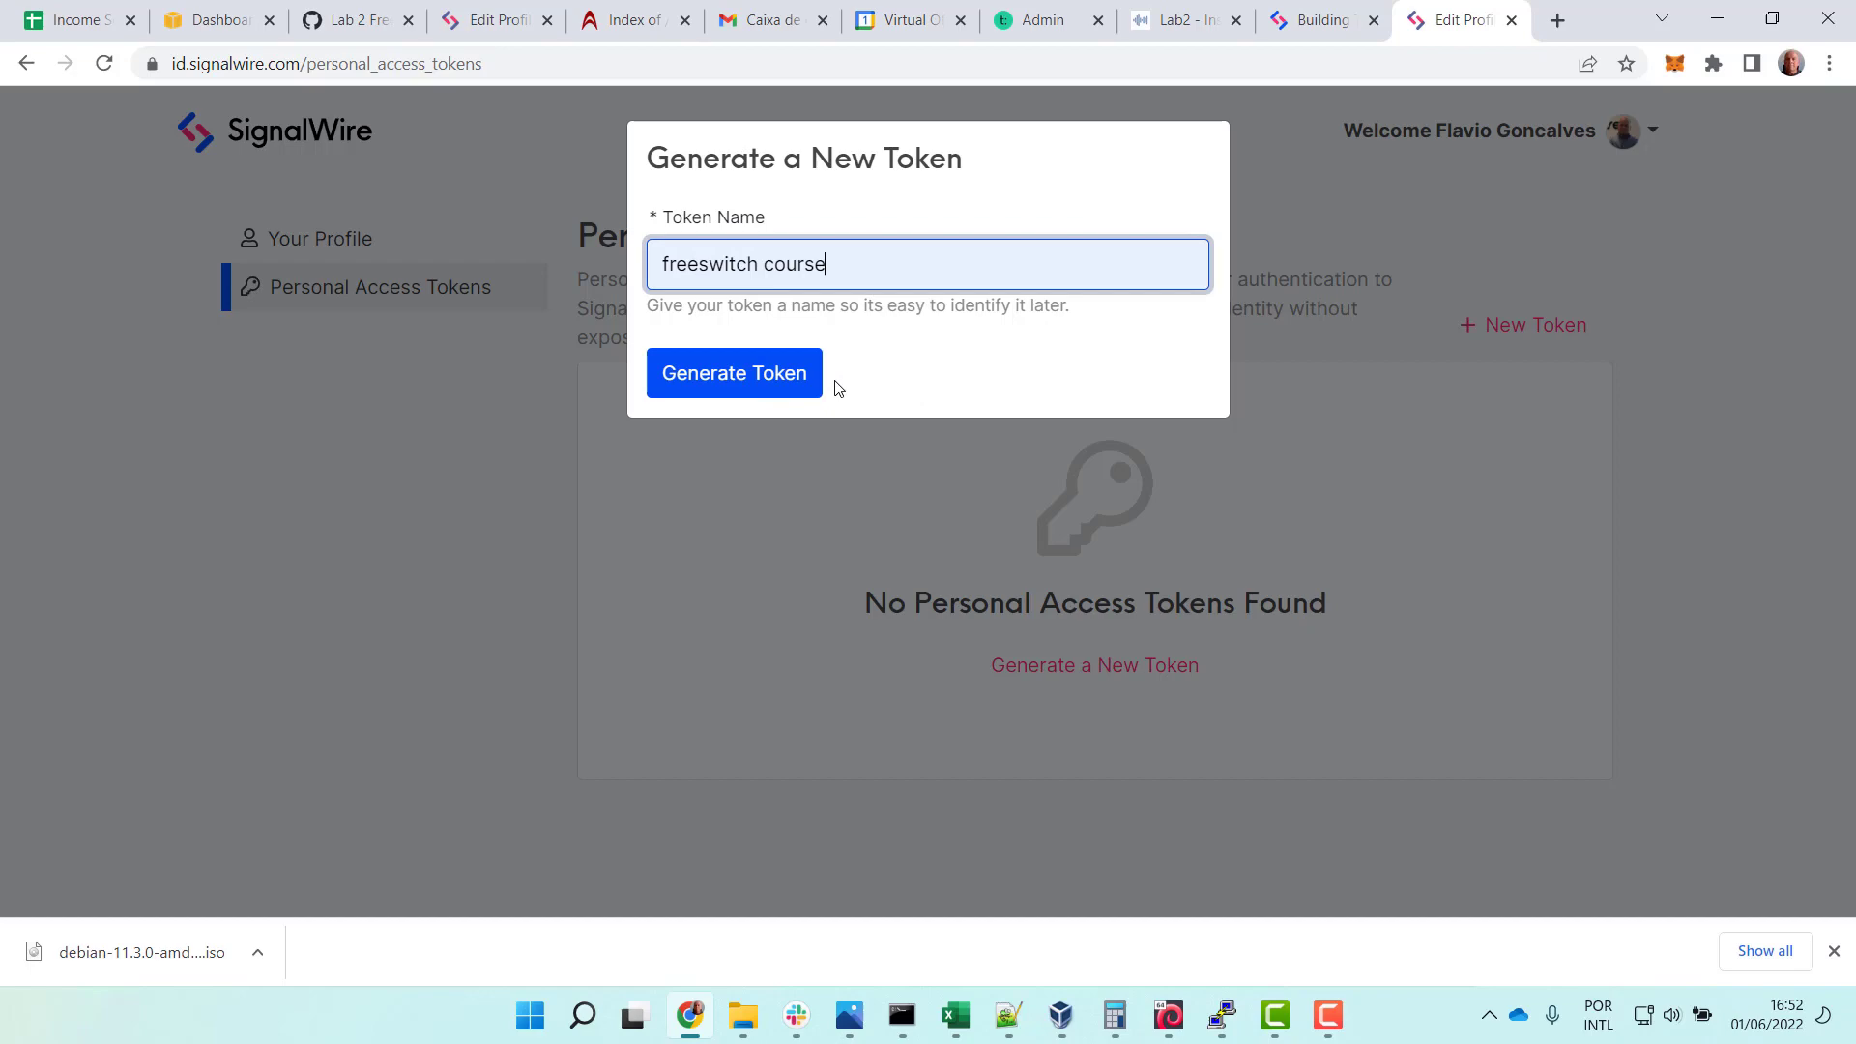
pyautogui.click(734, 374)
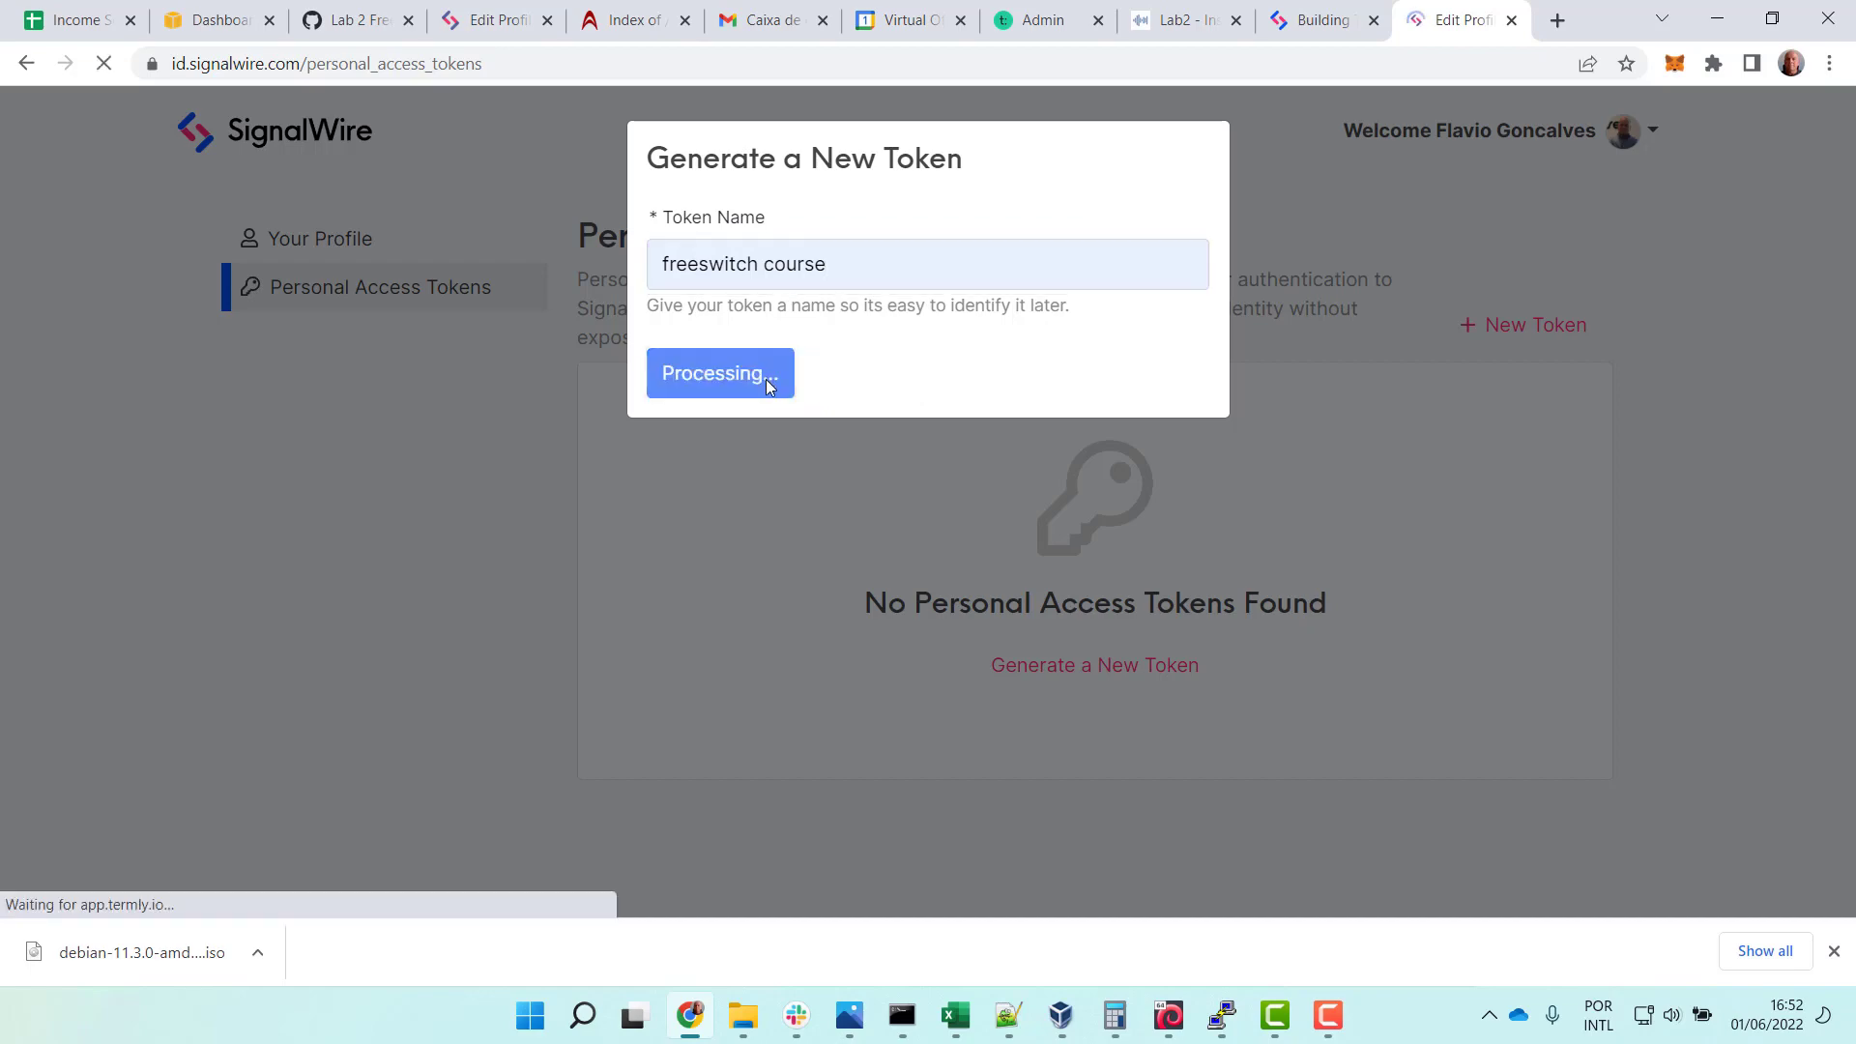
pyautogui.click(719, 373)
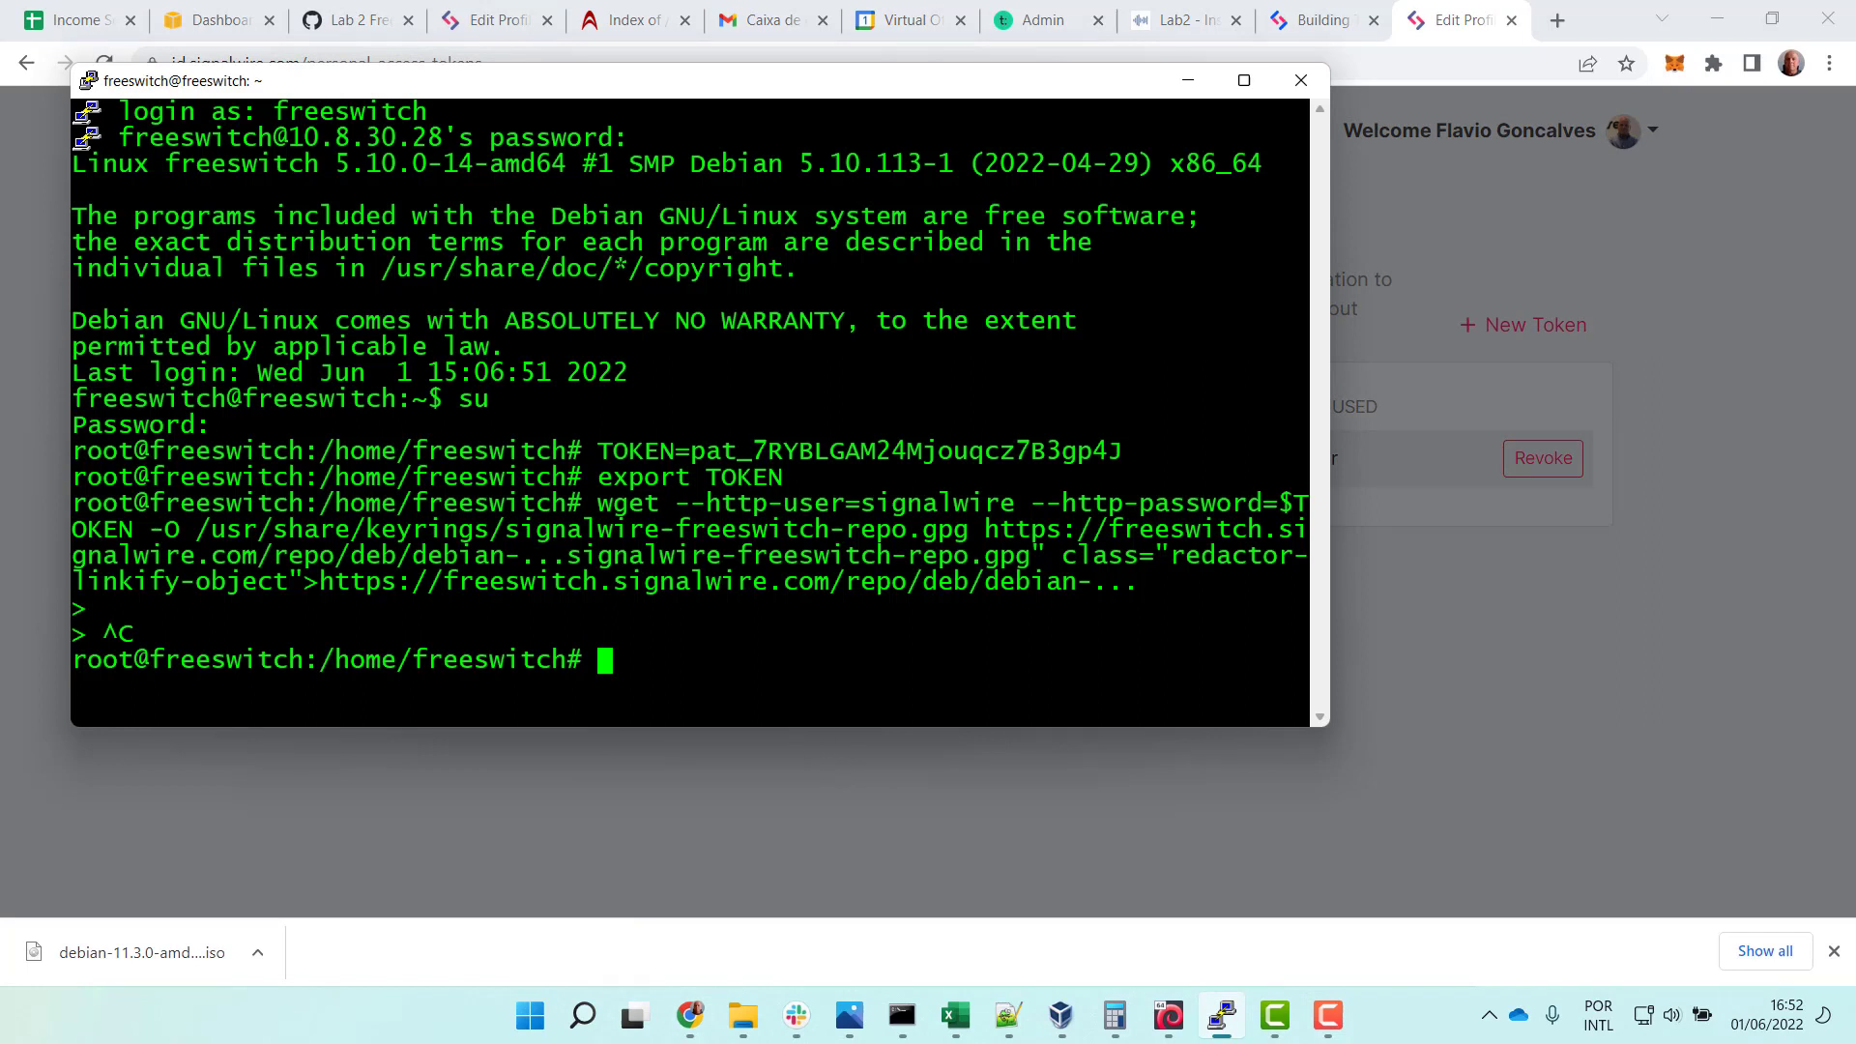
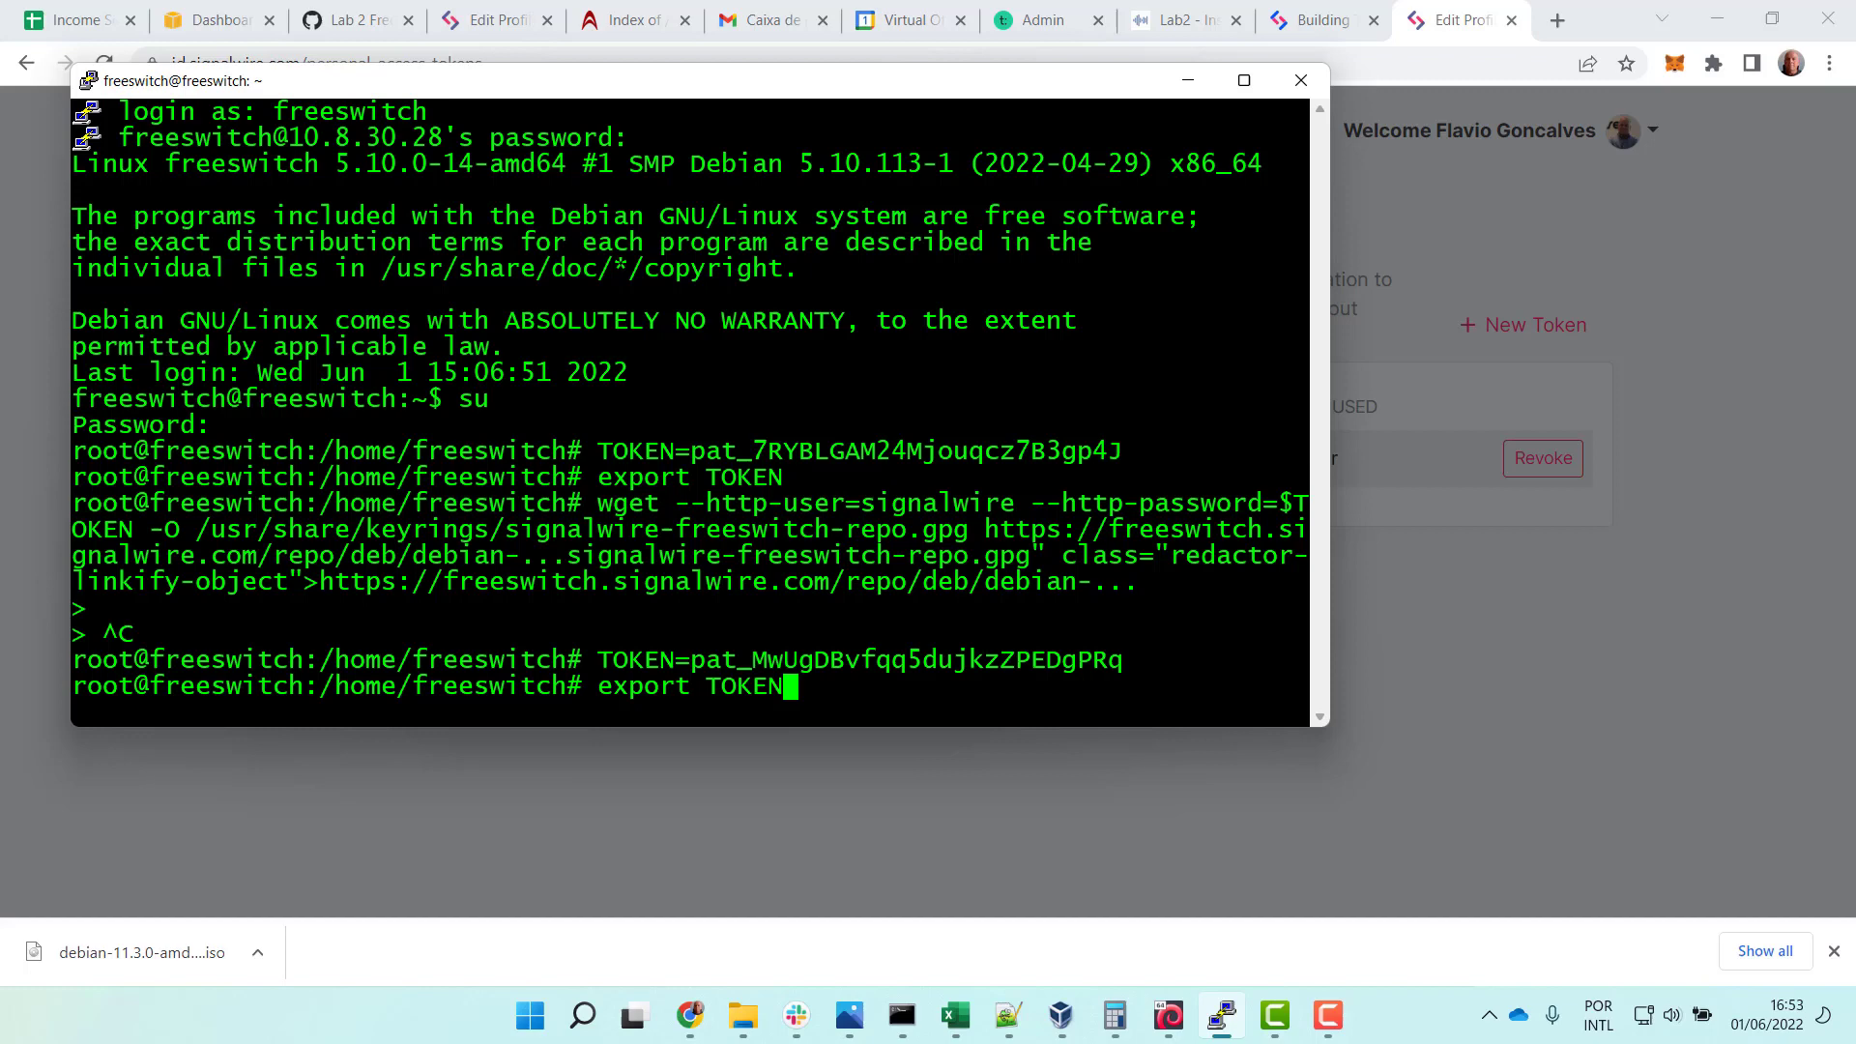
pyautogui.press('Return')
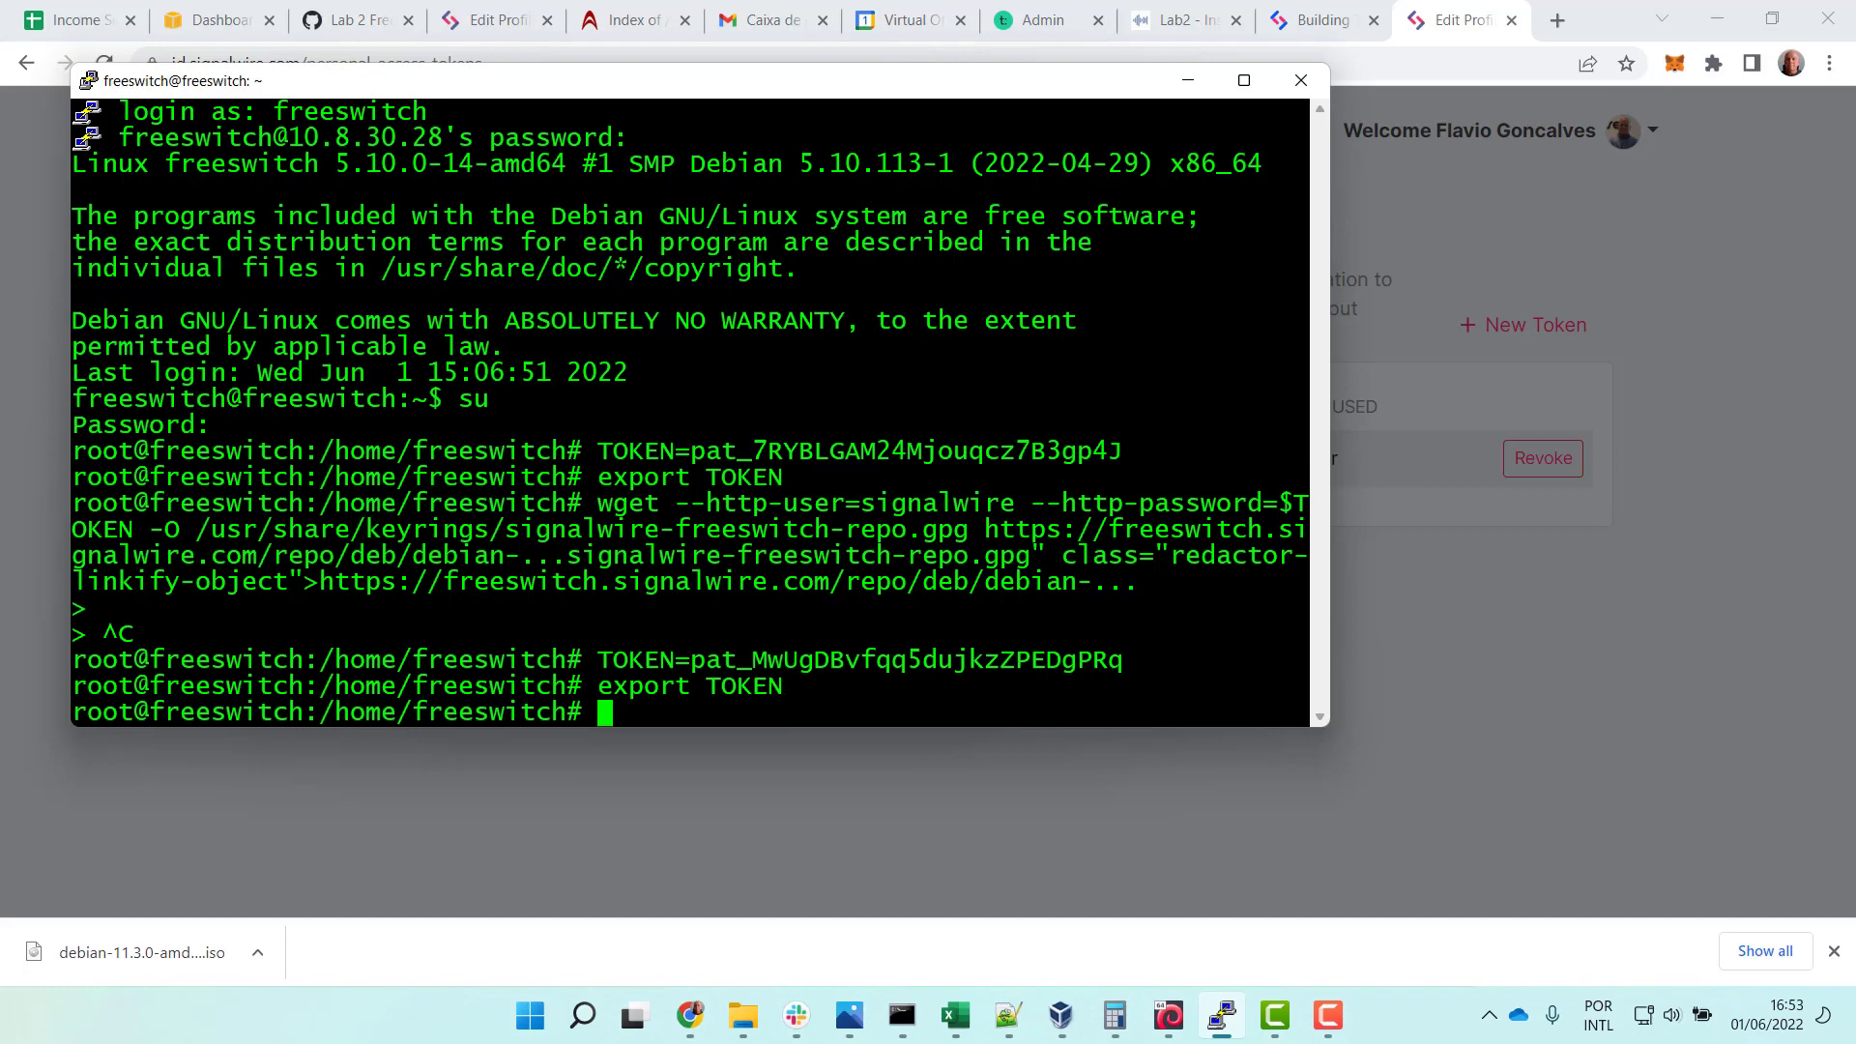
pyautogui.moveTo(895, 807)
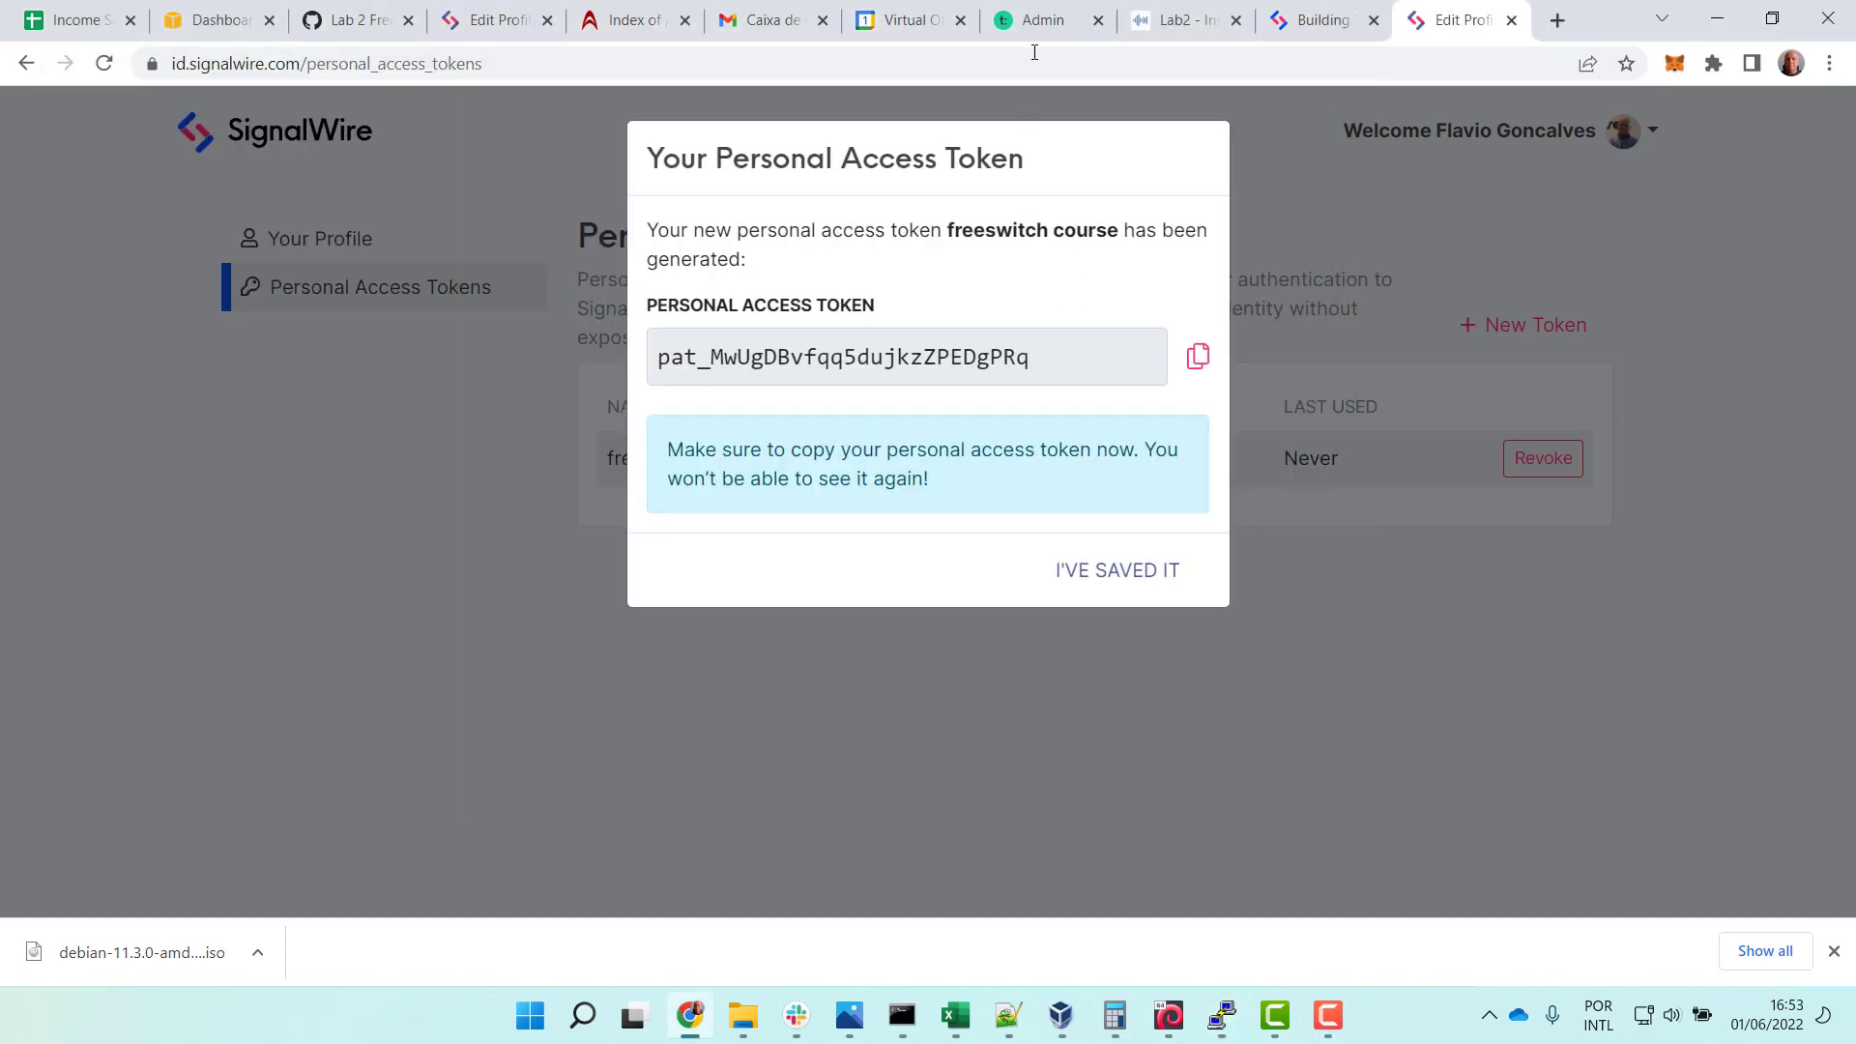
# Bring up the Lab2 installation page at the Step 2 package setup commands
pyautogui.click(1172, 19)
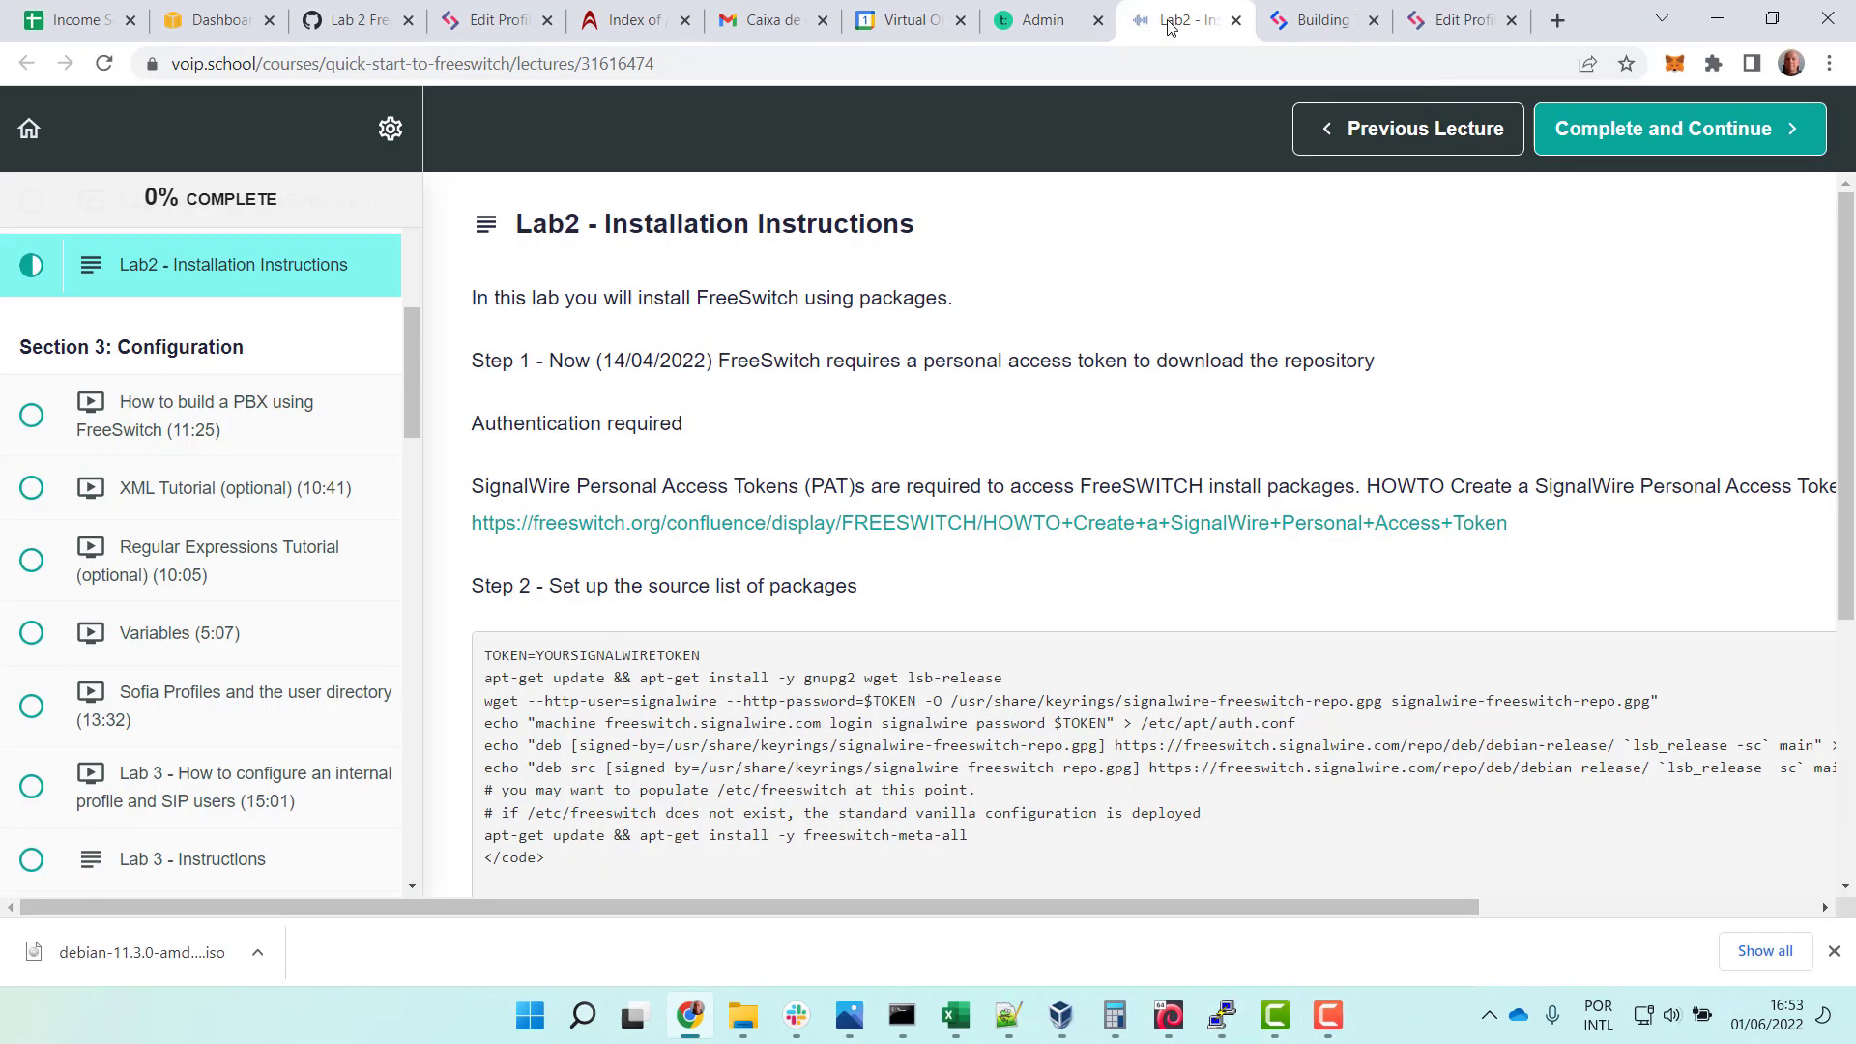
pyautogui.scroll(-3)
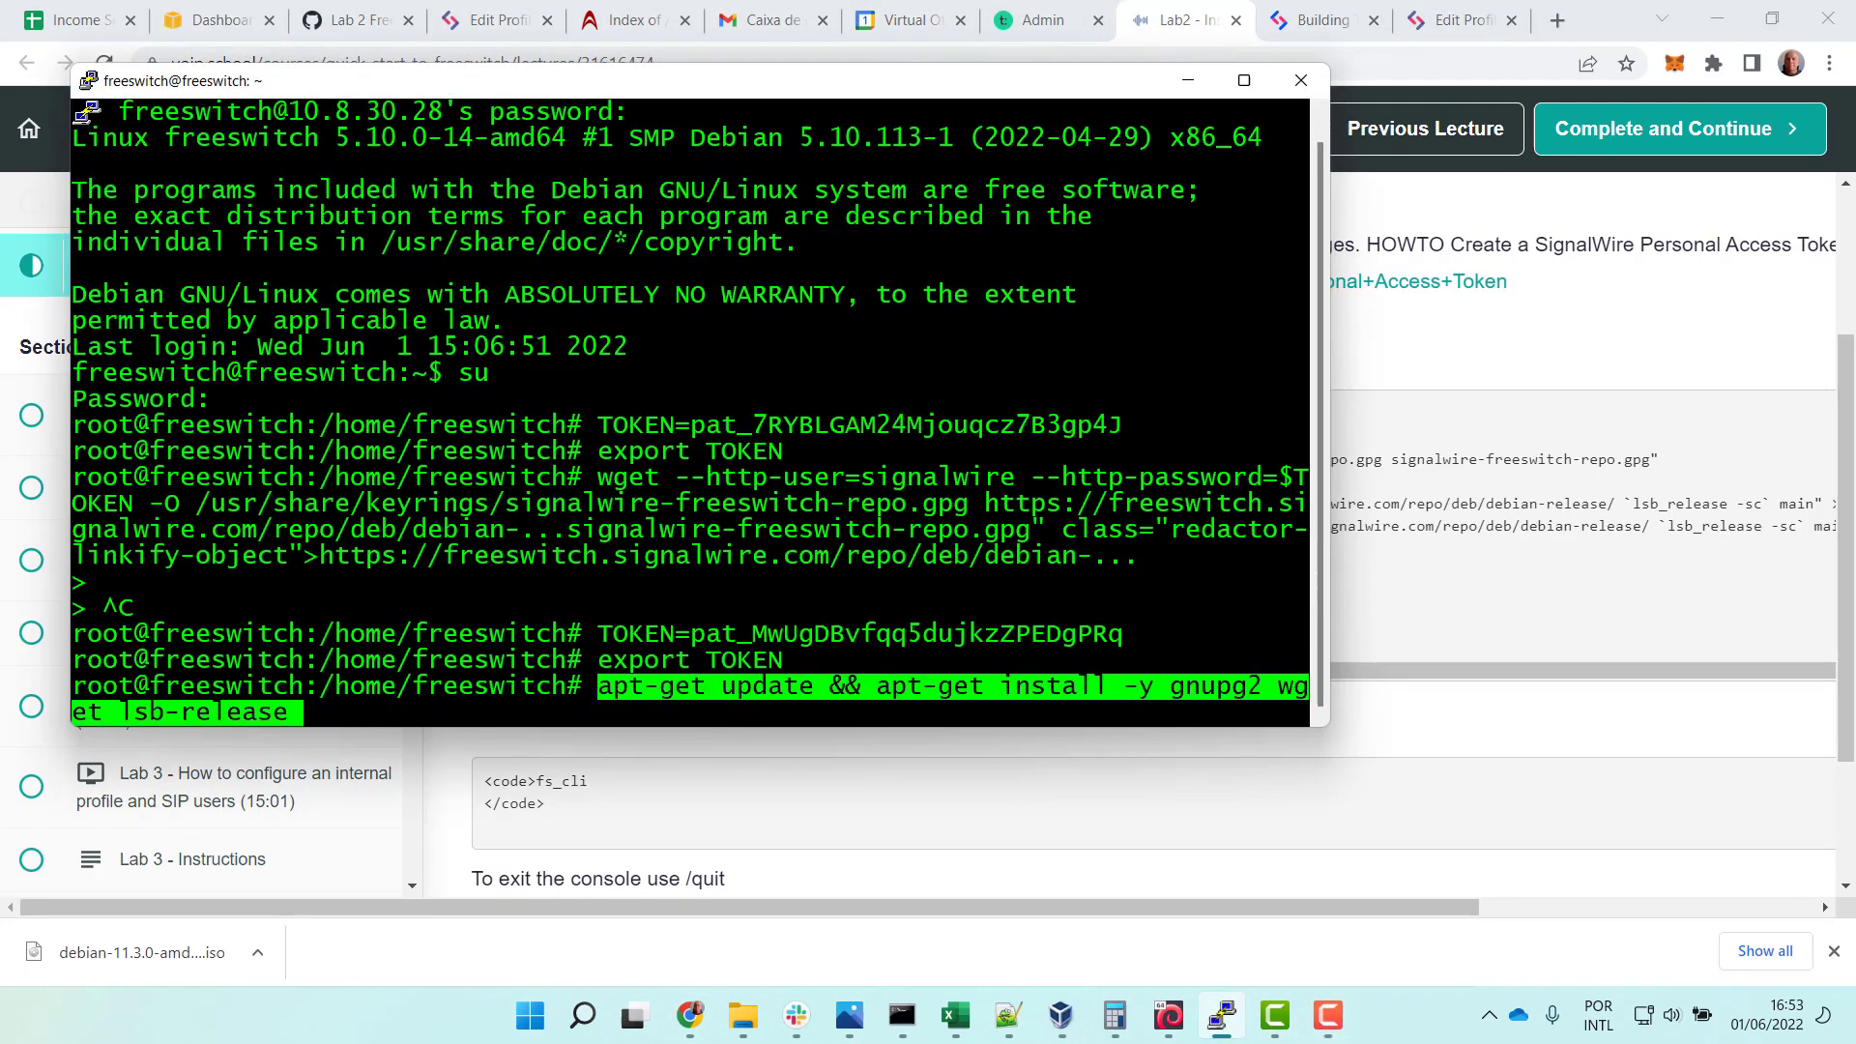
# Run apt-get update and install gnupg2, wget and lsb-release
pyautogui.press('Return')
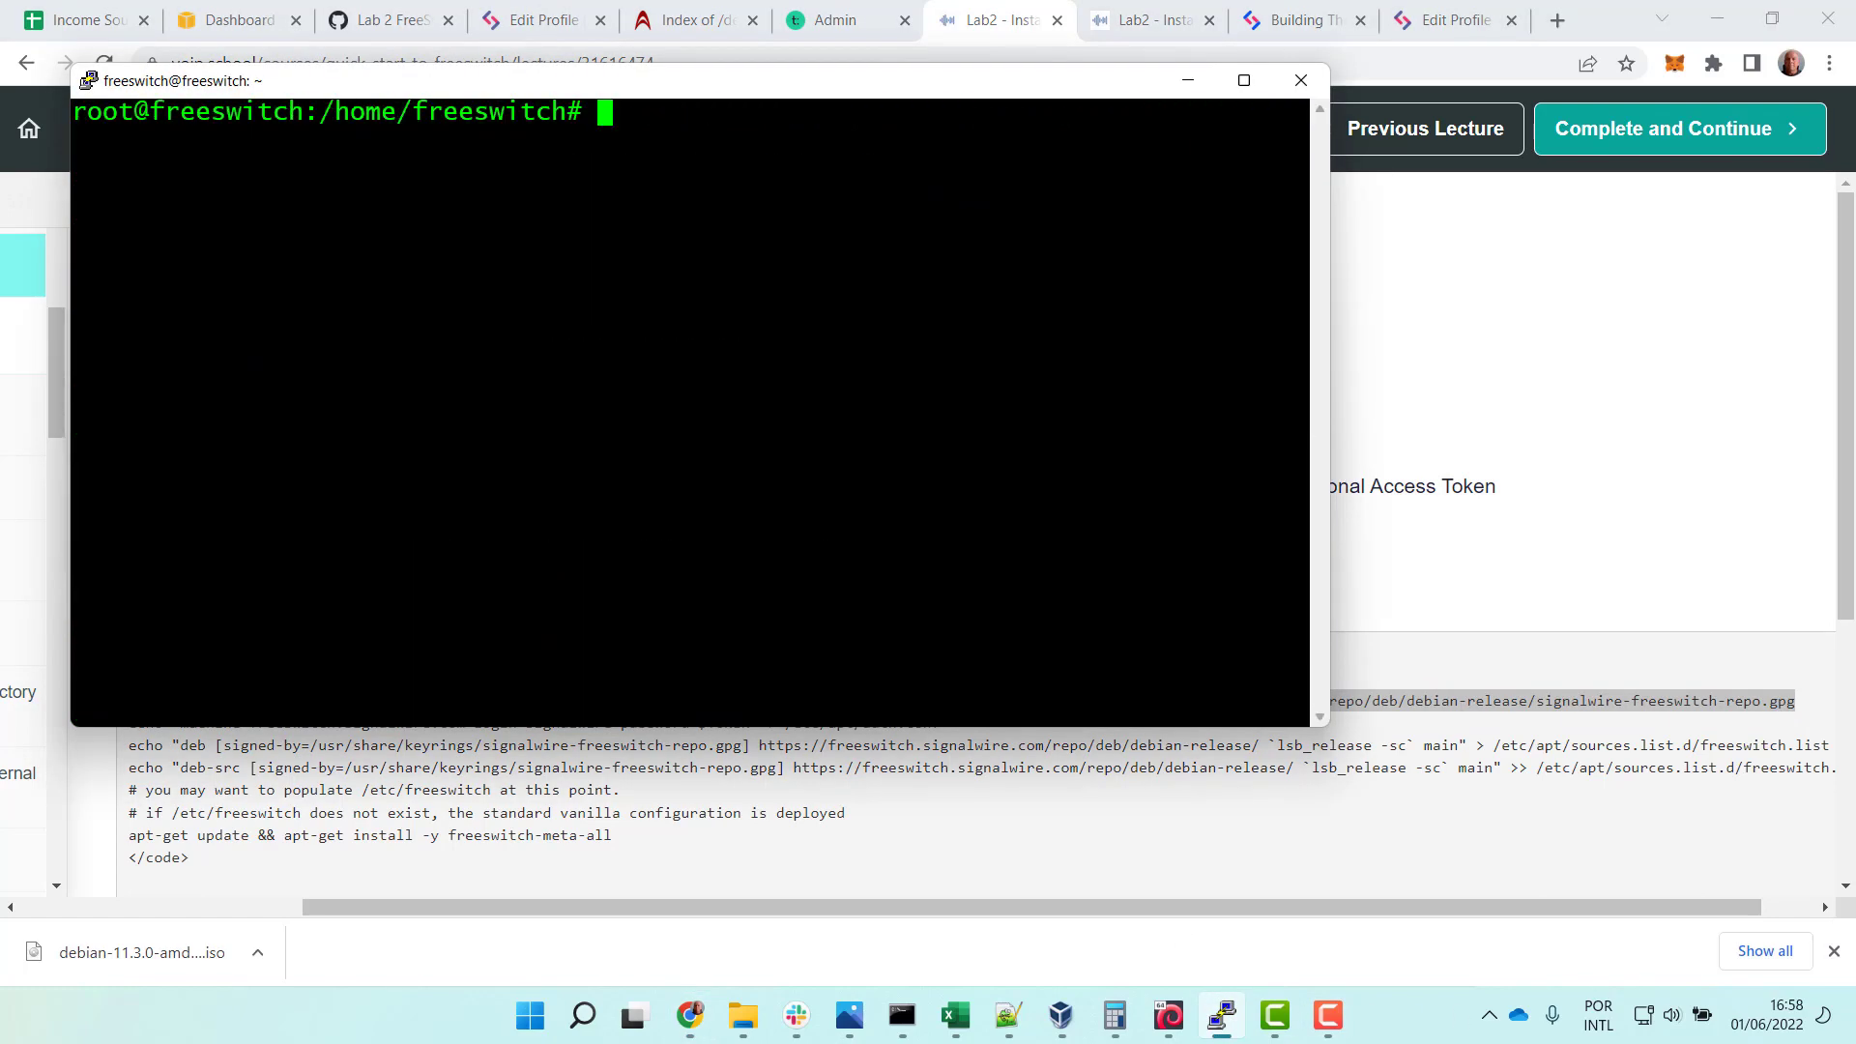
# Download the SignalWire keyring with wget, write /etc/apt/auth.conf and add the deb source to freeswitch.list
pyautogui.write('wget --http-user=signalwire --http-password=$TOKEN -O /usr/share/keyrings/signalwire-freeswitch-repo.gpg https://freeswitch.signalwire.com/repo/deb/debian-release/signalwire-freeswitch-repo.gpg')
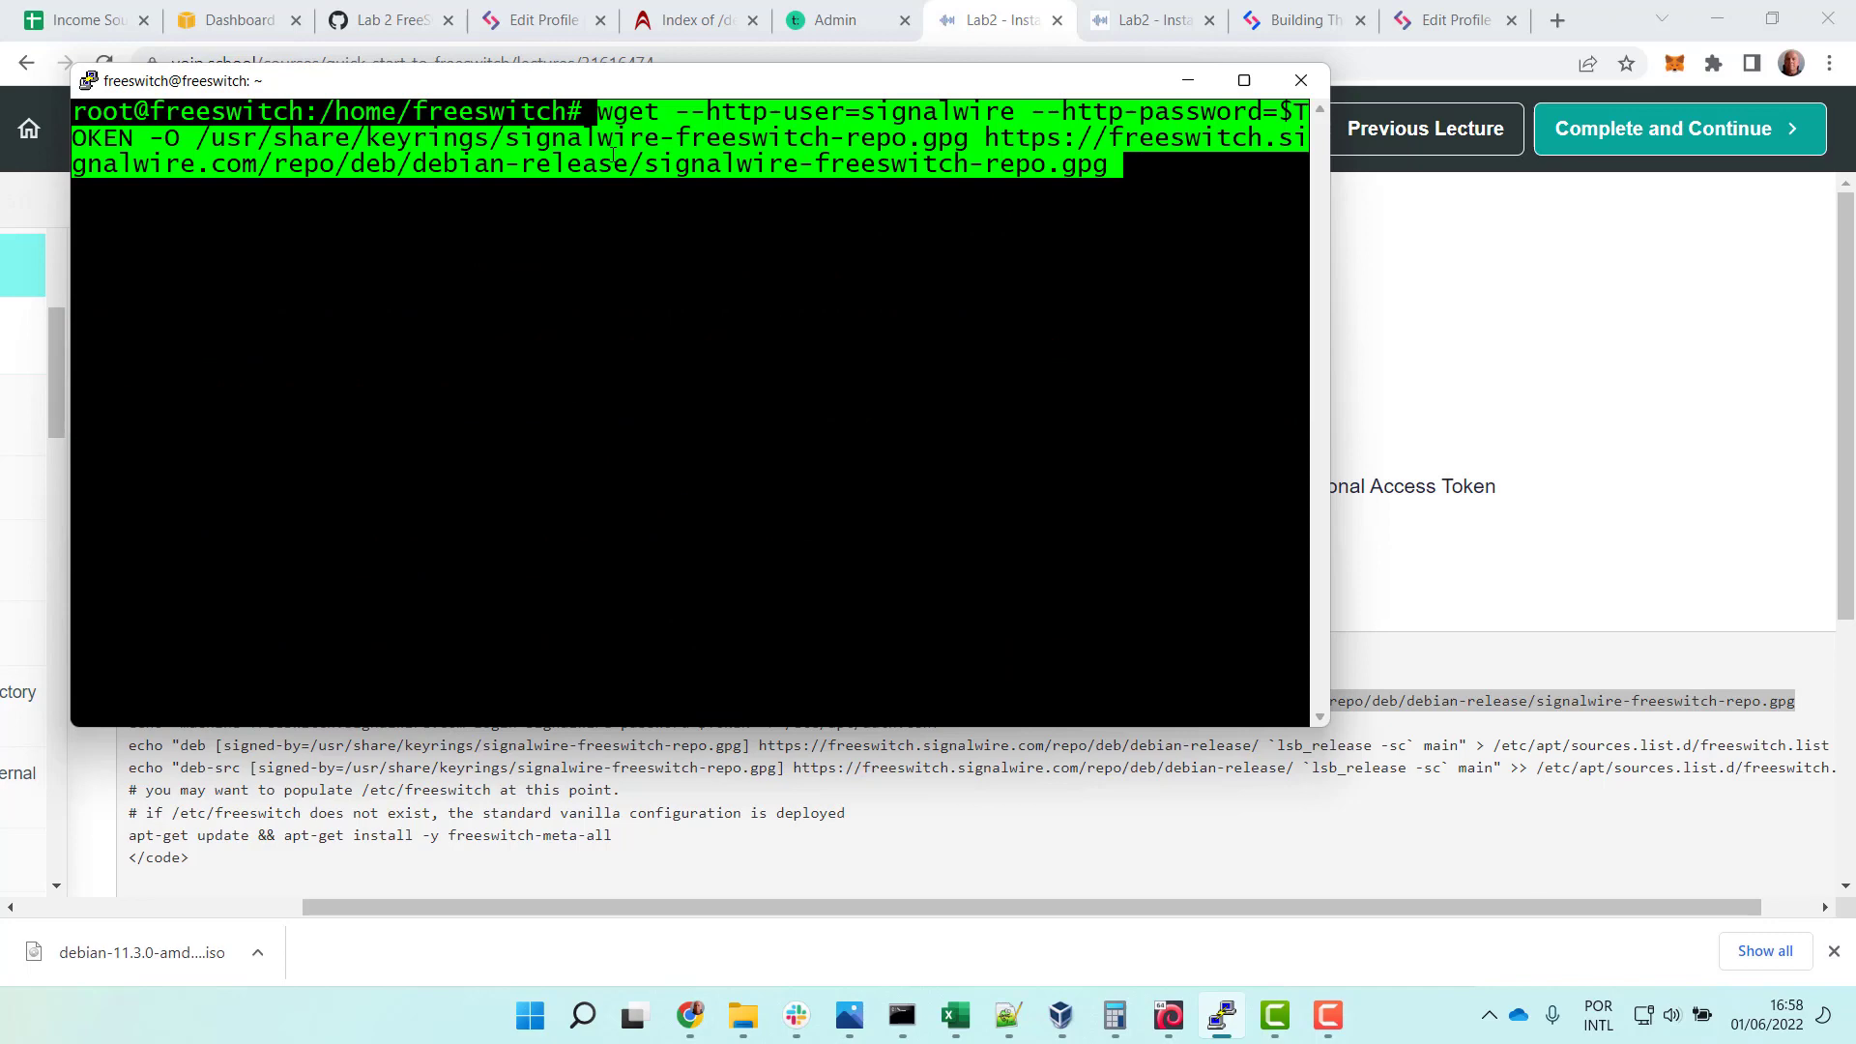
pyautogui.press('Return')
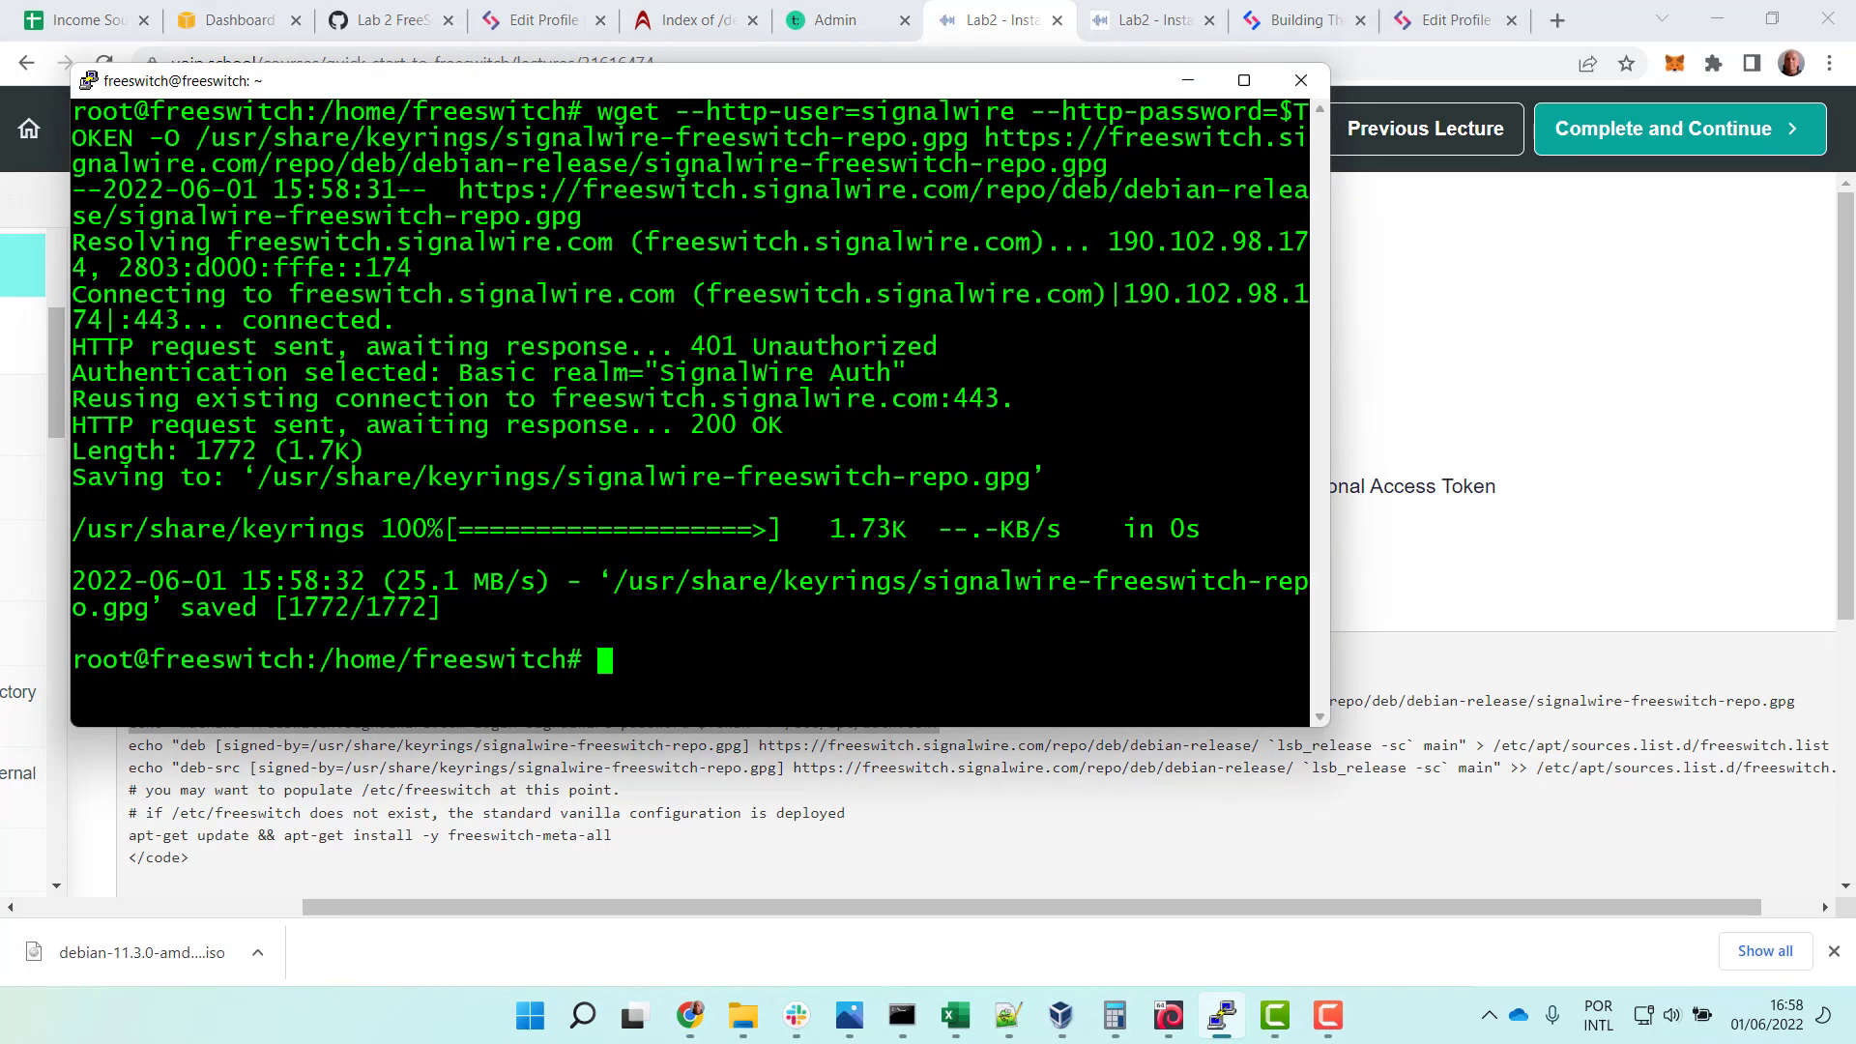
pyautogui.press('Return')
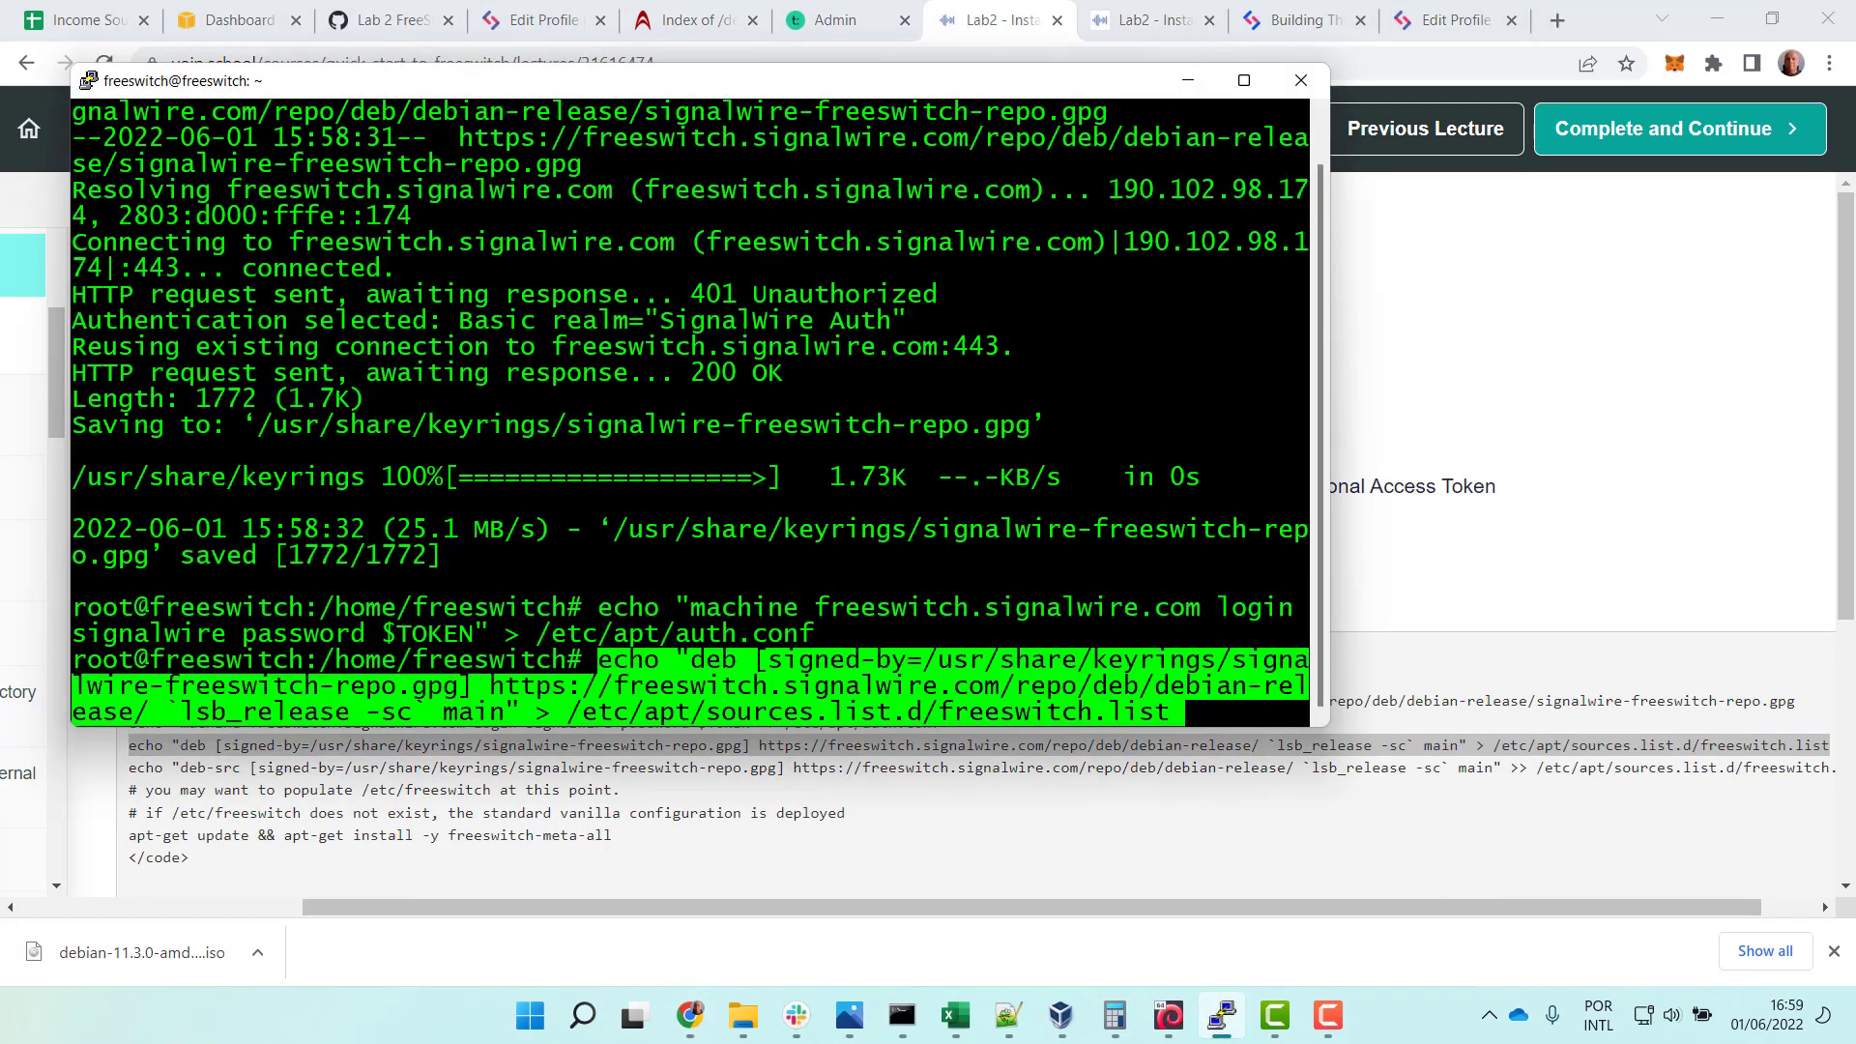
pyautogui.press('Return')
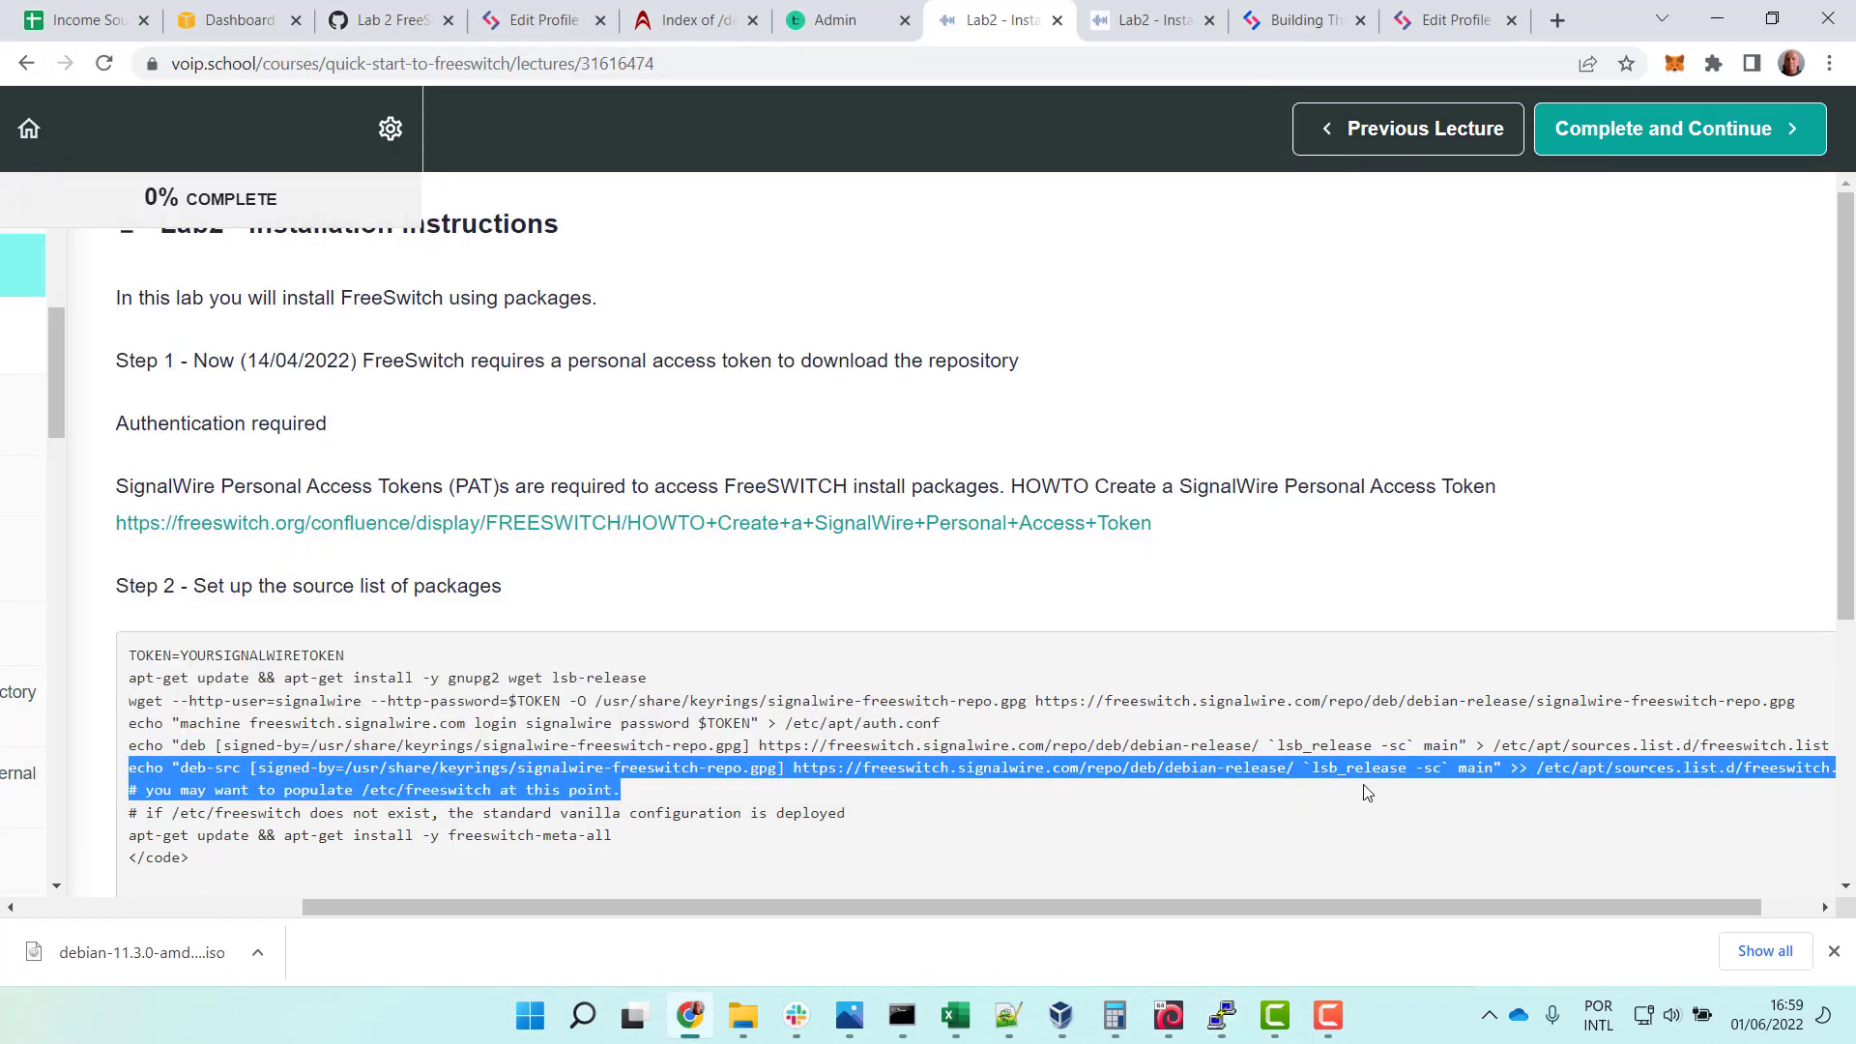
# Select the final apt-get install freeswitch-meta-all command on the Lab2 page
pyautogui.hscroll(3)
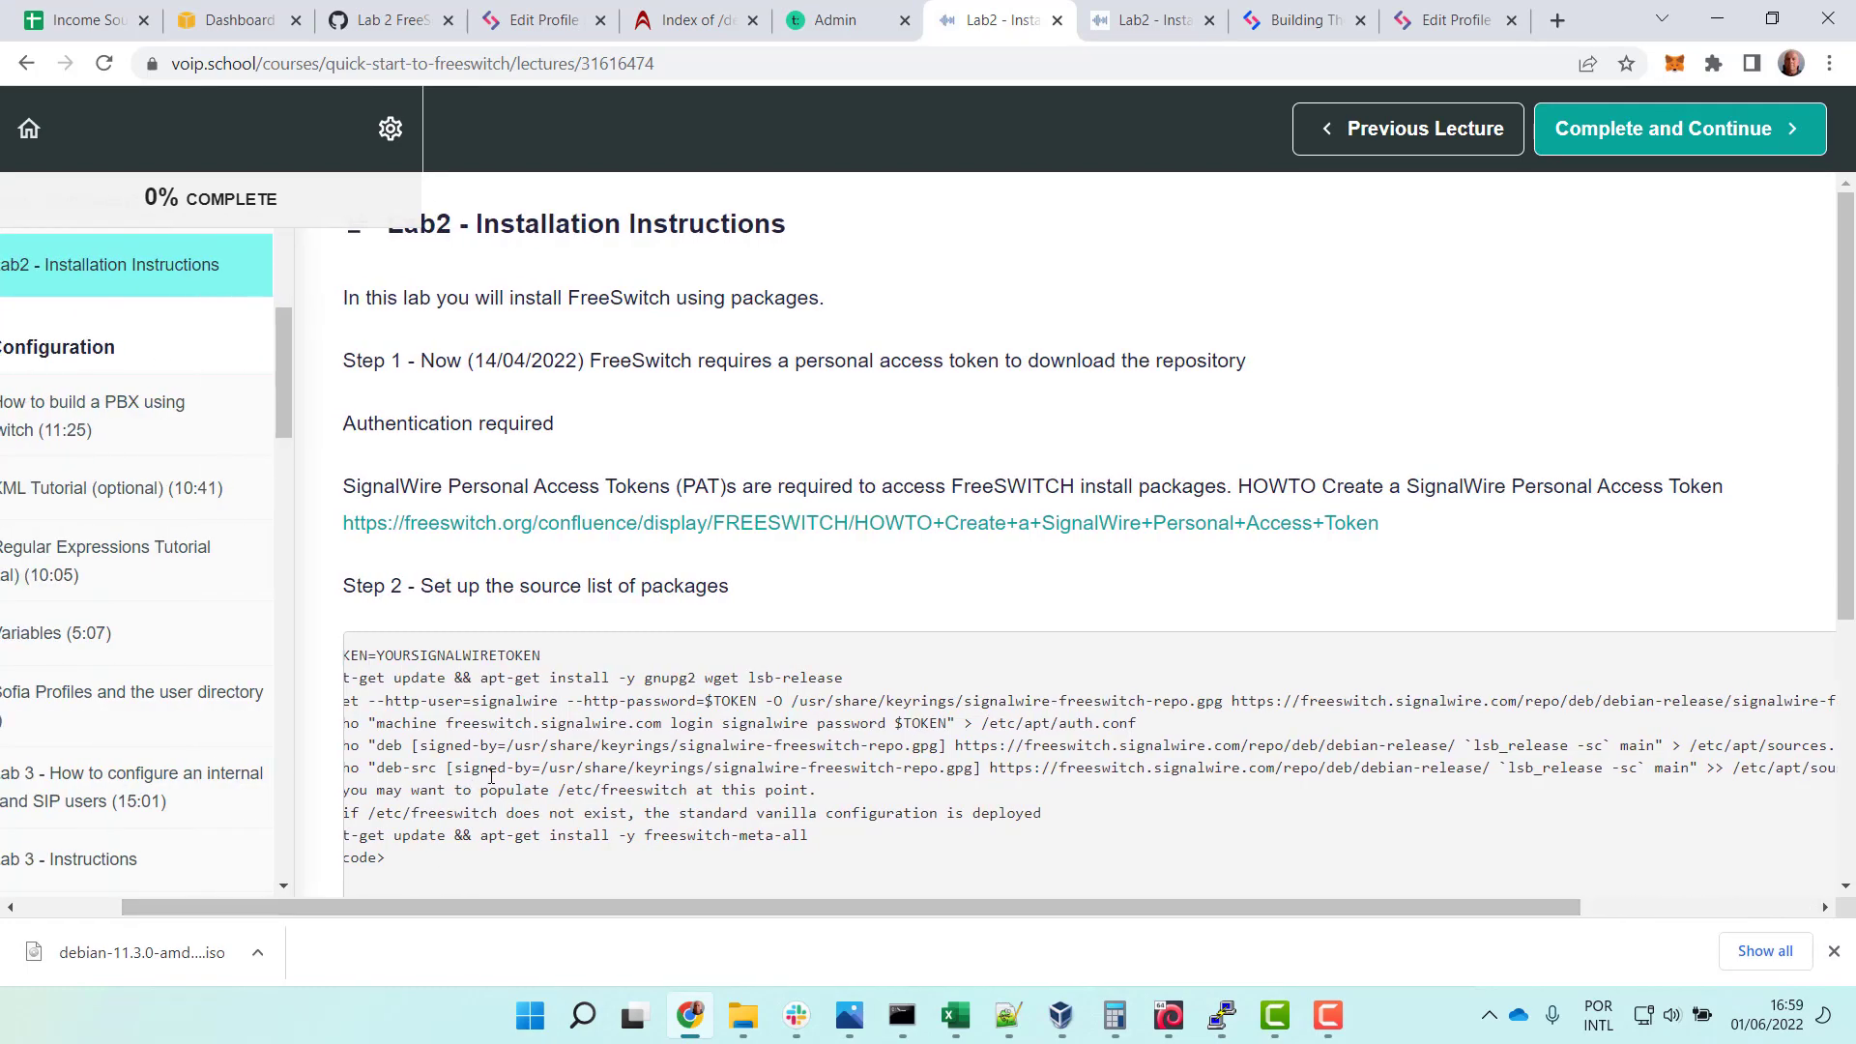
pyautogui.scroll(-3)
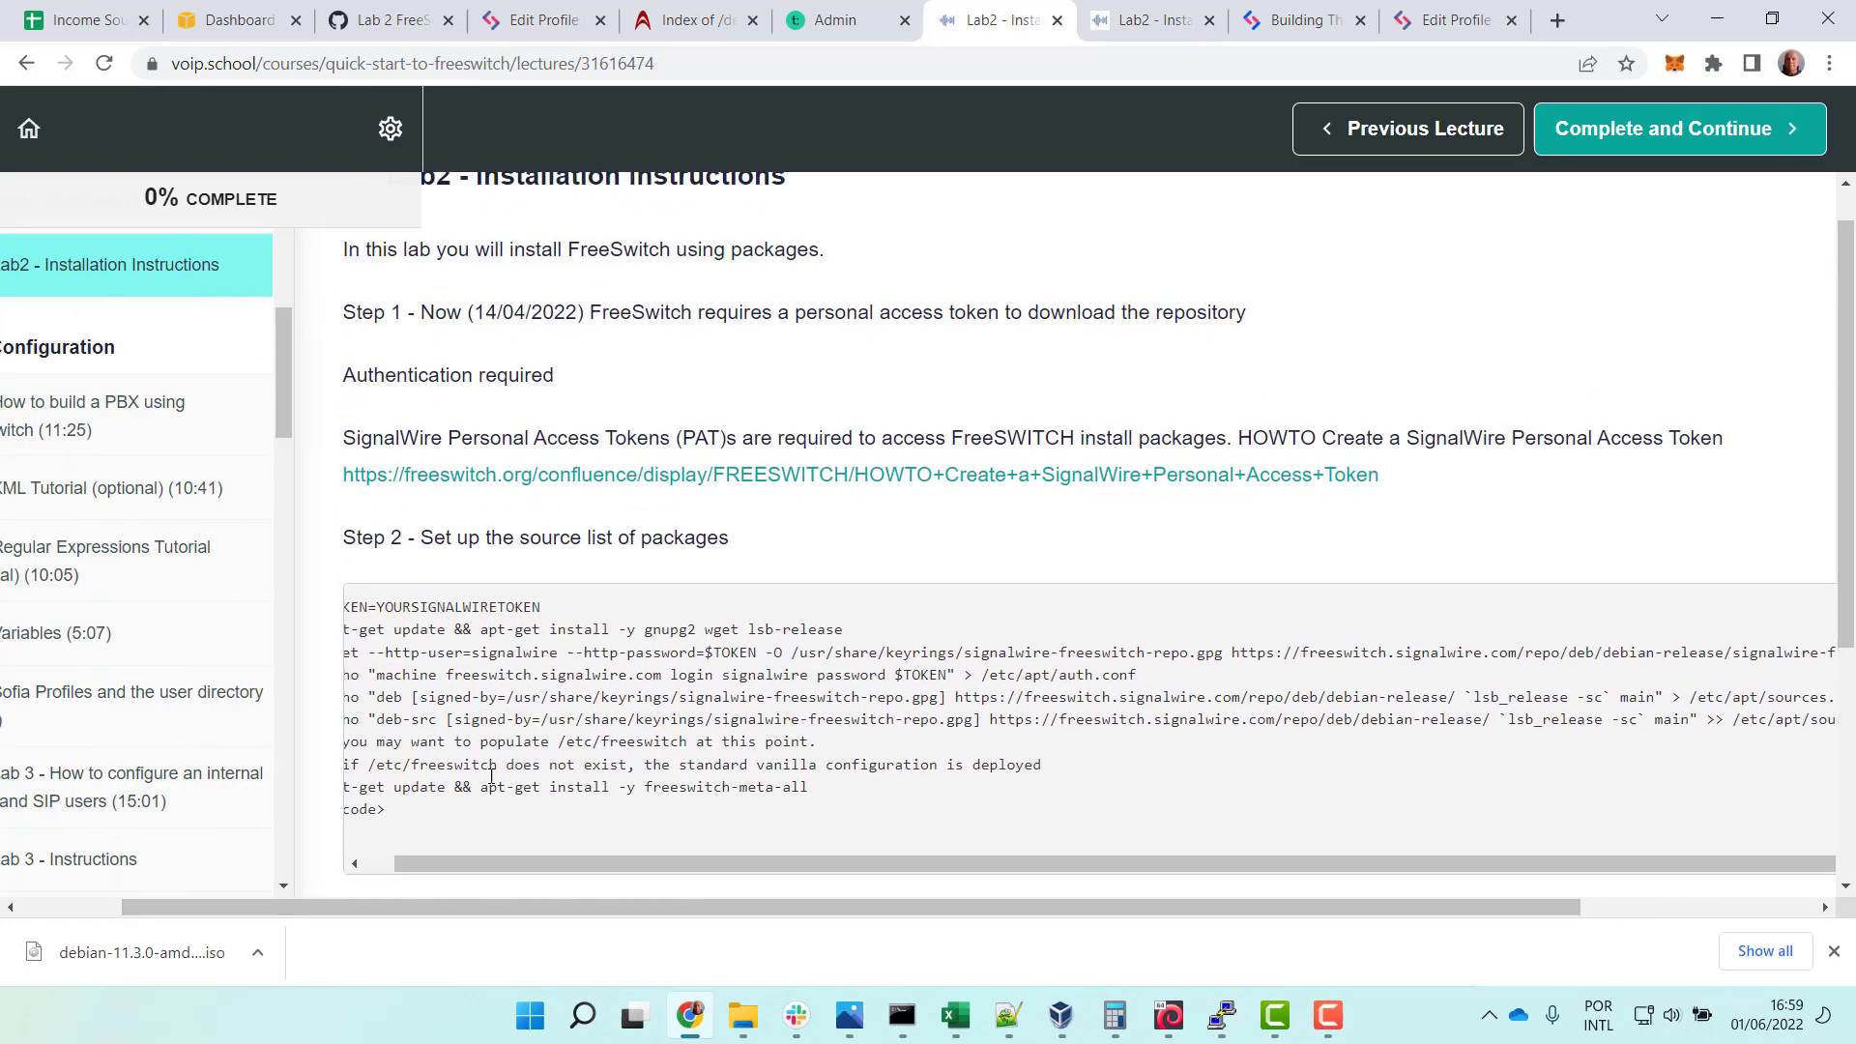
pyautogui.hscroll(-3)
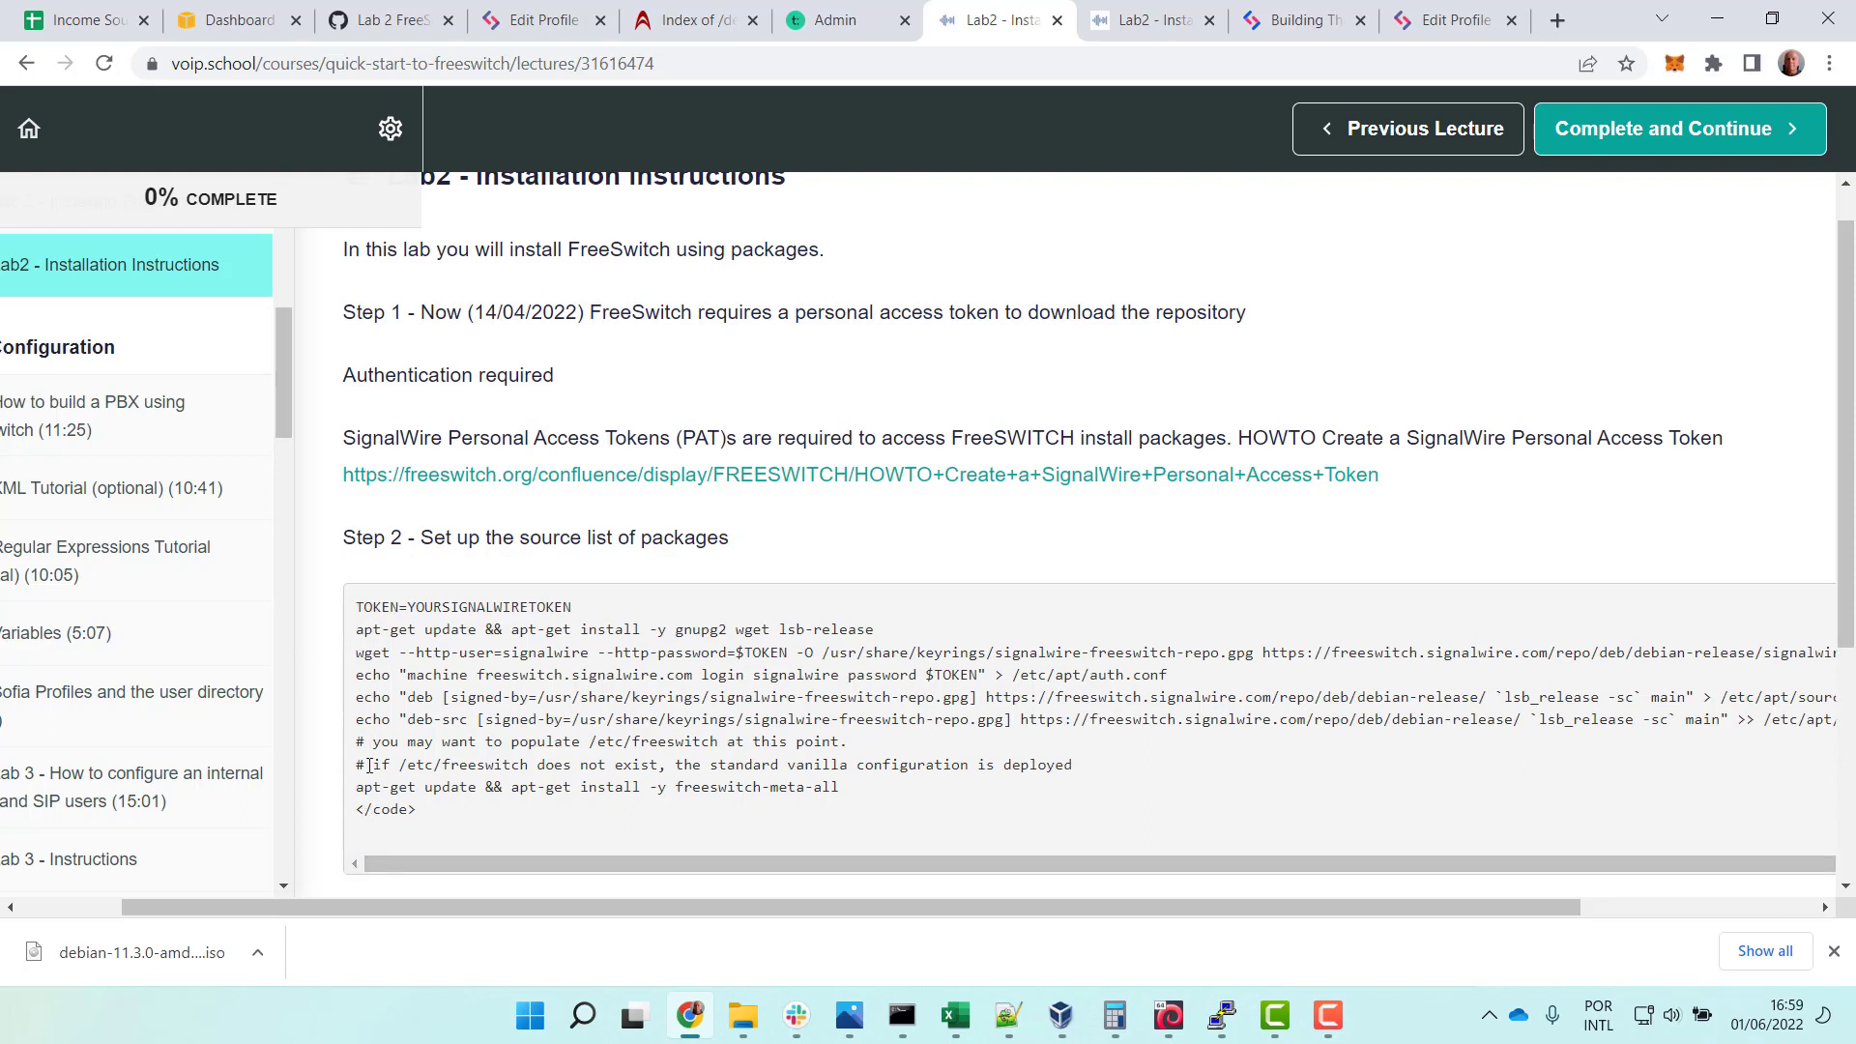
pyautogui.tripleClick(591, 787)
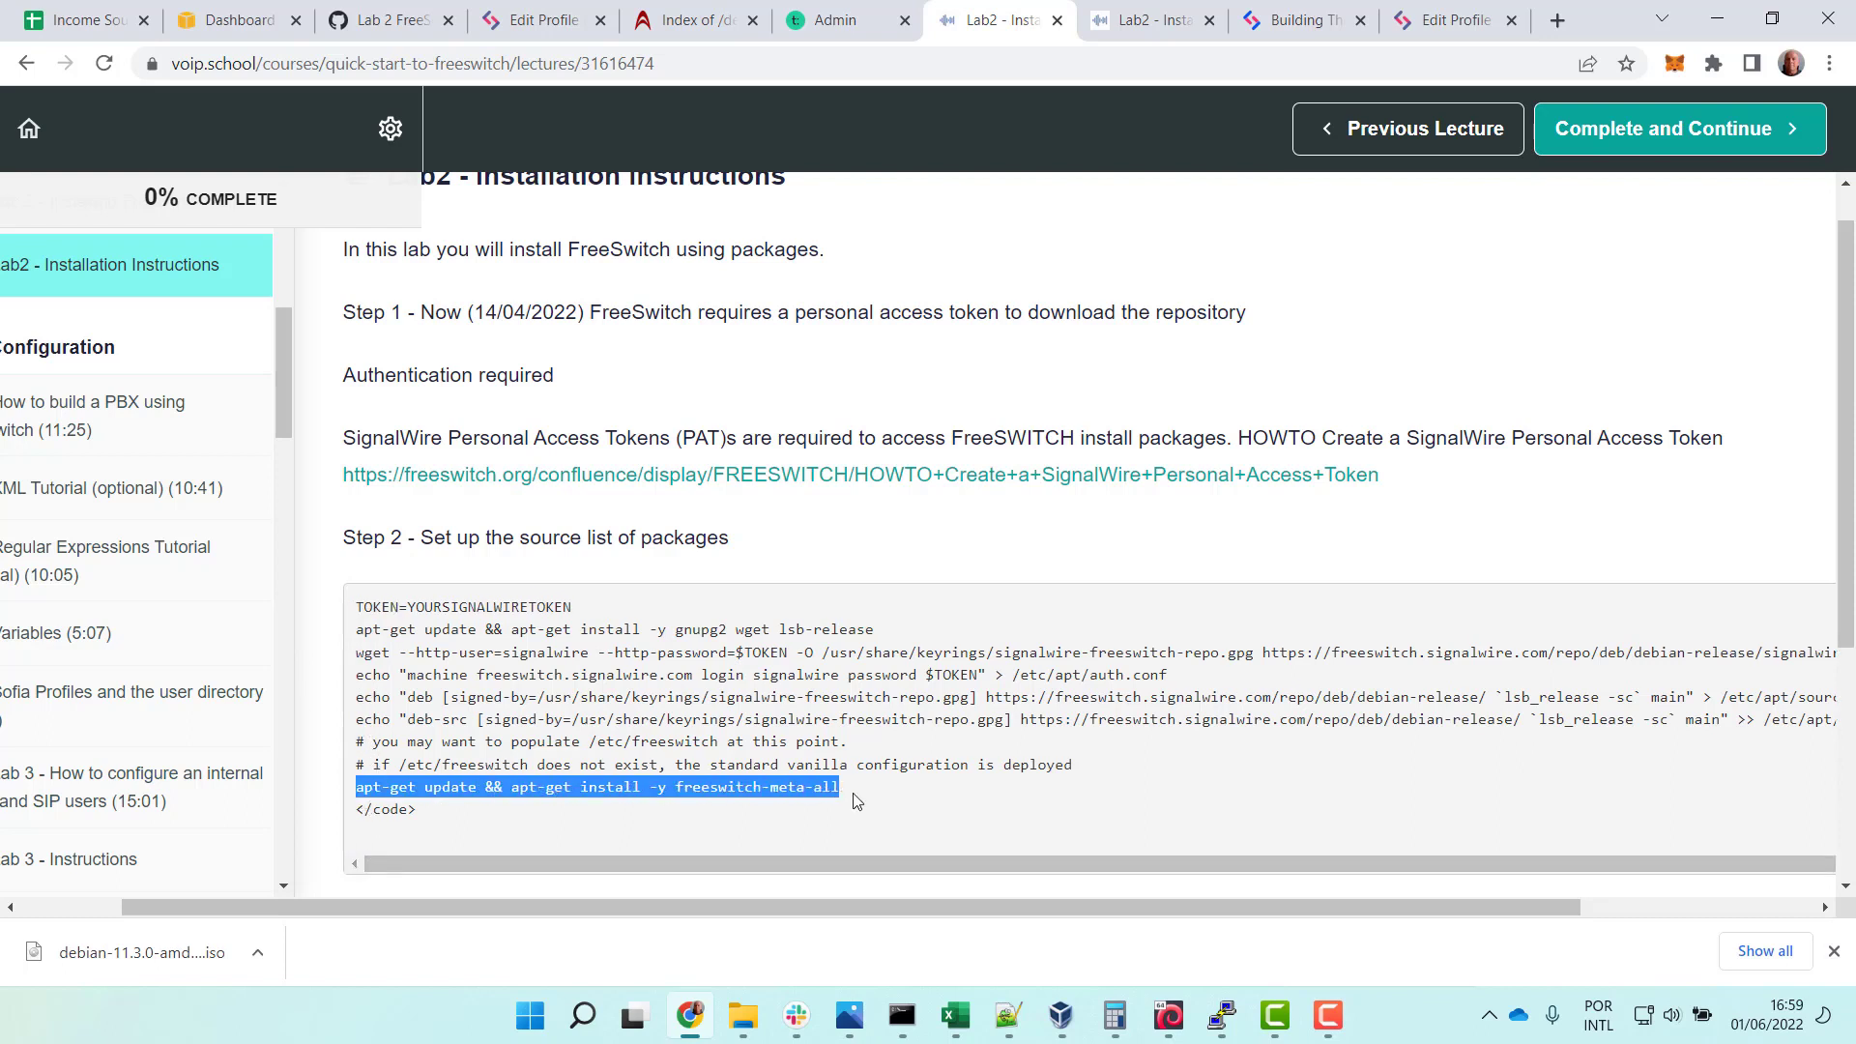
pyautogui.moveTo(509, 805)
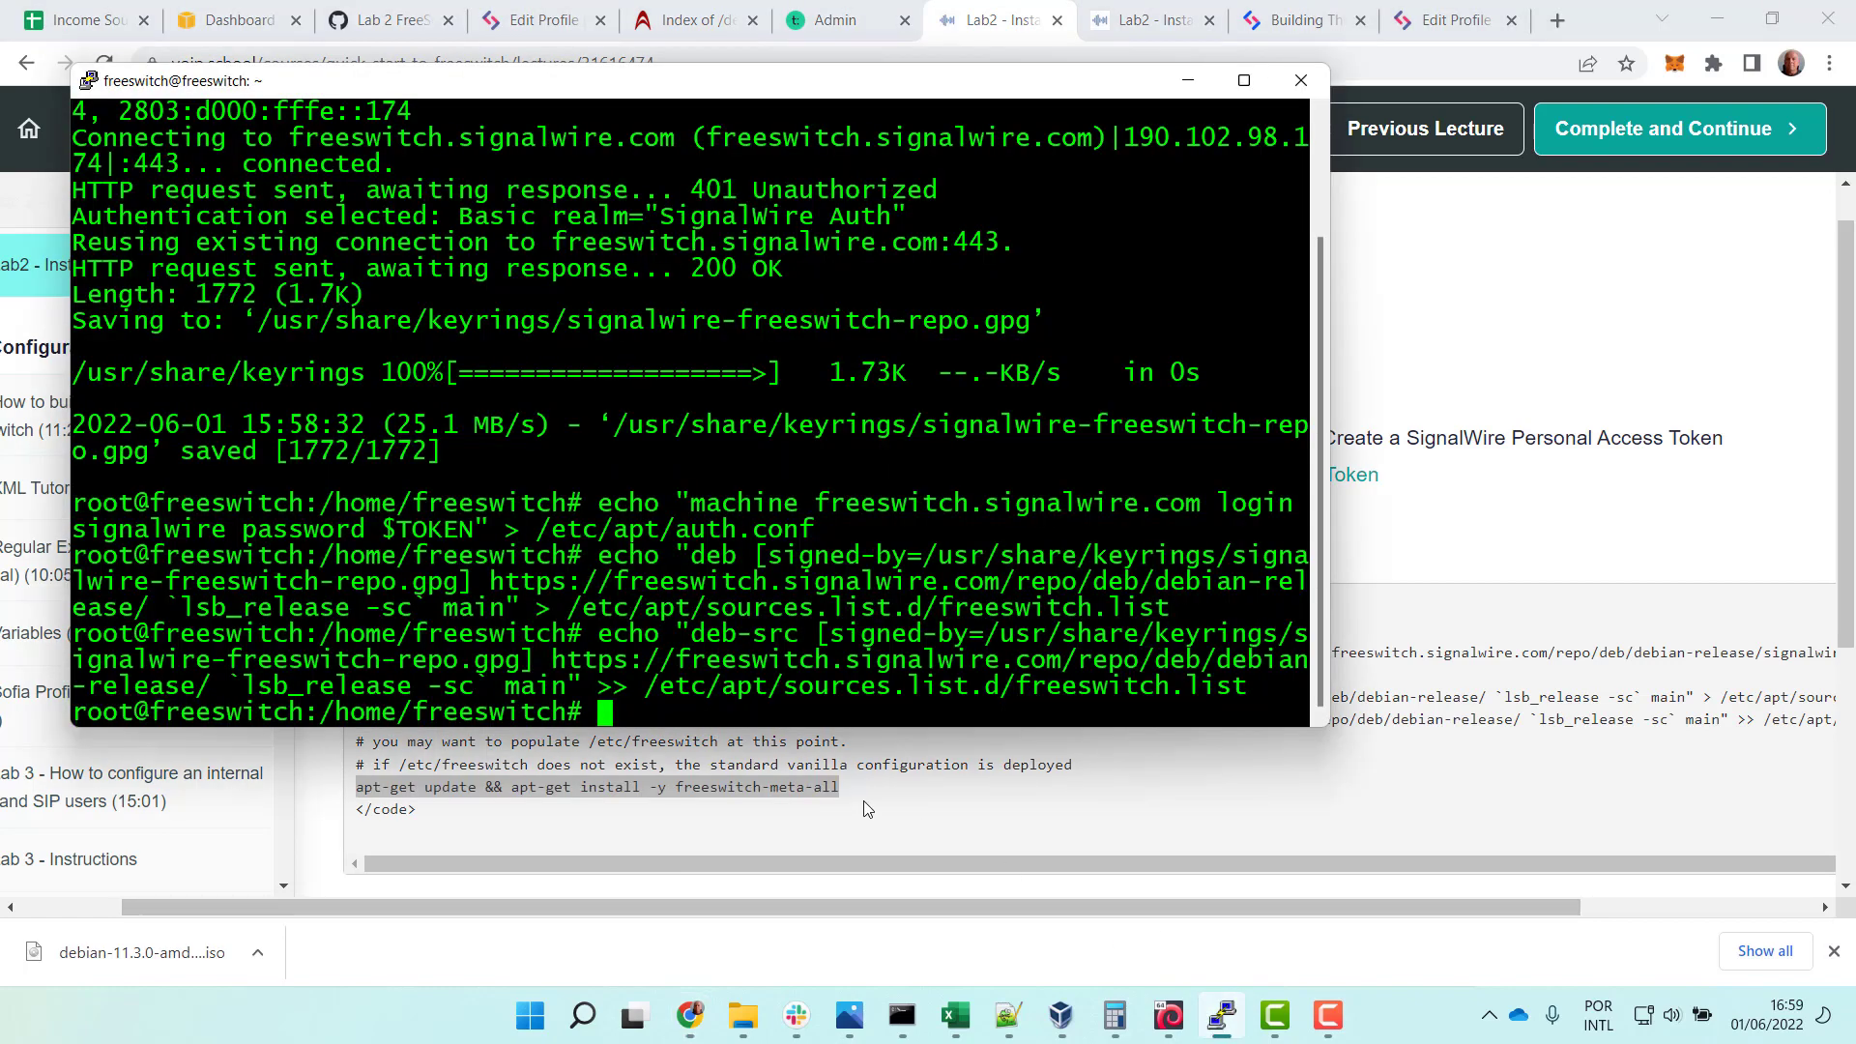
# Run apt-get update && apt-get install -y freeswitch-meta-all on the server
pyautogui.write('apt-get update && apt-get install -y freeswitch-meta-all')
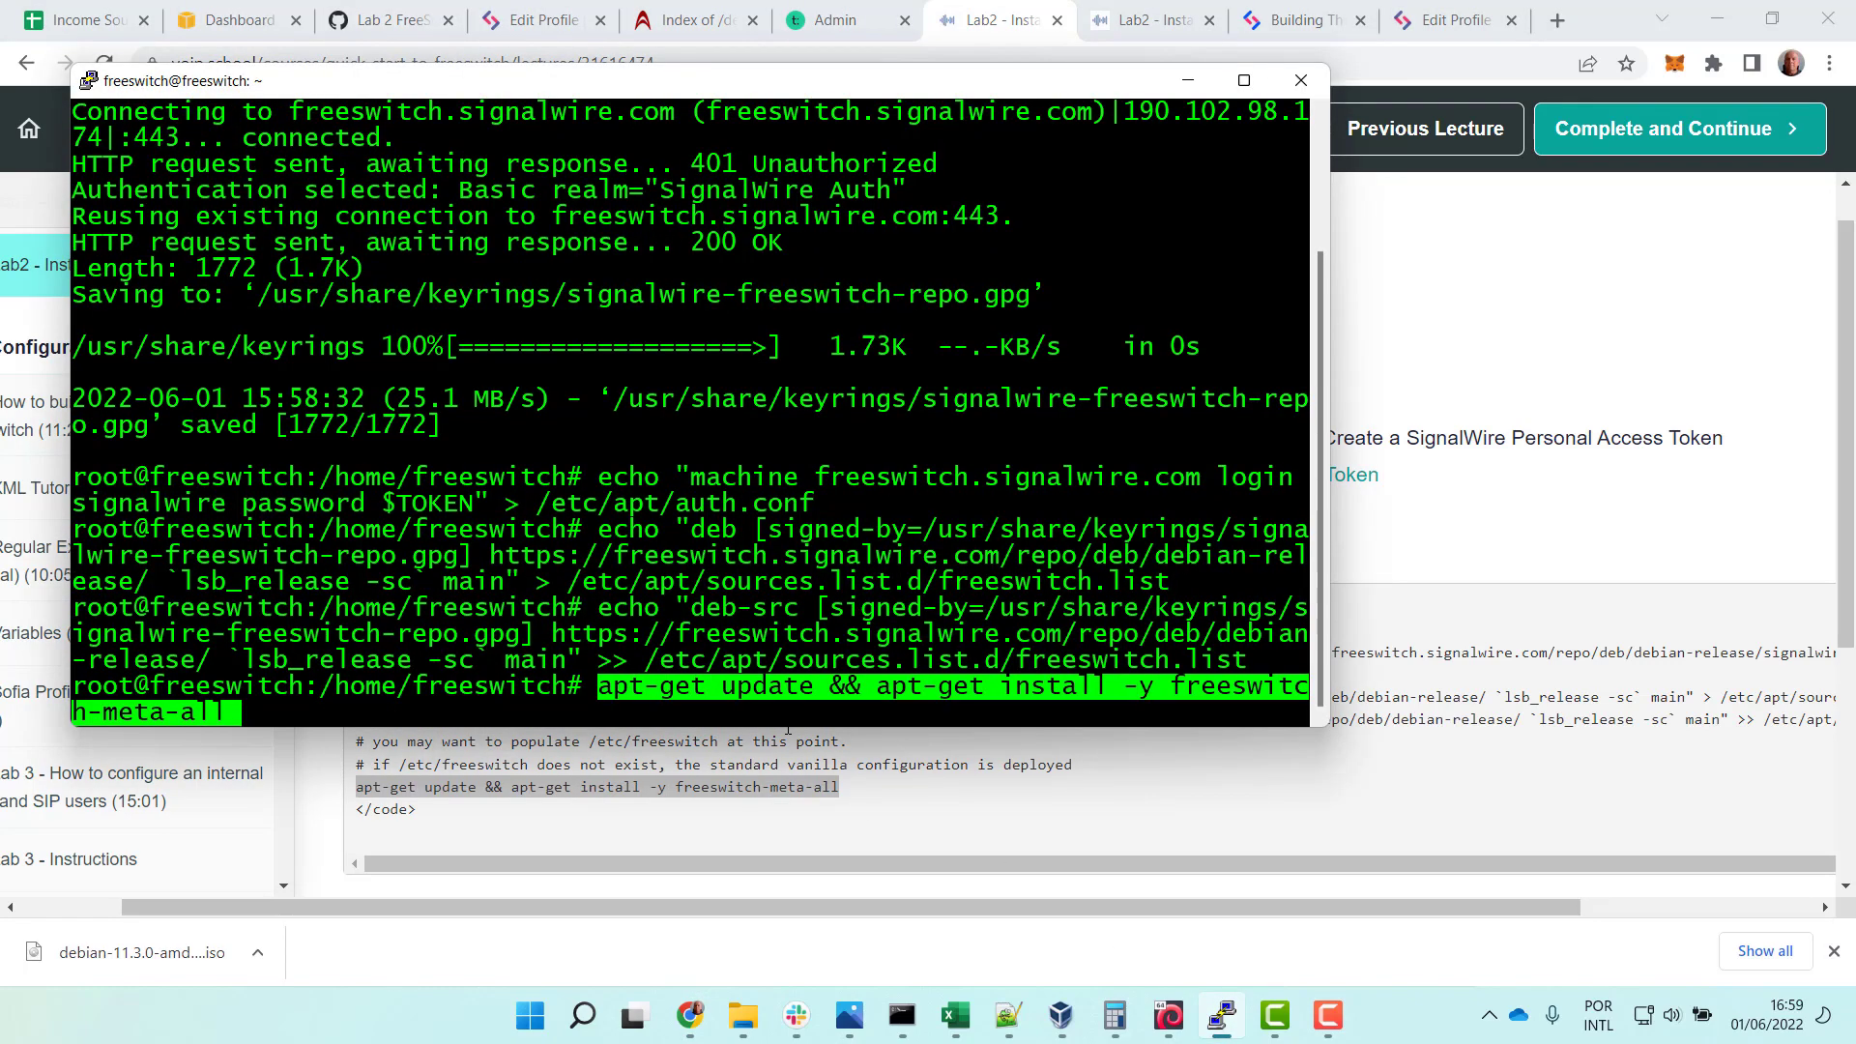
pyautogui.press('Return')
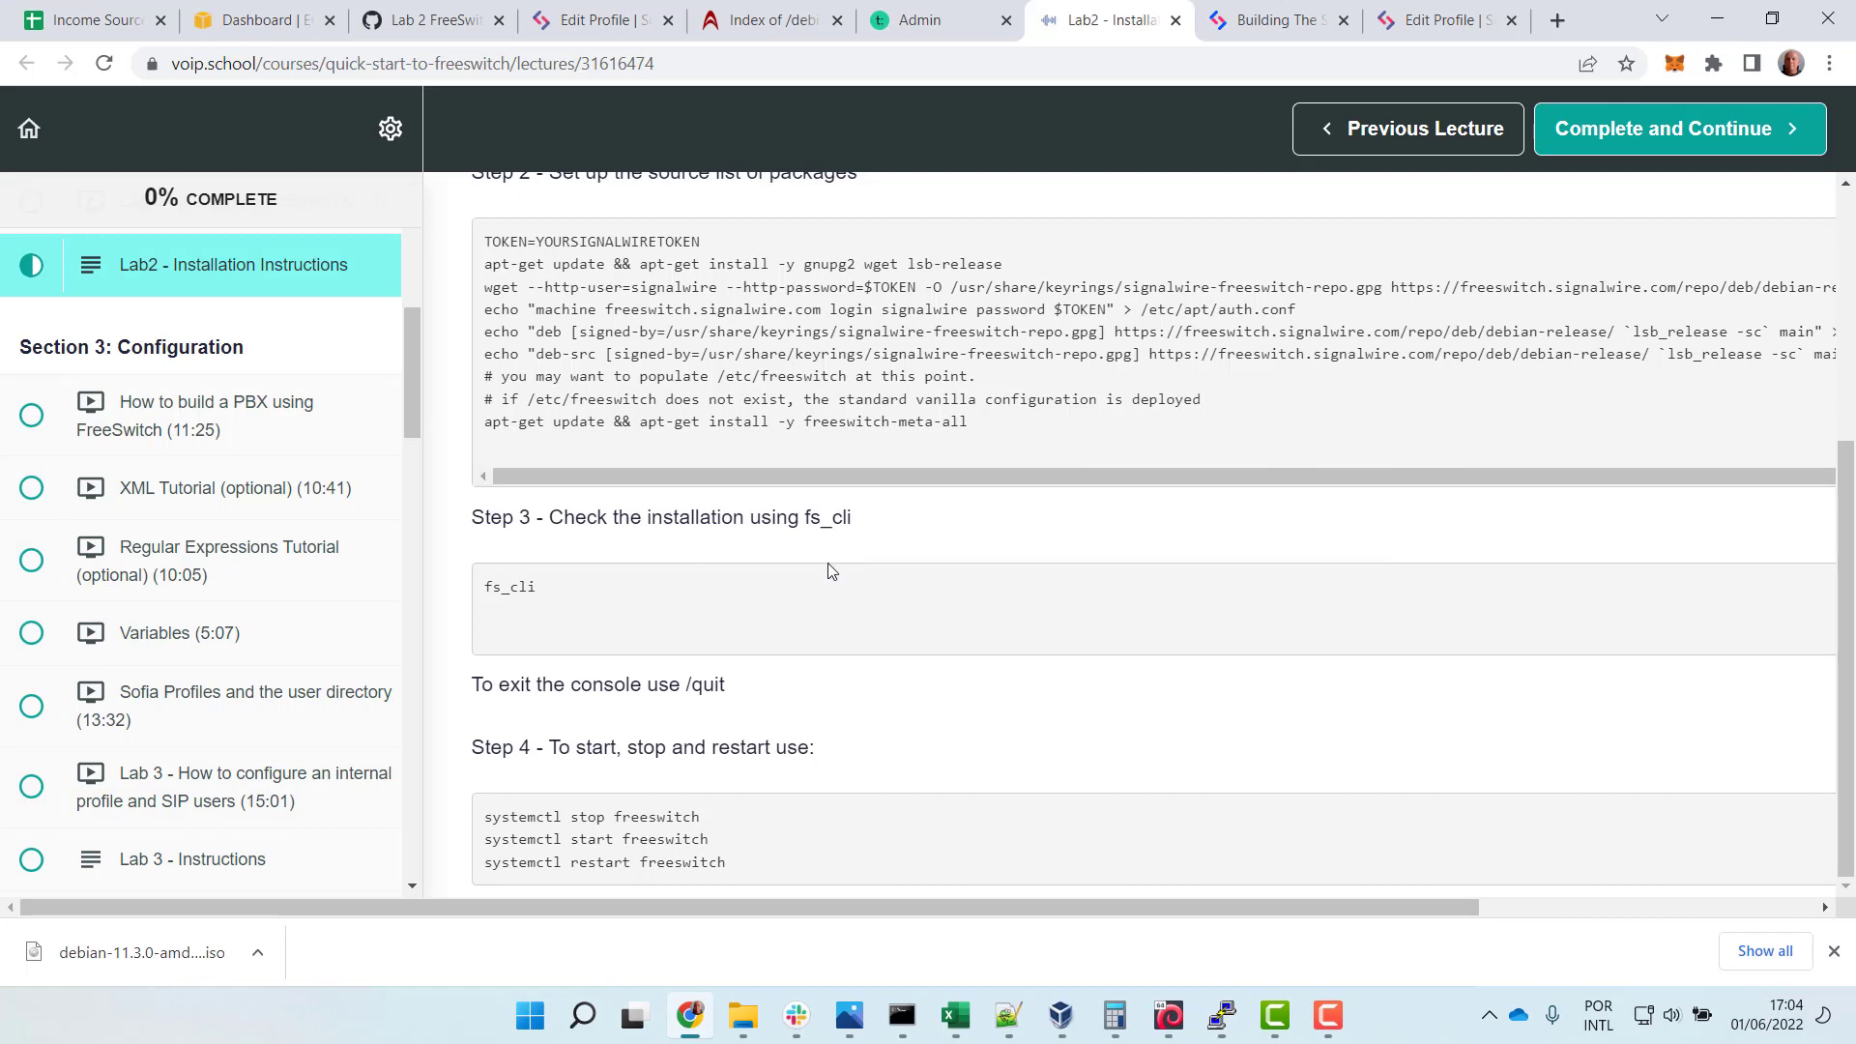
pyautogui.moveTo(882, 748)
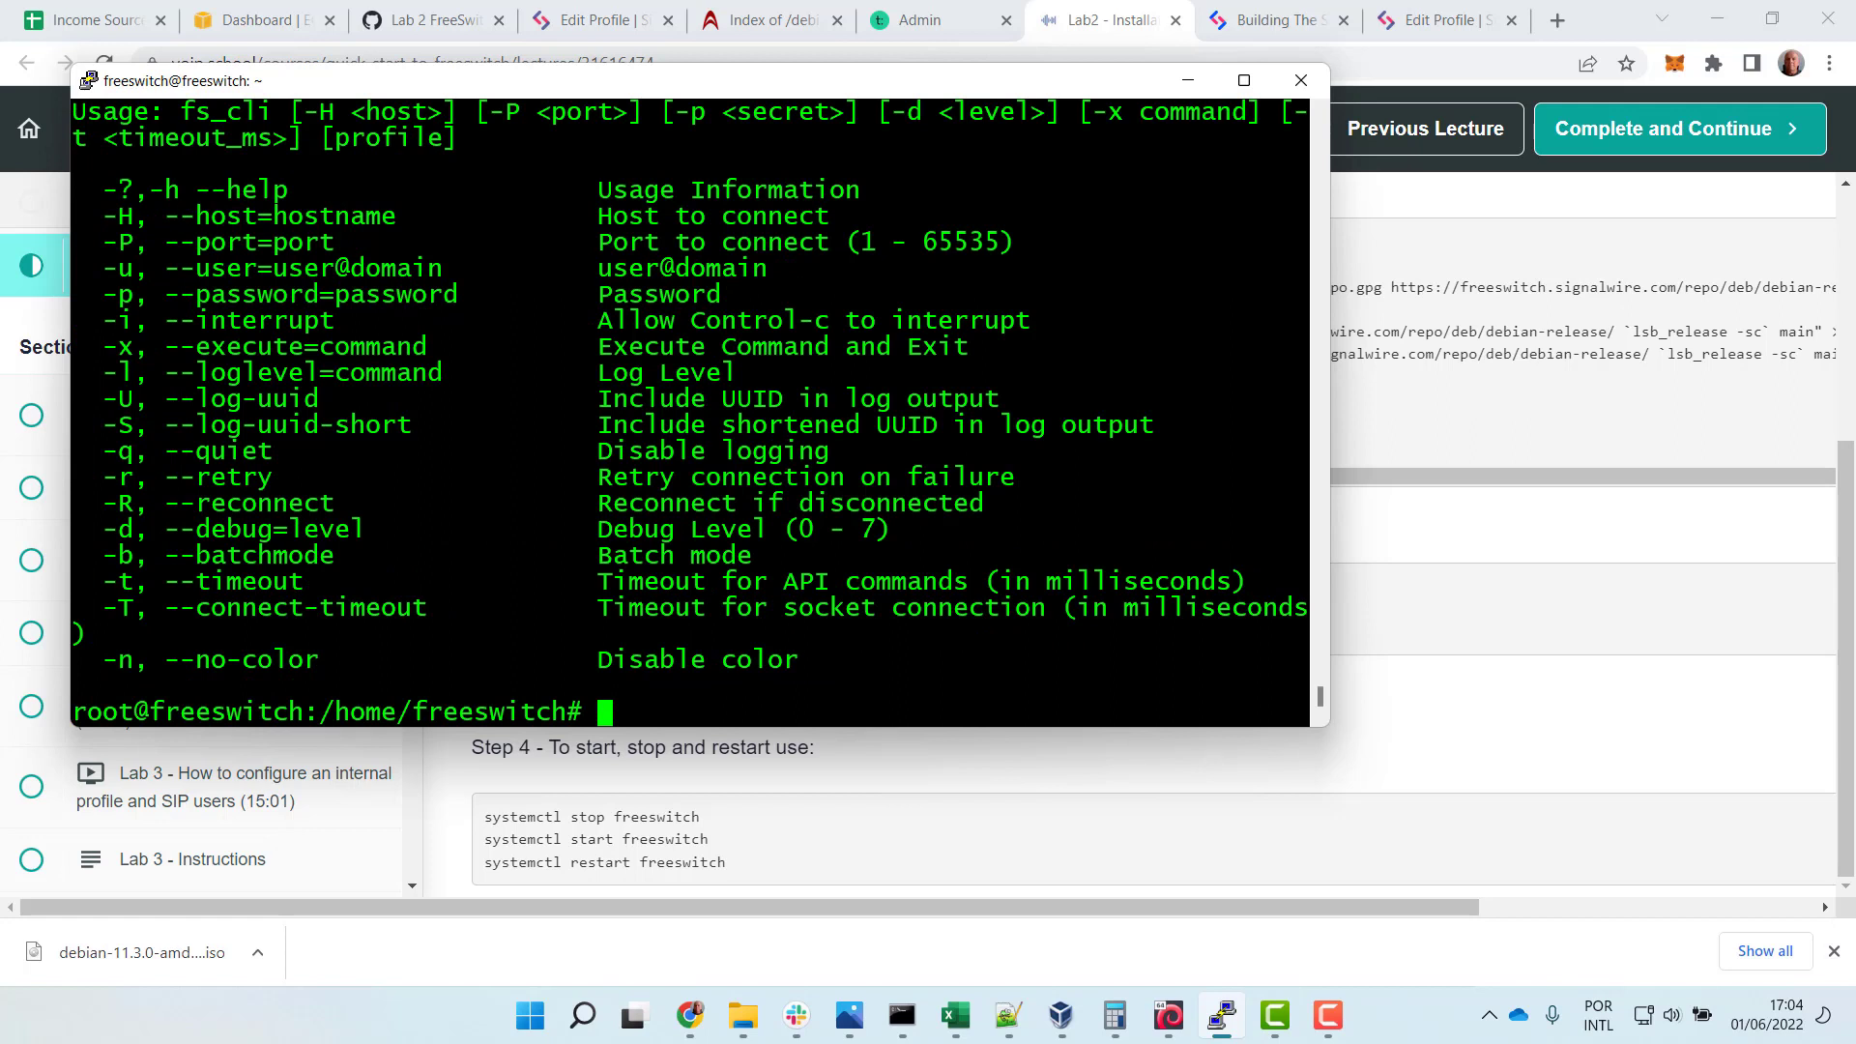
# Start FreeSWITCH with systemctl start freeswitch and check it in the fs_cli console
pyautogui.write('systemc')
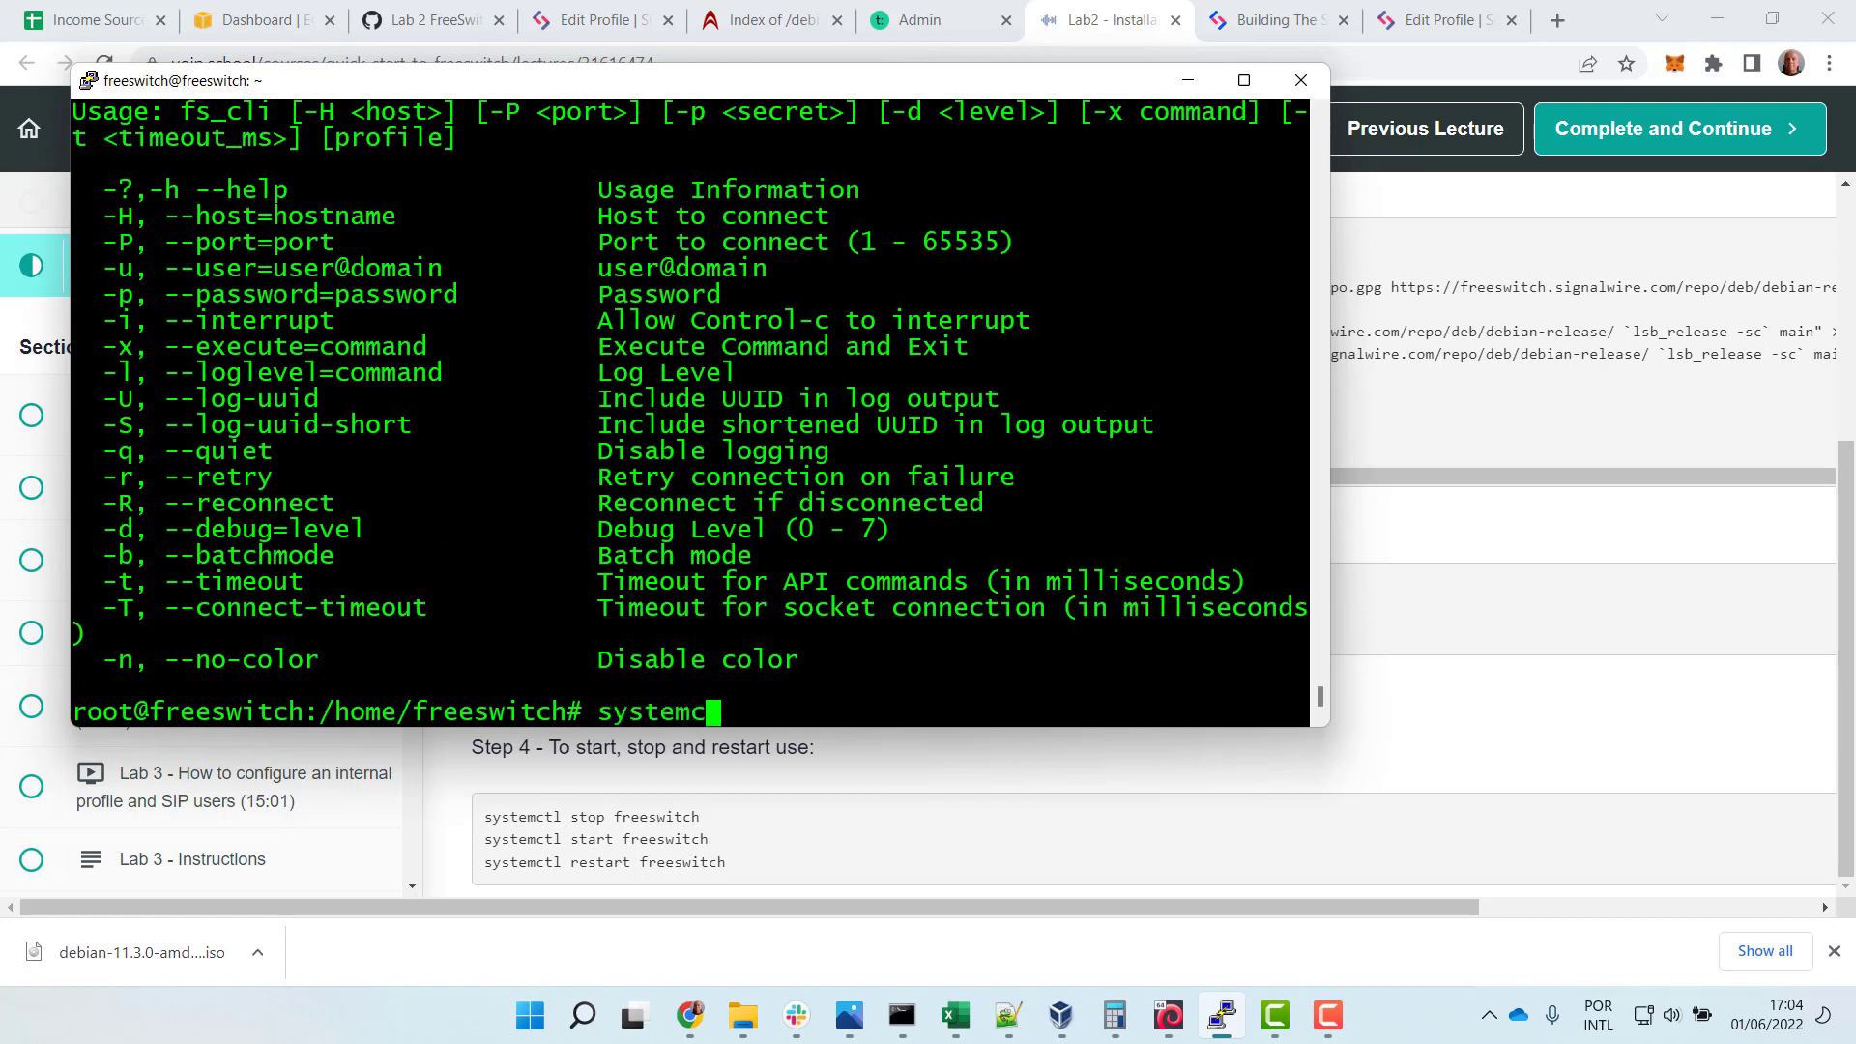
pyautogui.write('tl start')
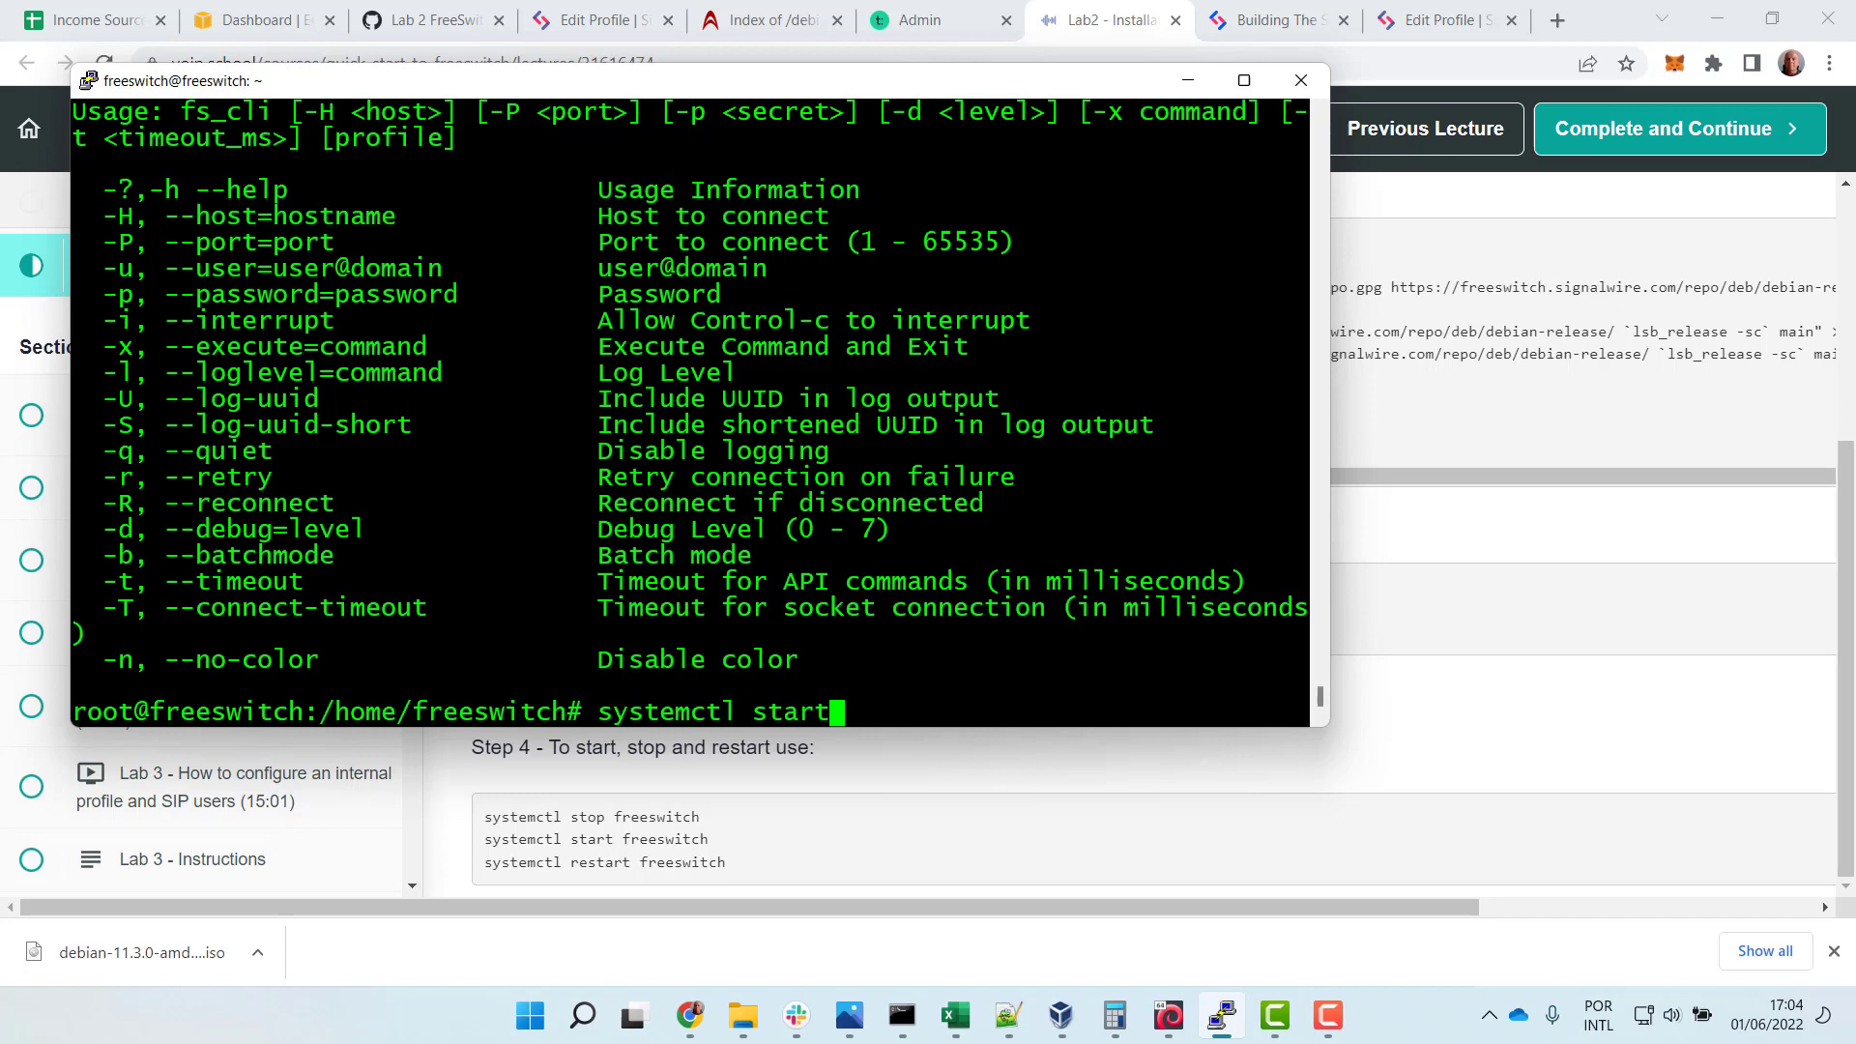
pyautogui.write('freeswitch')
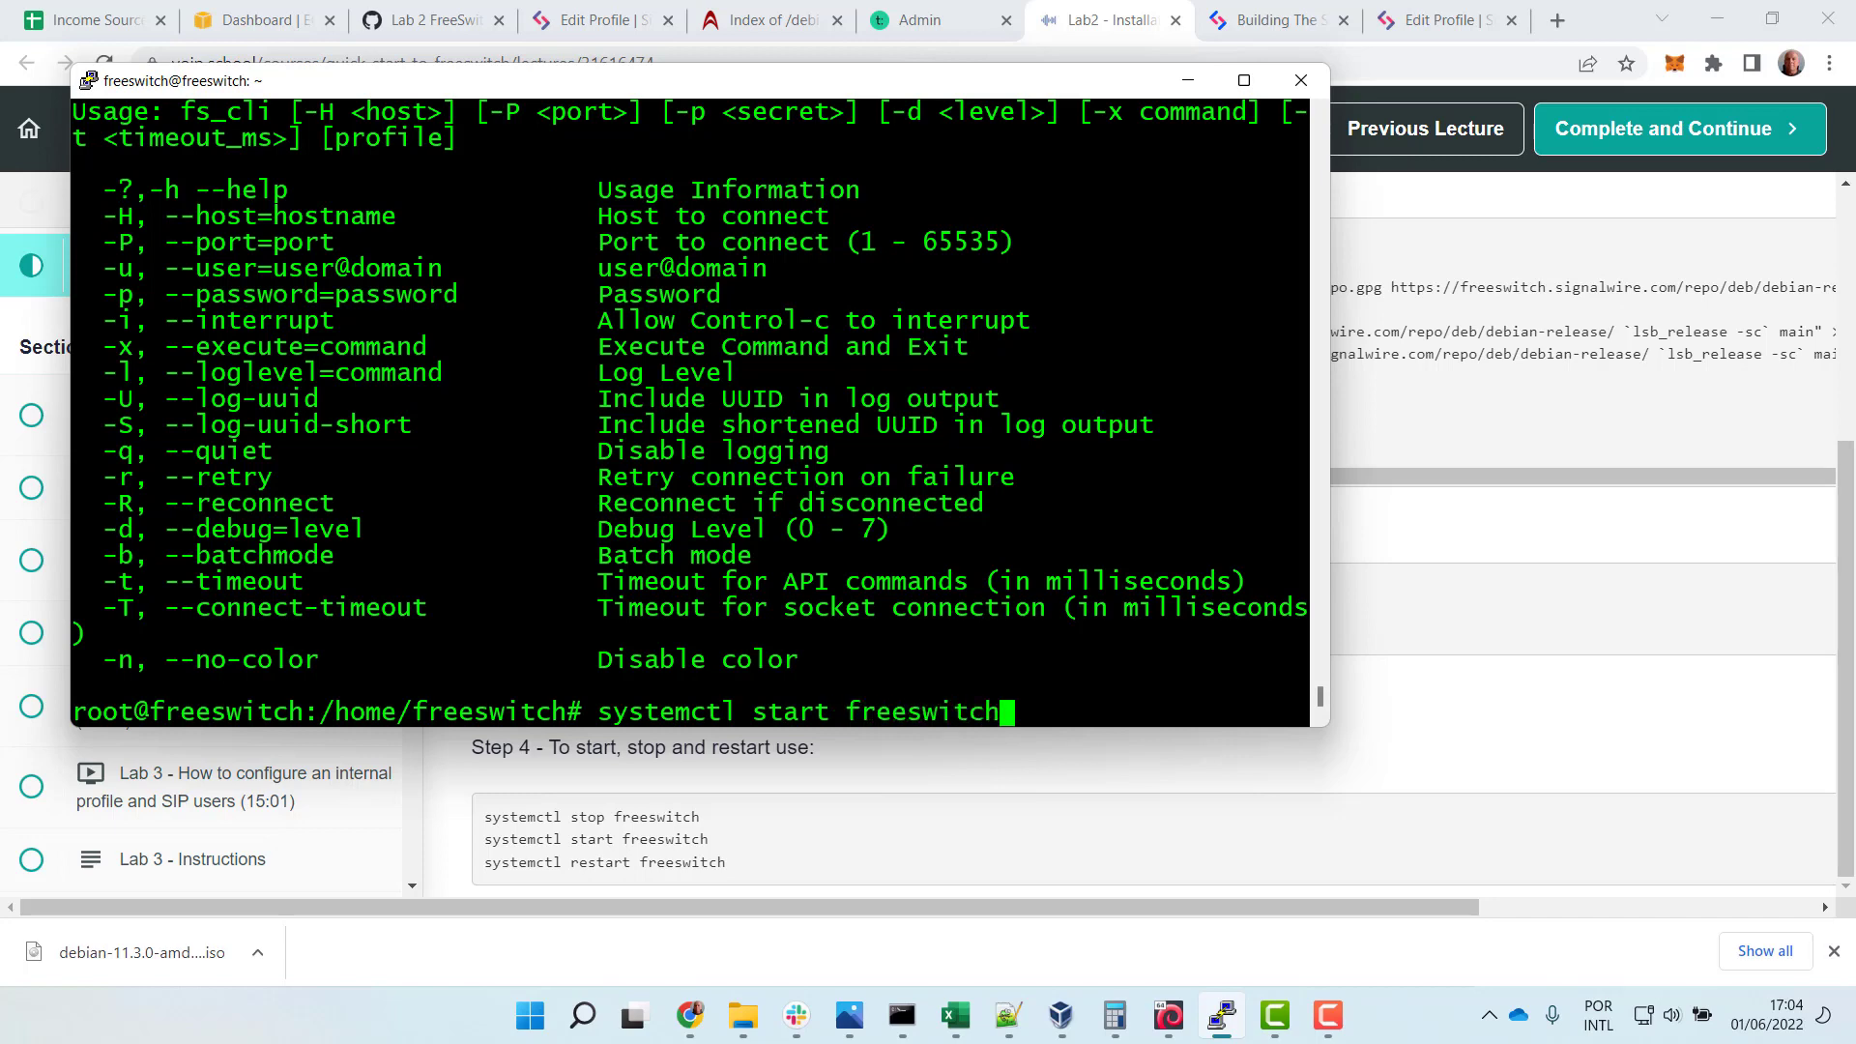
pyautogui.press('Return')
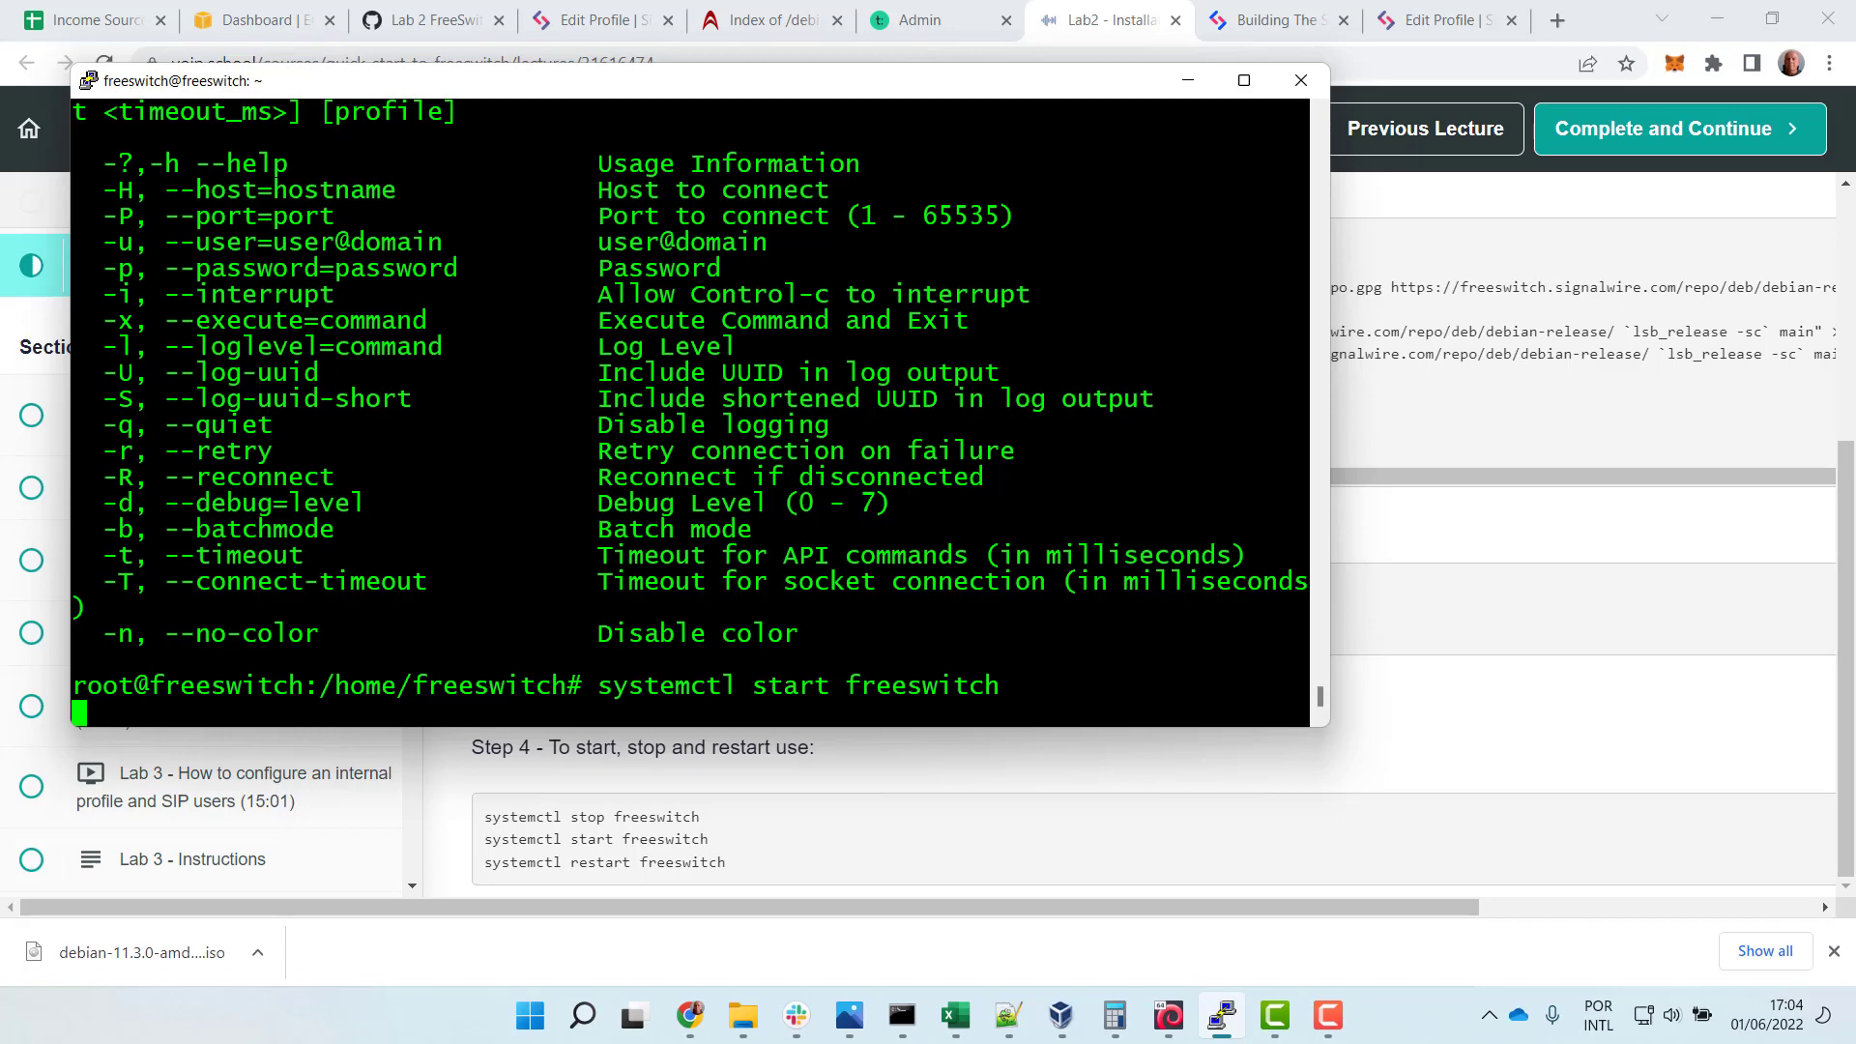
pyautogui.write('fs_')
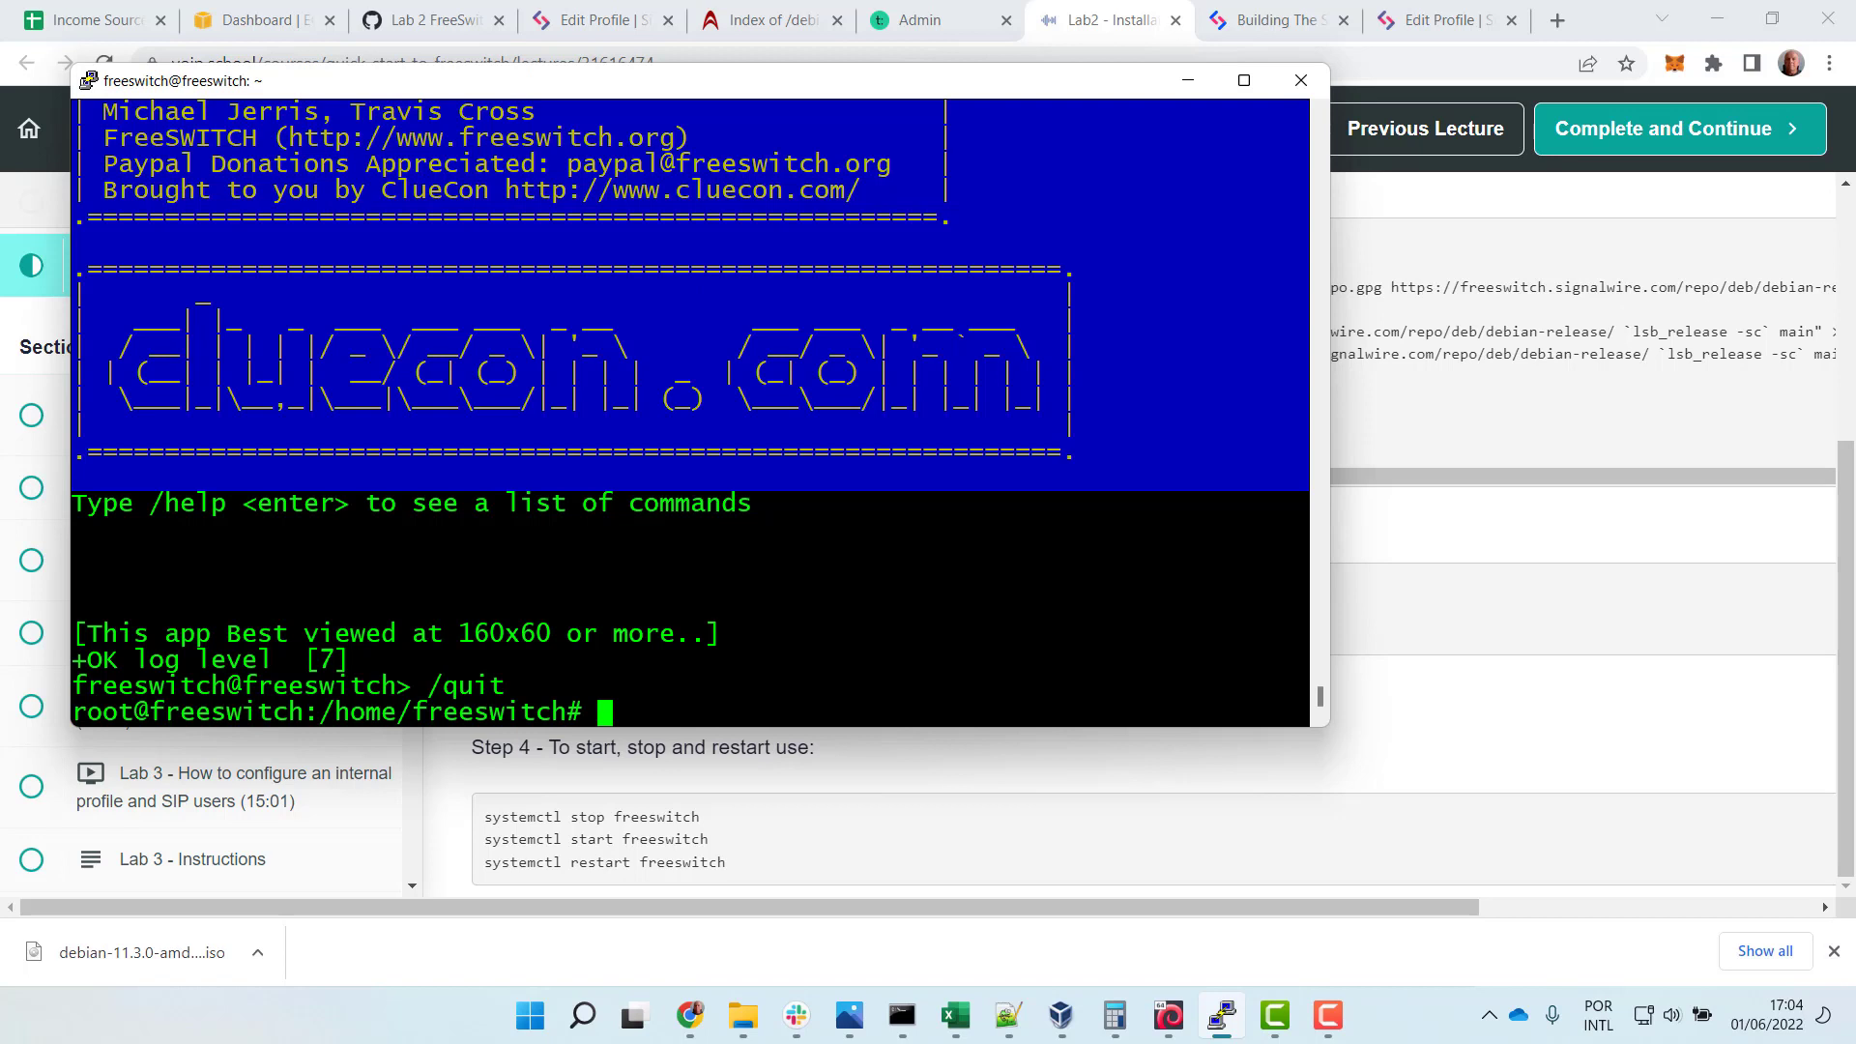
pyautogui.write('systemctl start freeswitch')
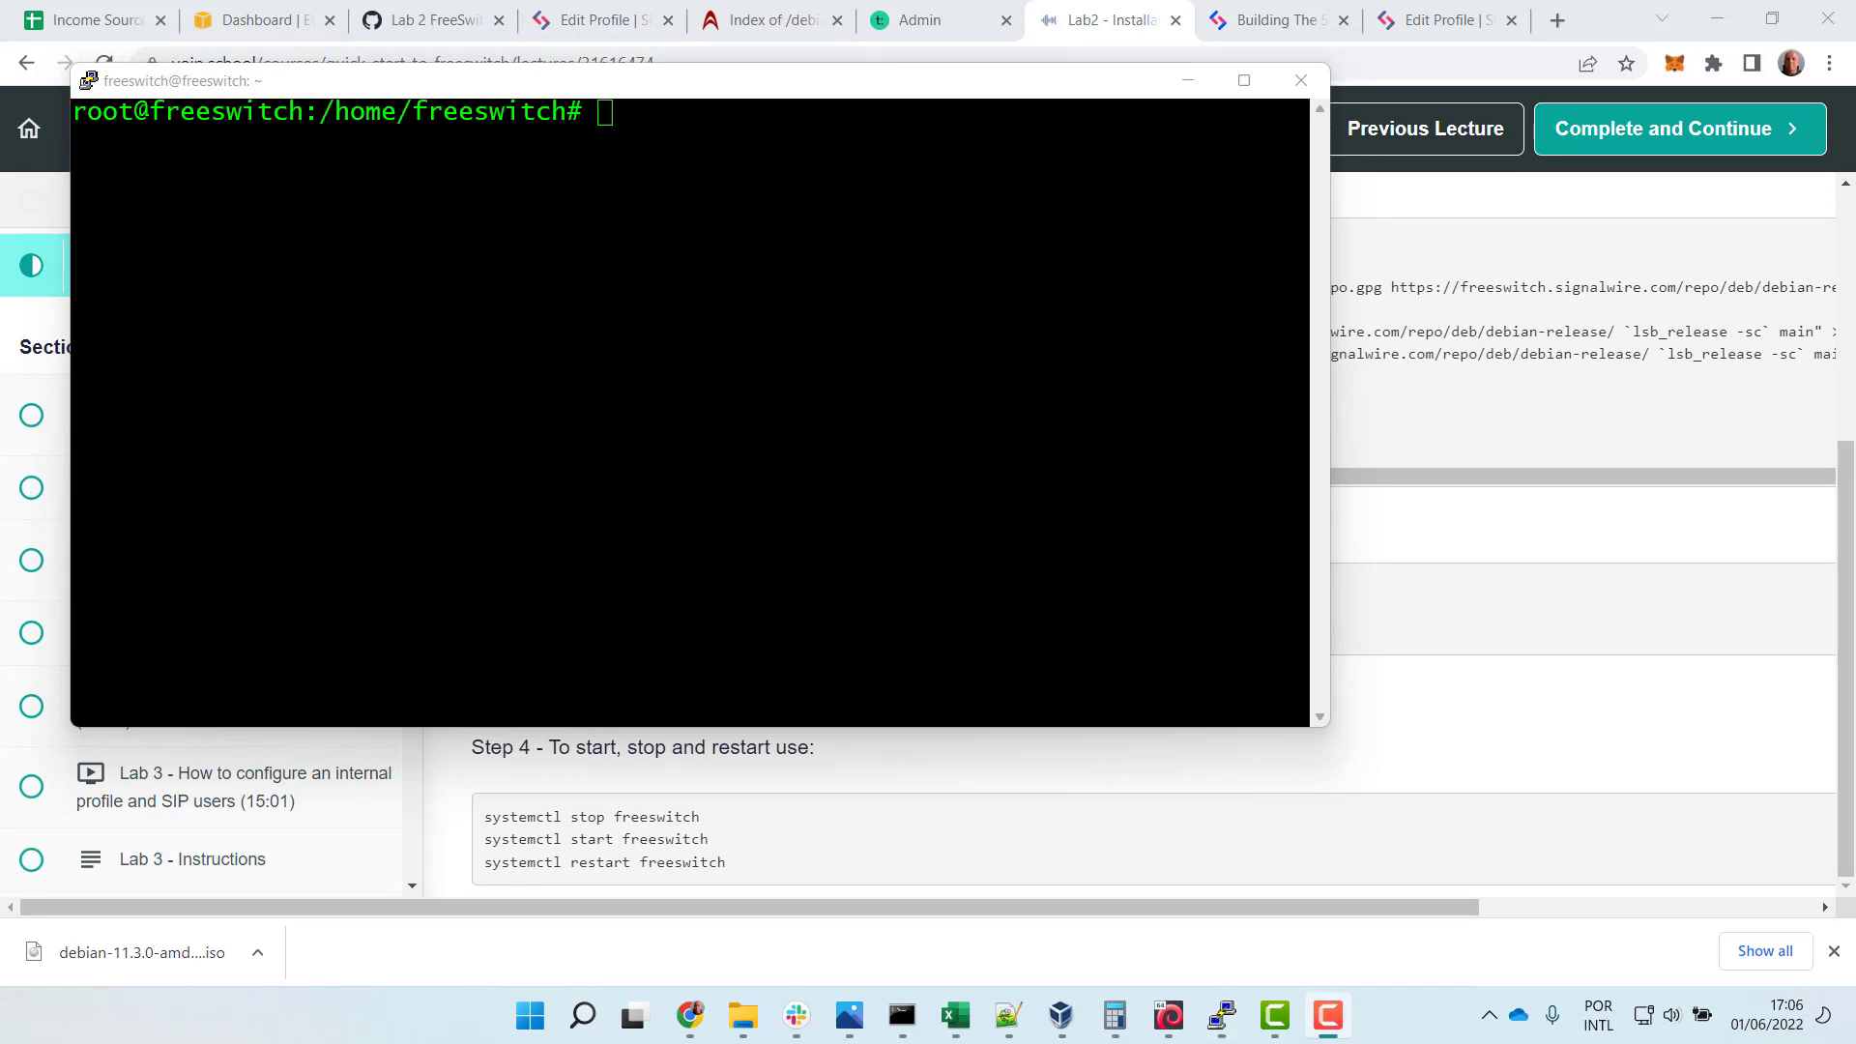
# Enter systemctl status freeswitch to check whether the FreeSWITCH service is running
pyautogui.write('sys')
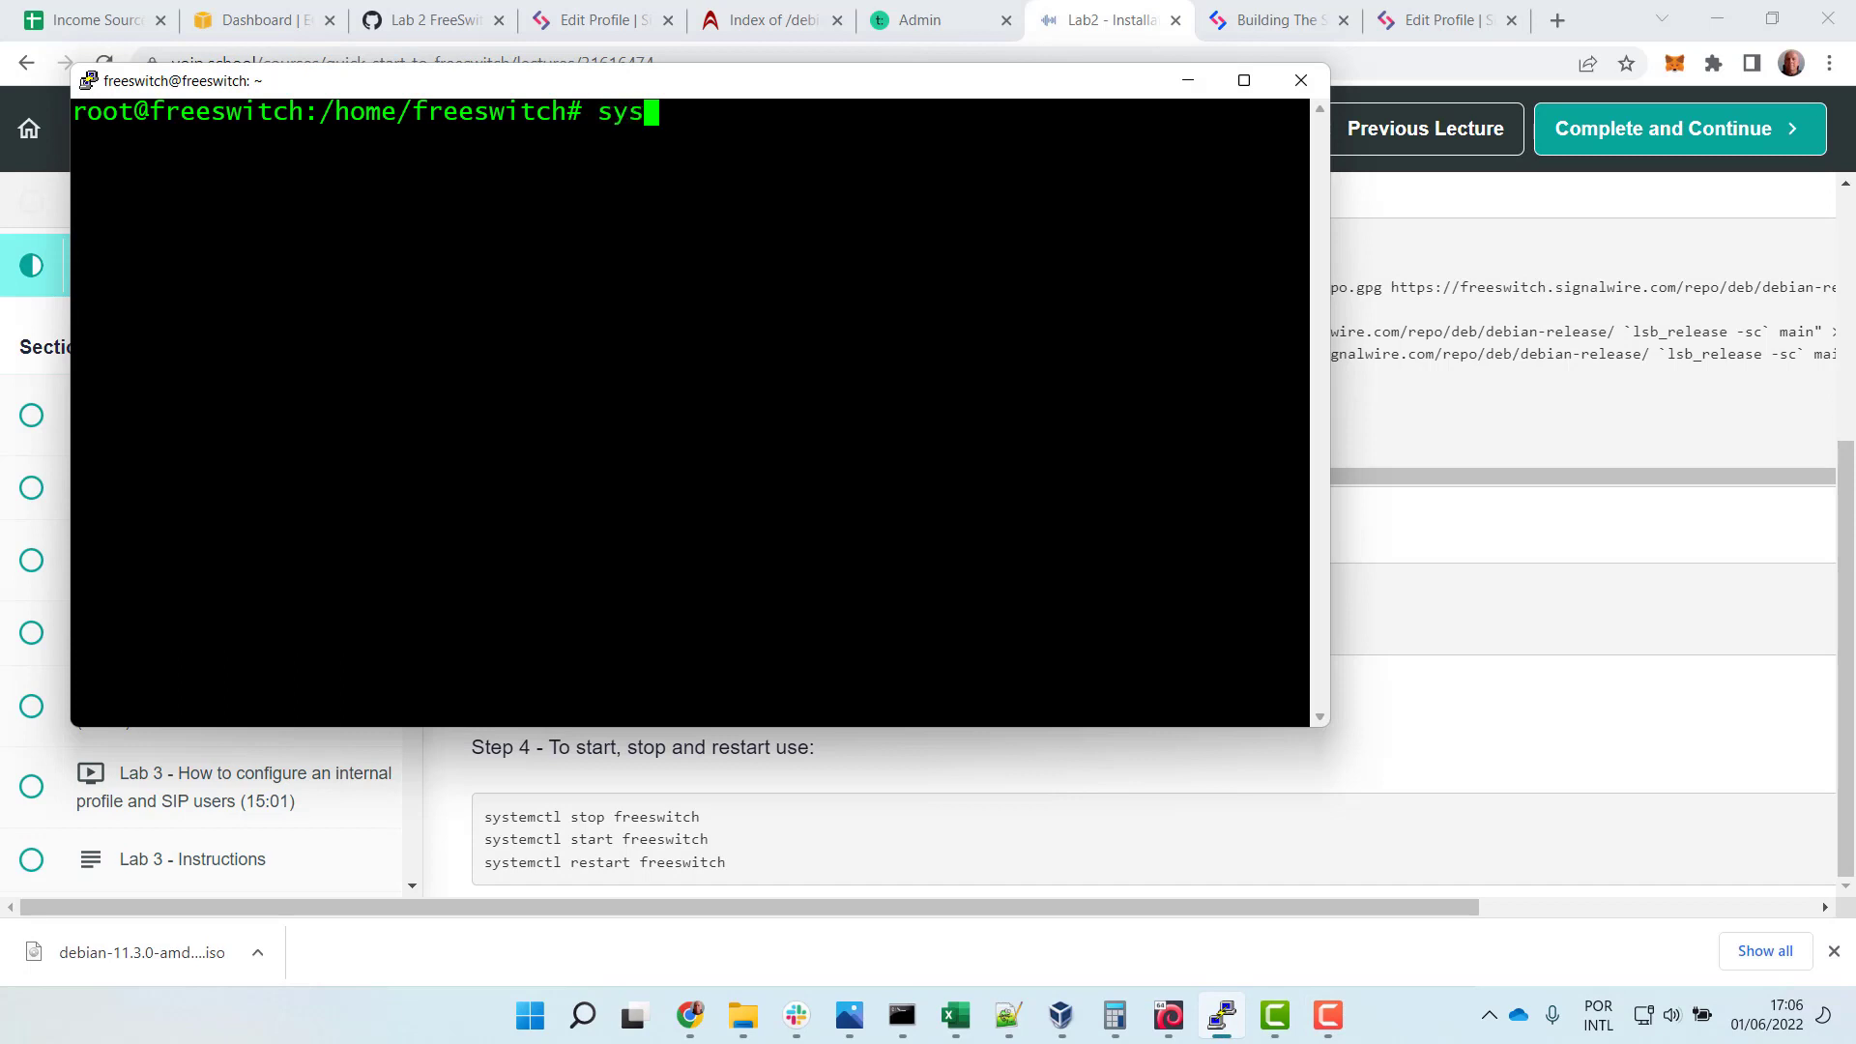
pyautogui.write('temctl')
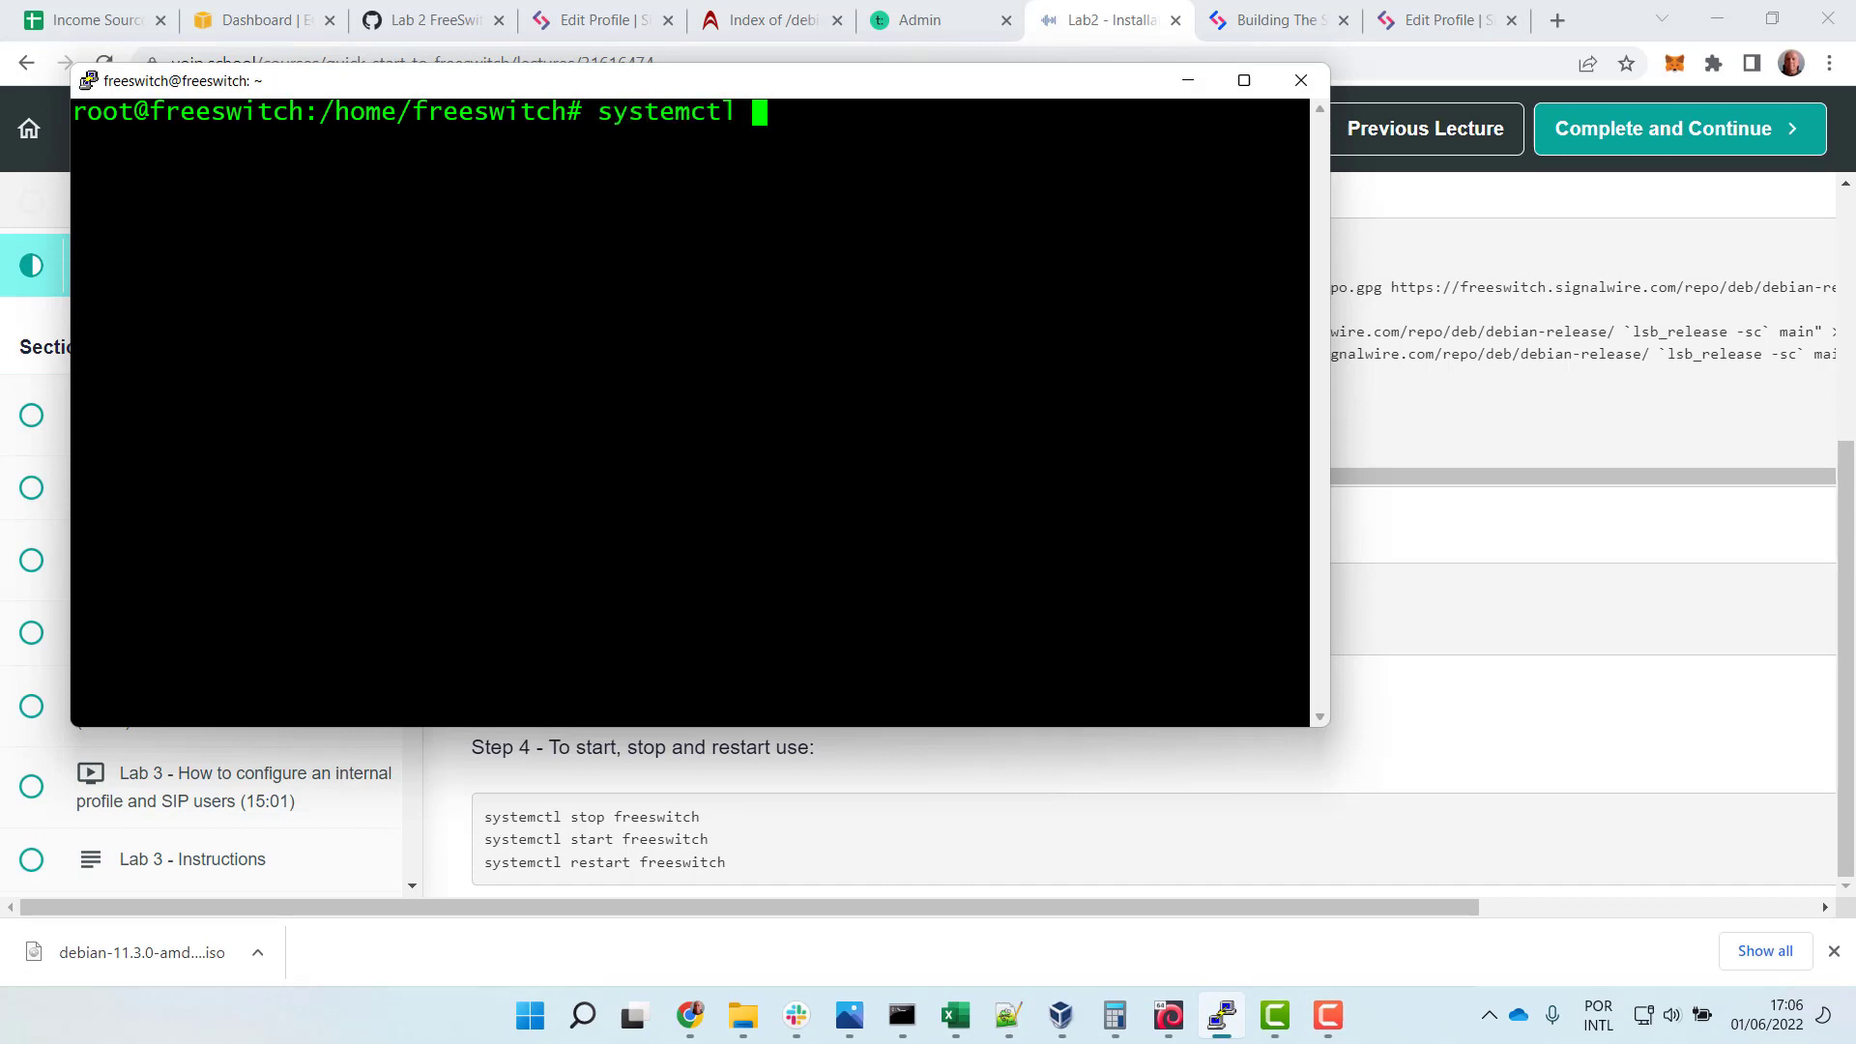
pyautogui.write('status free')
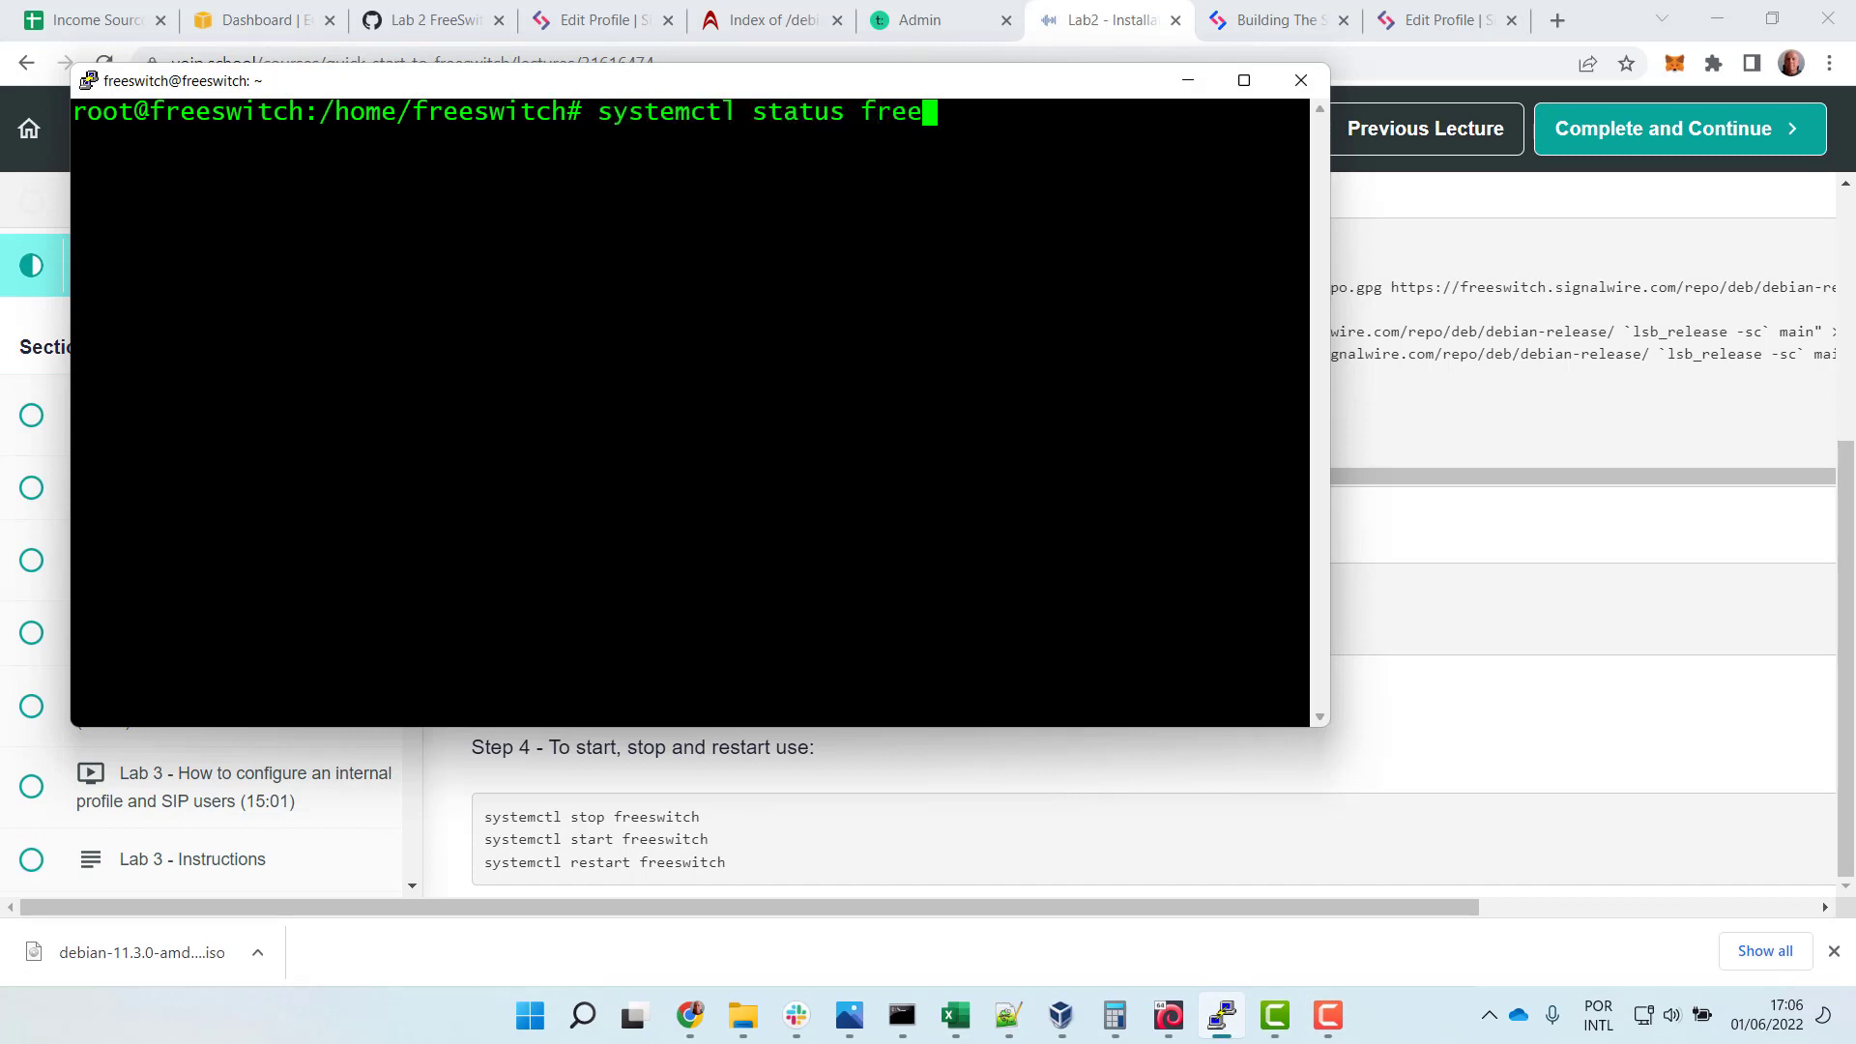